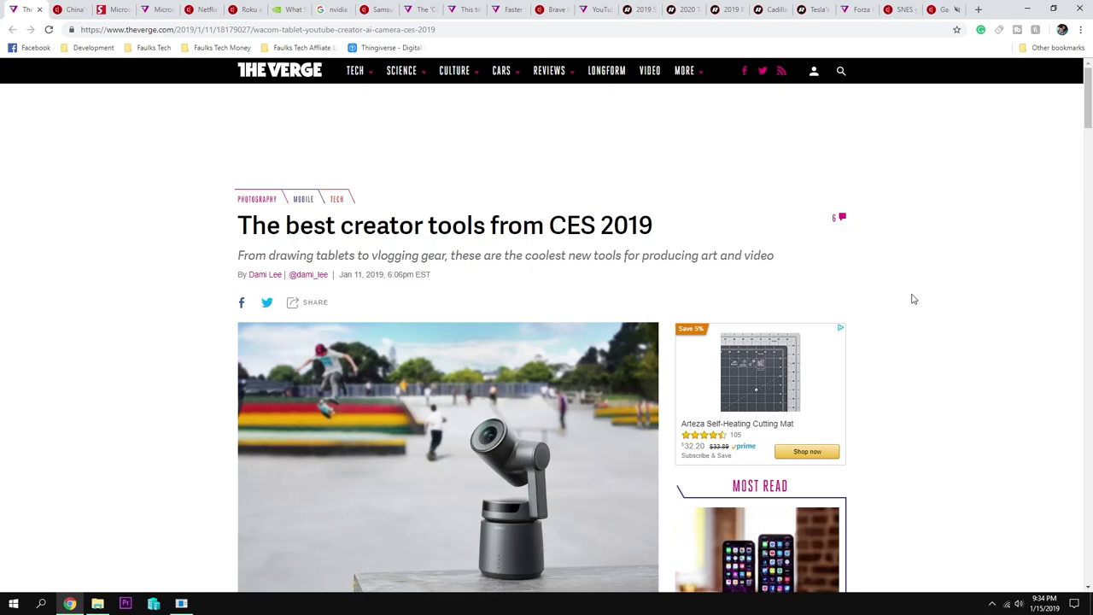
Scroll The Verge's CES 2019 creator tools article down to the Wacom Cintiq 16 section.
scroll(down, 3)
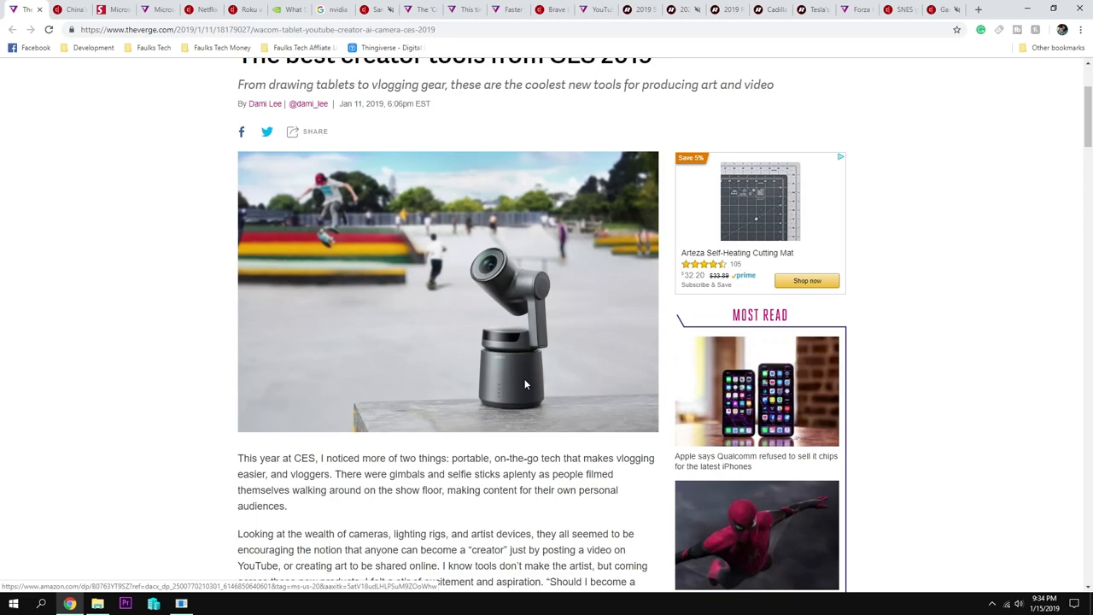
scroll(down, 3)
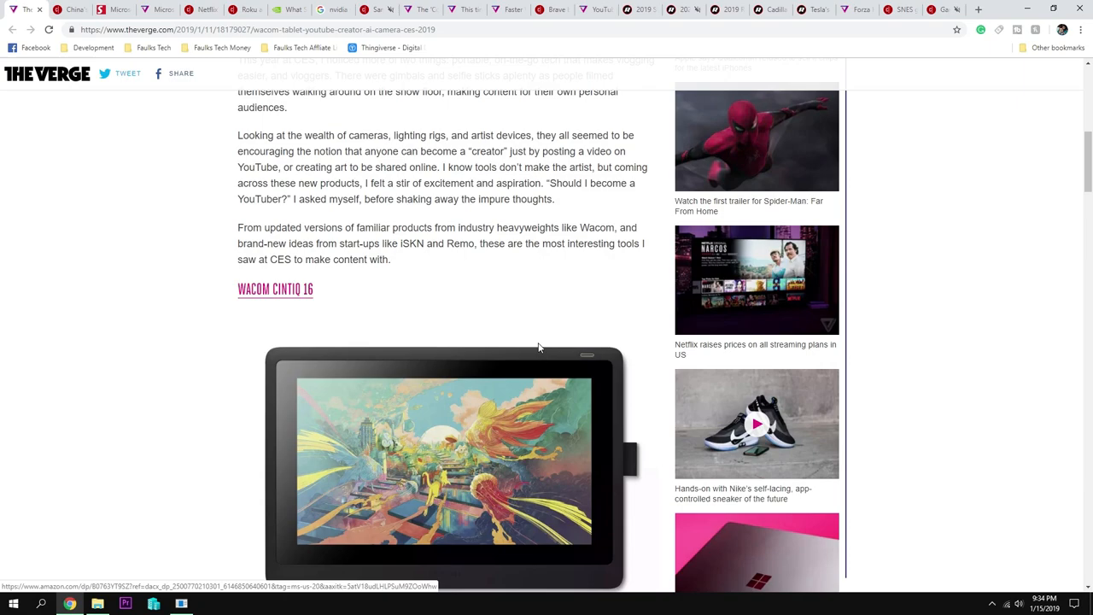
scroll(down, 3)
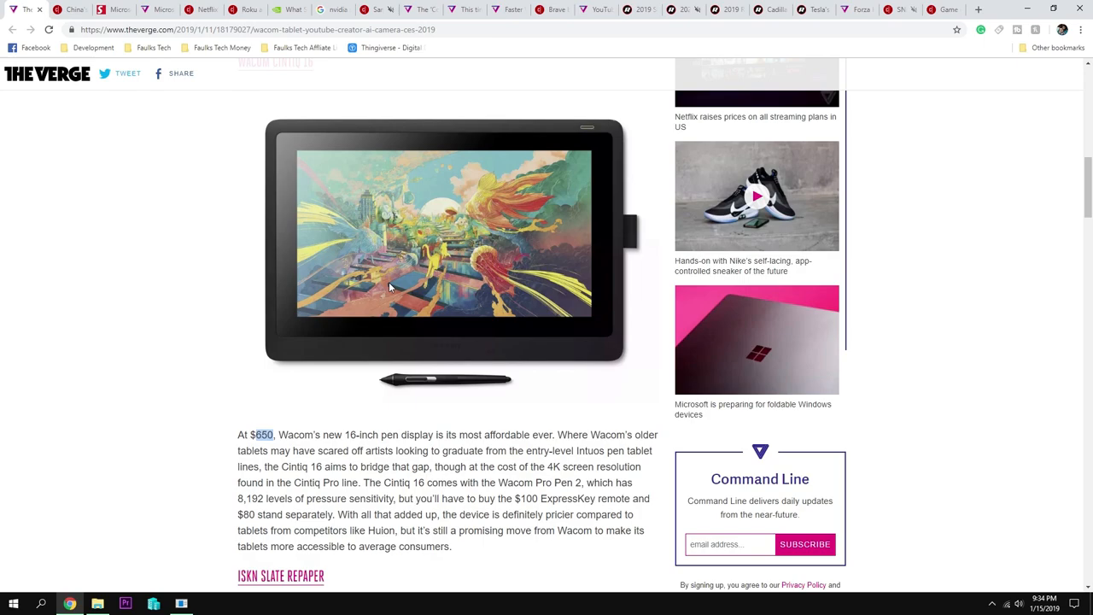
mouse_move(347, 438)
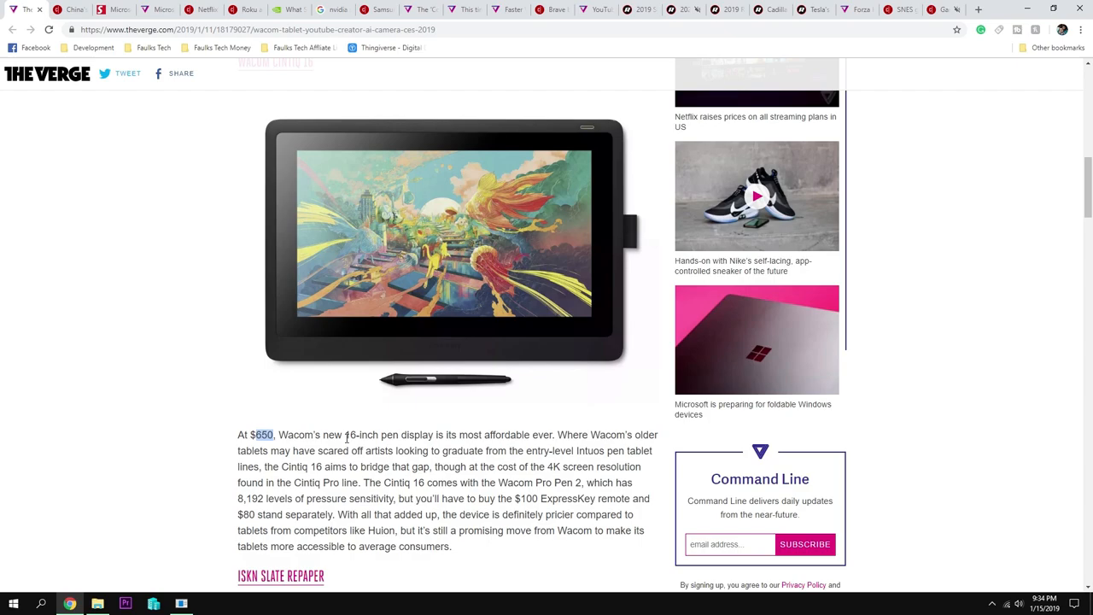
mouse_move(392, 290)
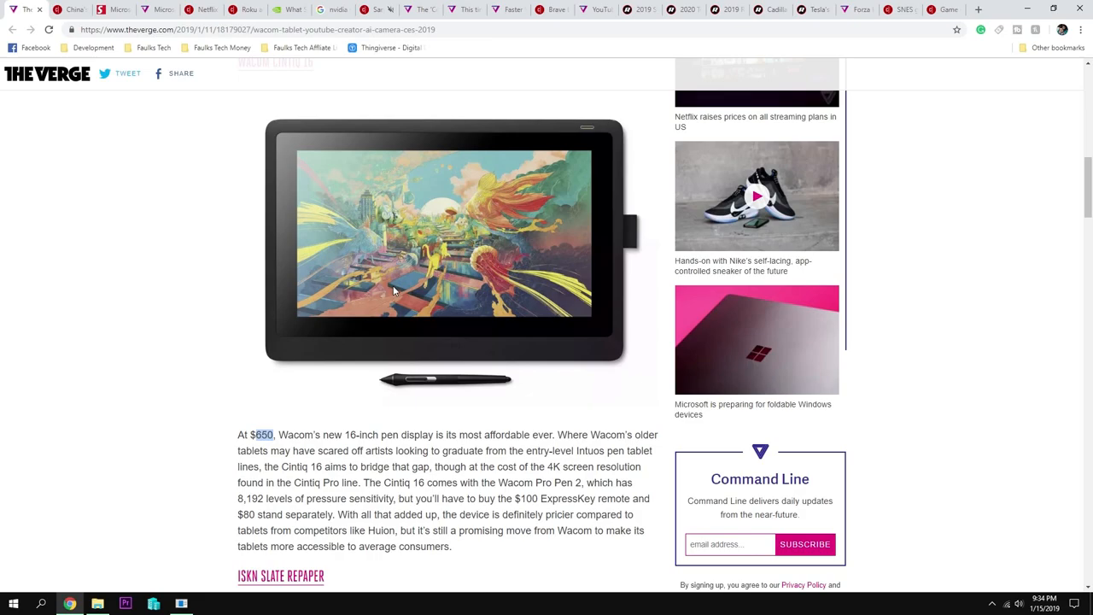
mouse_move(436, 308)
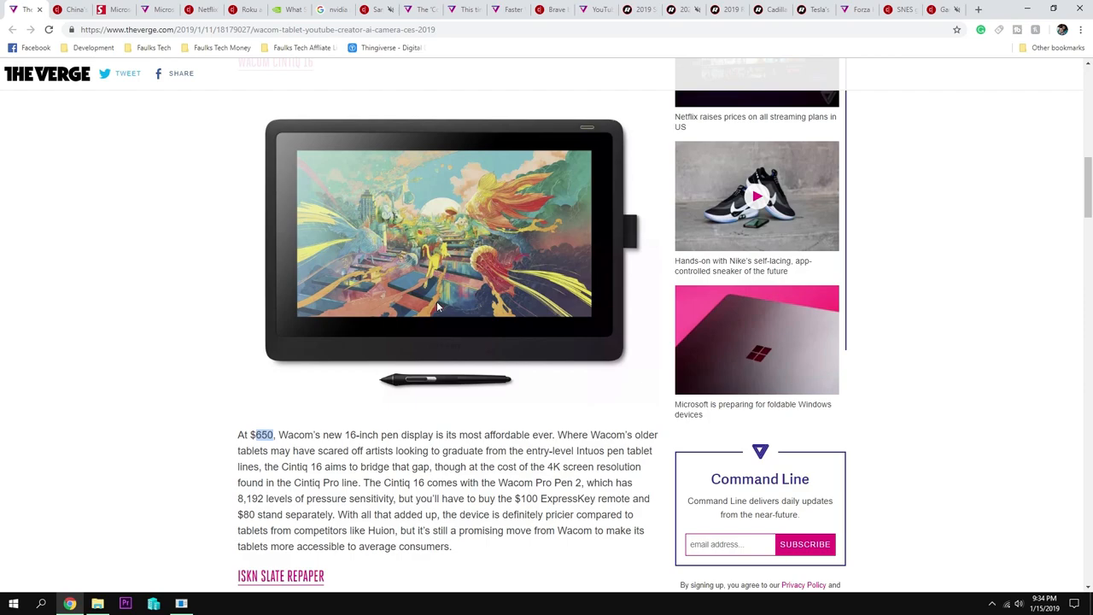
Scroll past the iSKN Slate Repaper write-up to the Remo Obsbot Tail heading.
scroll(down, 3)
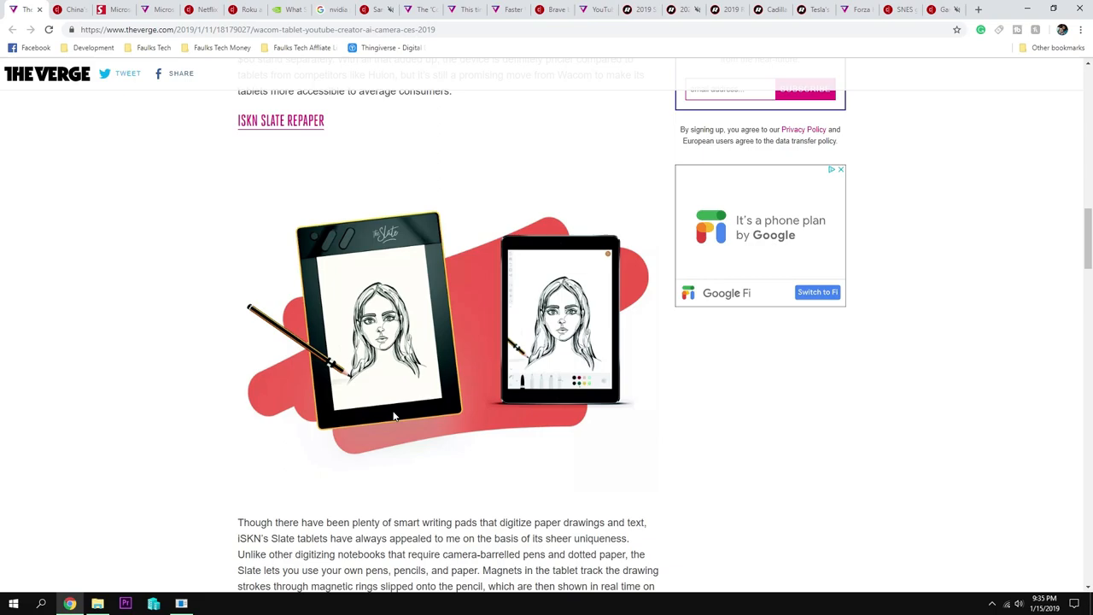
scroll(down, 3)
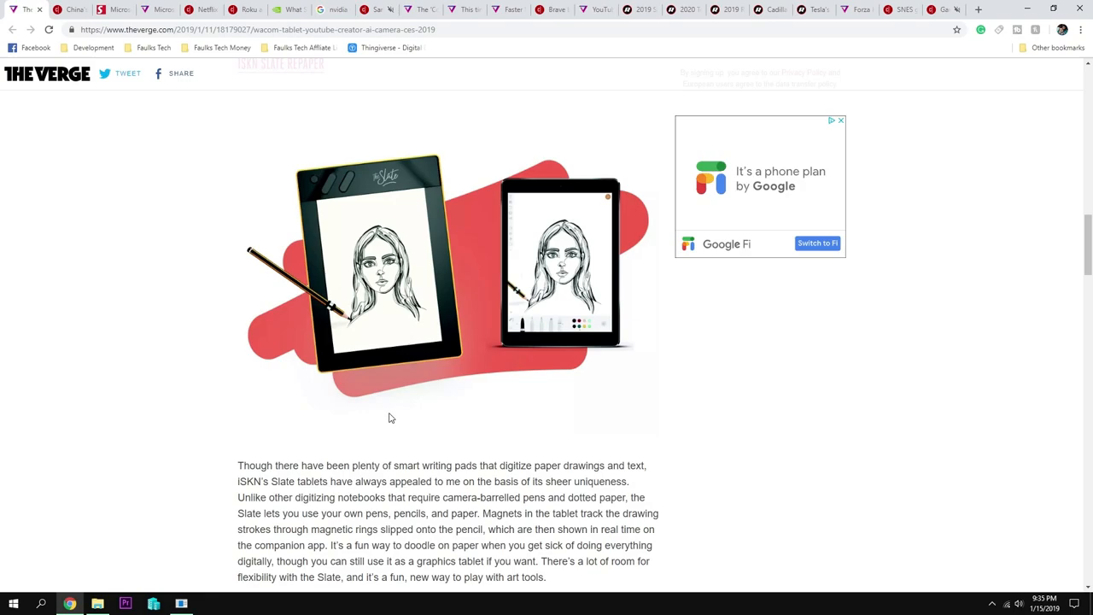
scroll(down, 3)
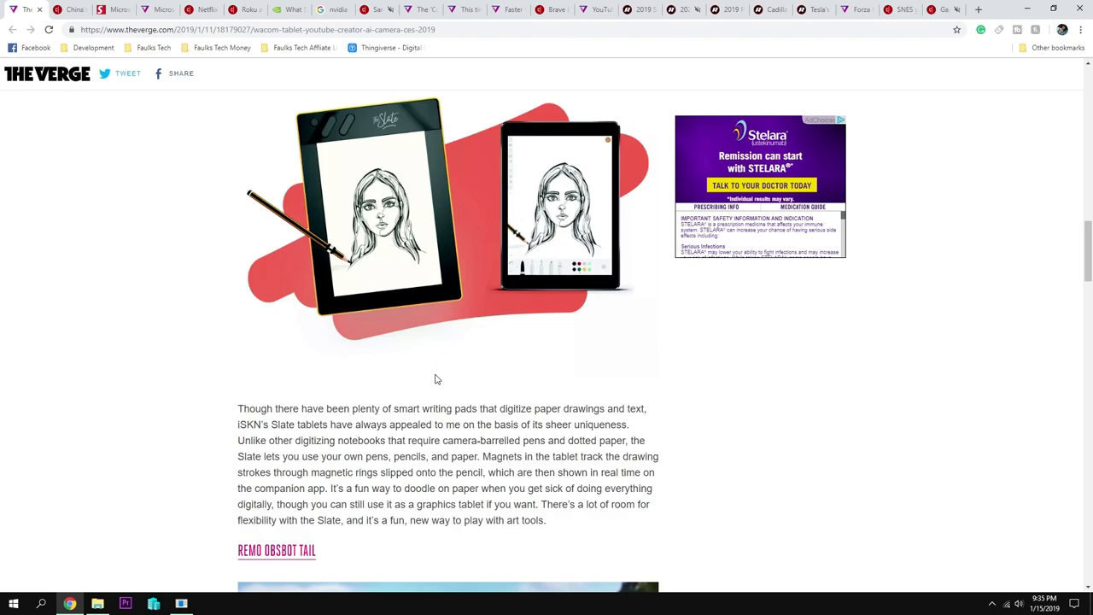
Scroll through the Remo Obsbot Tail section to the Elgato Key Light Display heading.
scroll(down, 3)
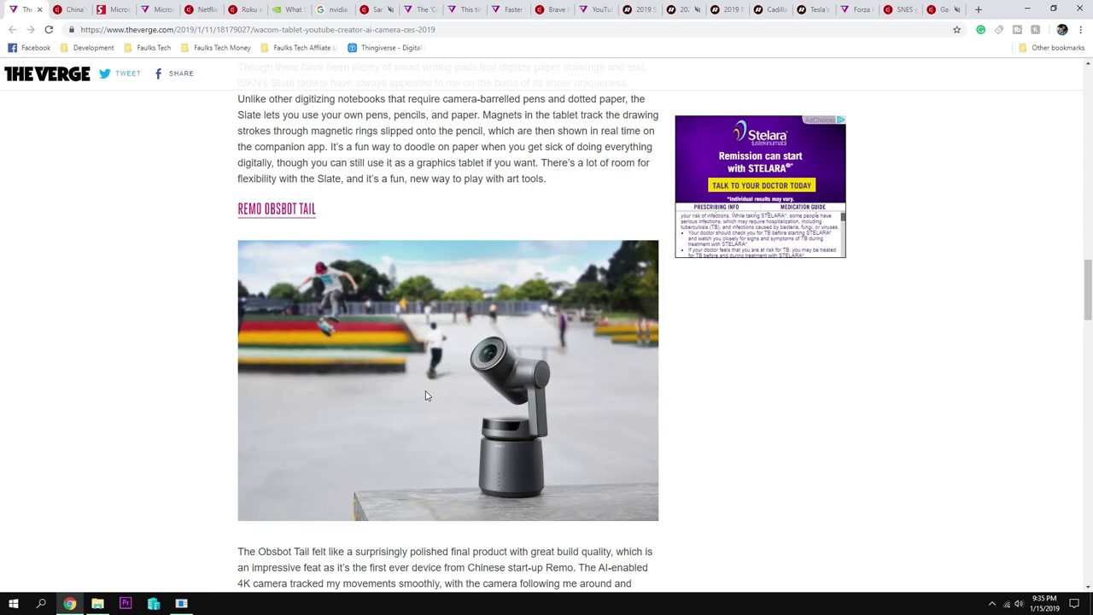
scroll(down, 3)
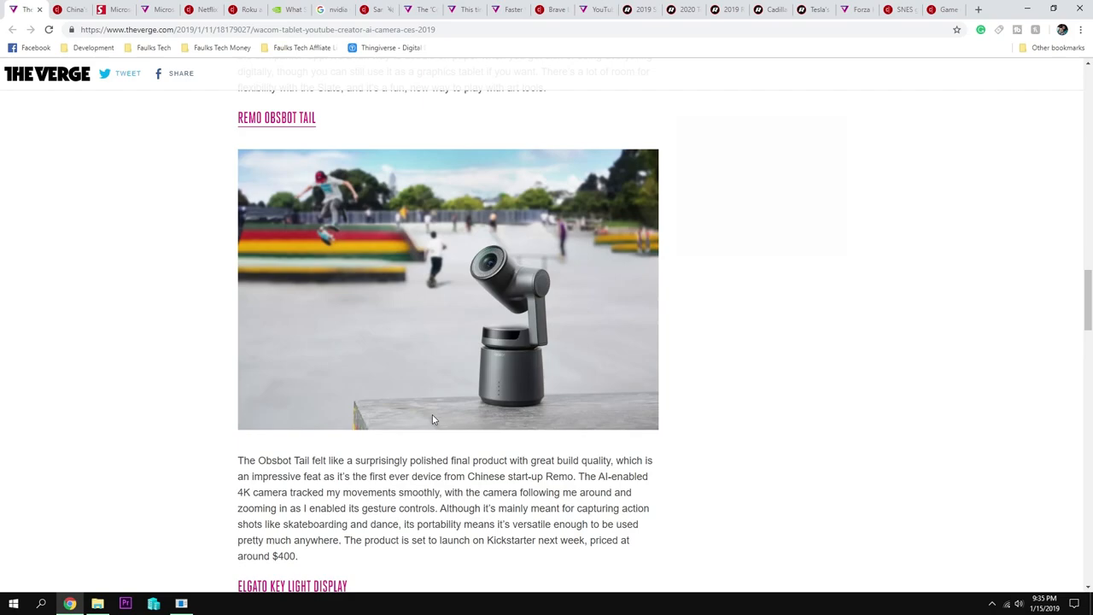
scroll(down, 3)
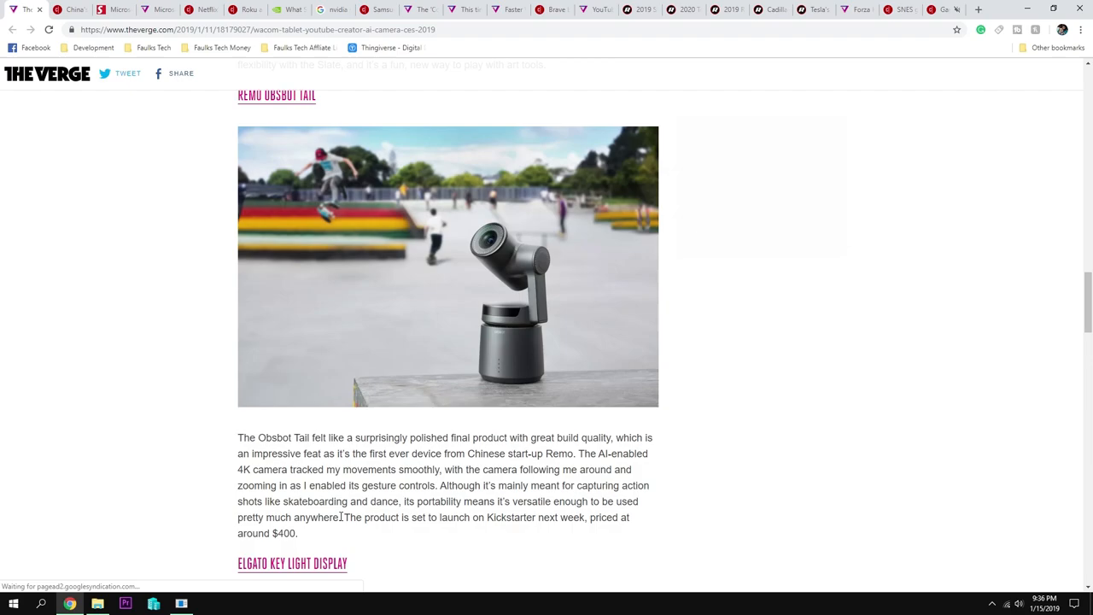
scroll(down, 3)
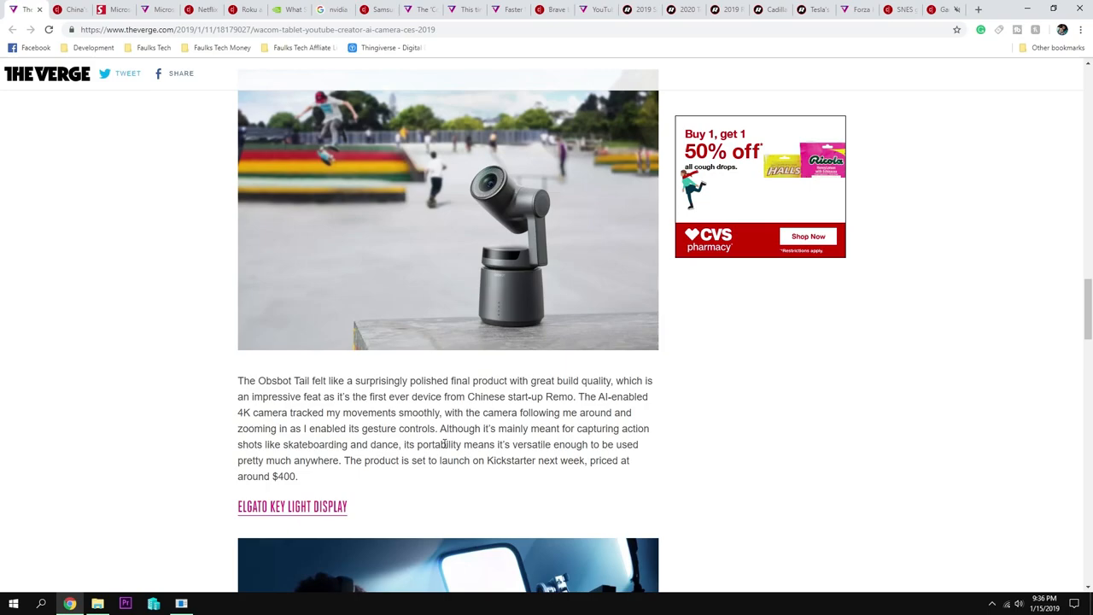
scroll(down, 3)
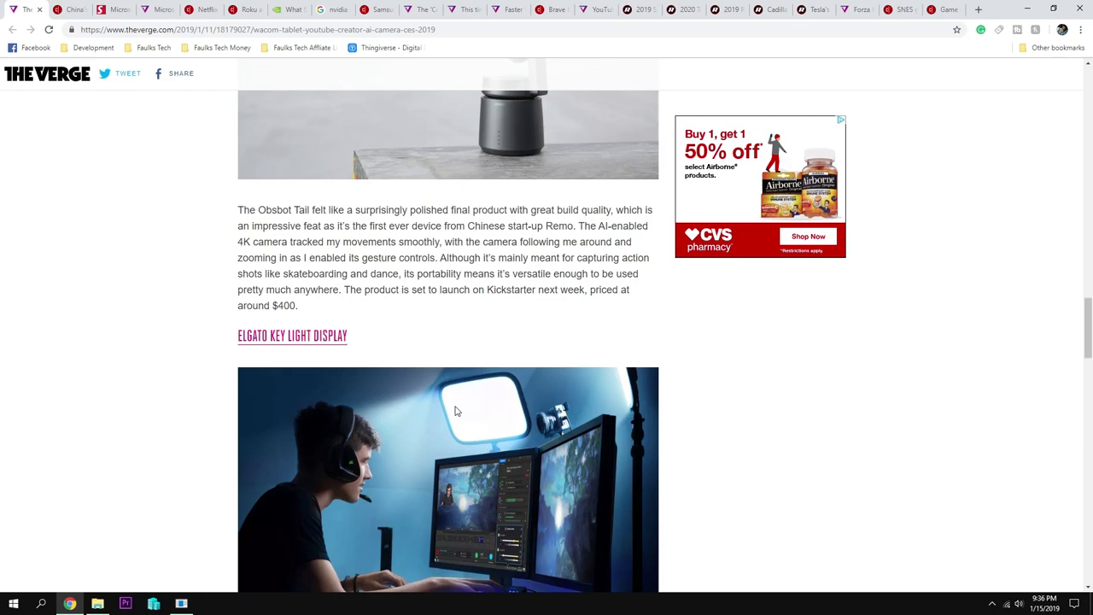
Scroll past the Elgato Key Light image and text to the Shure MV88+ Video Kit heading.
scroll(down, 3)
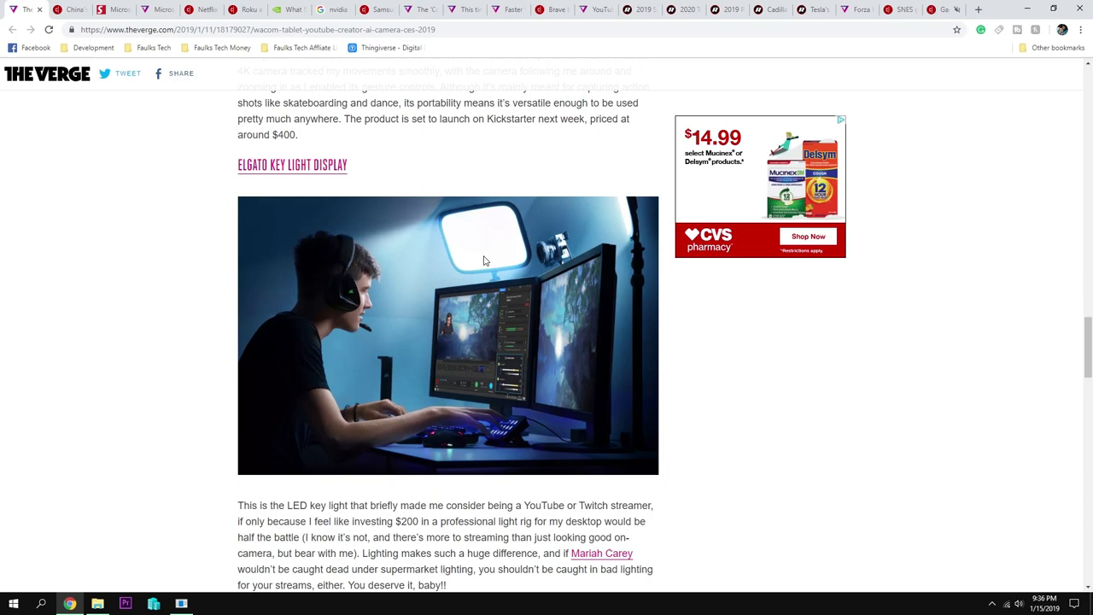
scroll(down, 3)
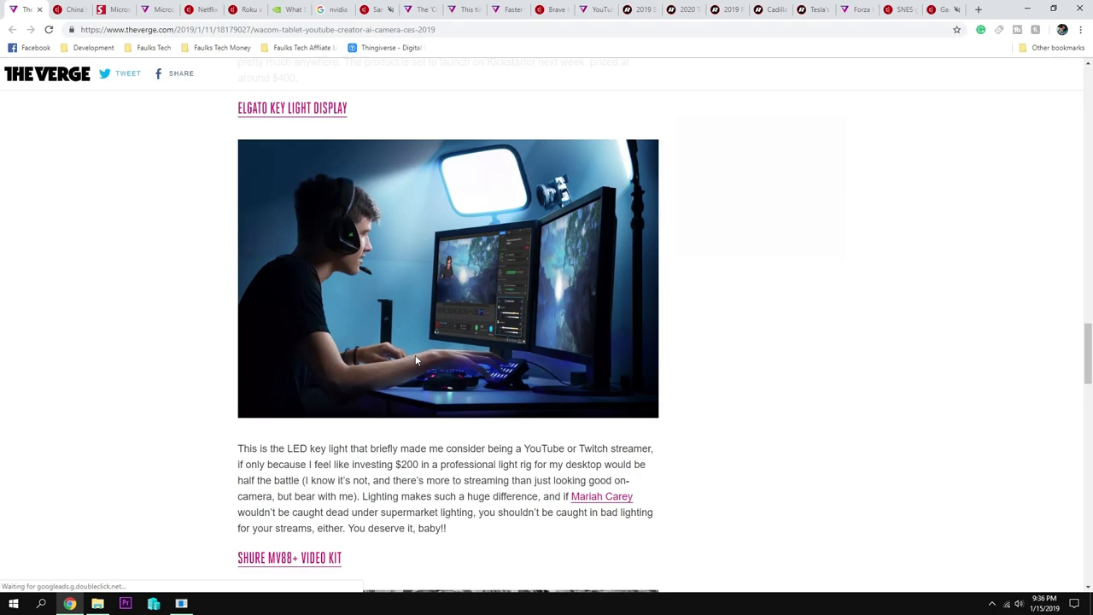
mouse_move(429, 363)
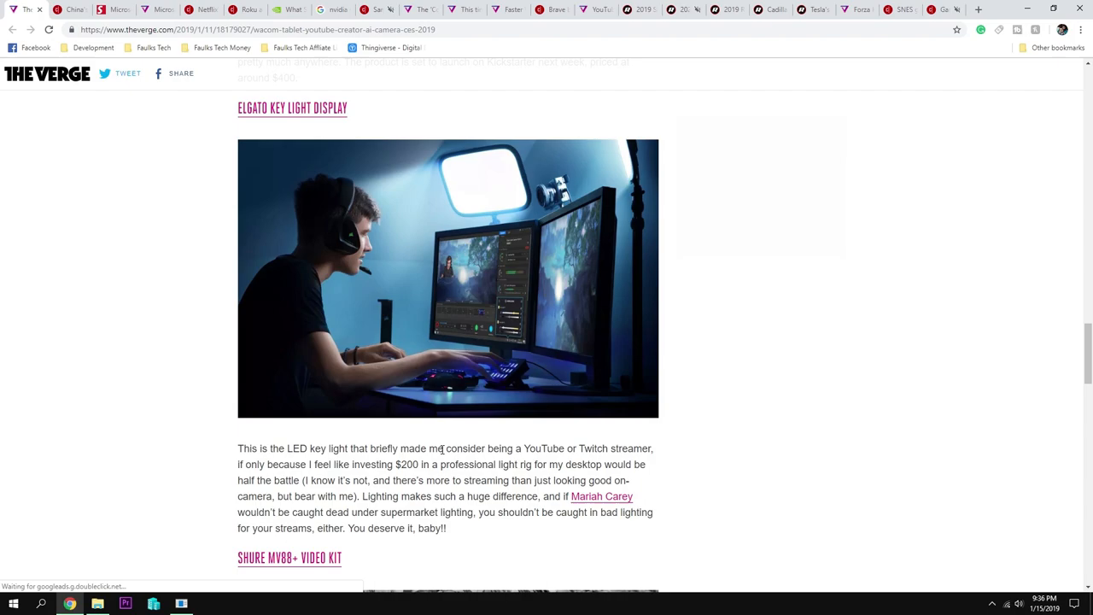
scroll(down, 3)
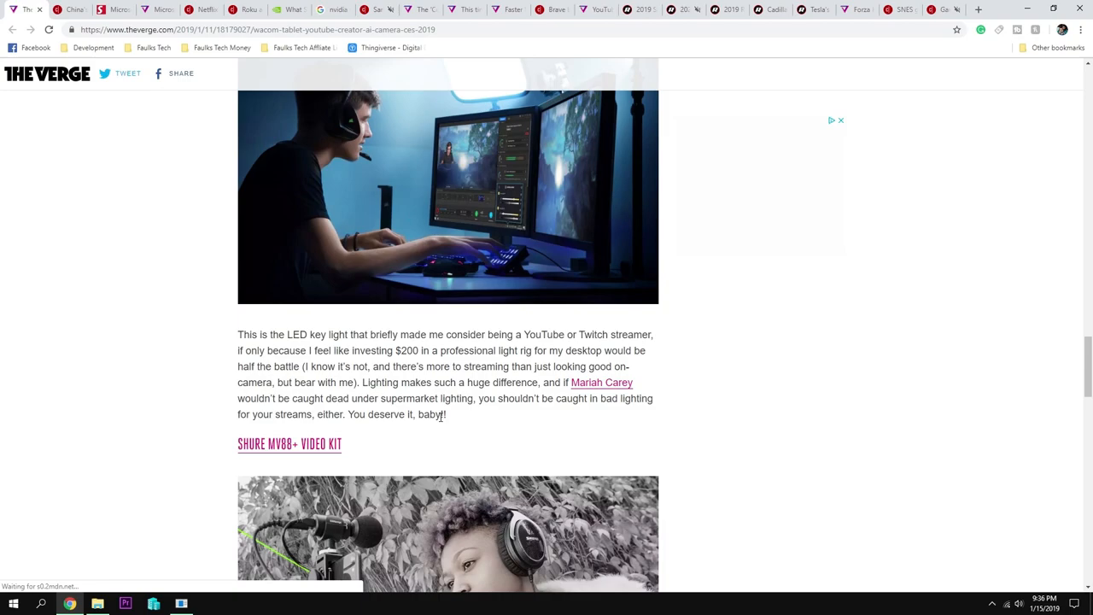
Scroll through the Shure MV88+ Video Kit section to the In This Storystream list.
scroll(down, 3)
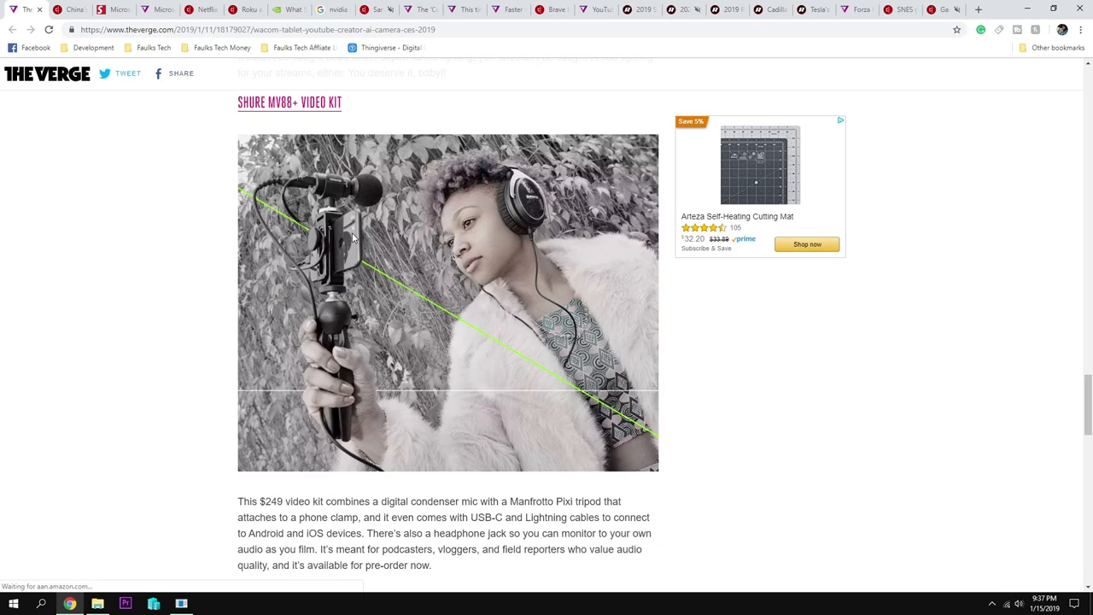
scroll(down, 3)
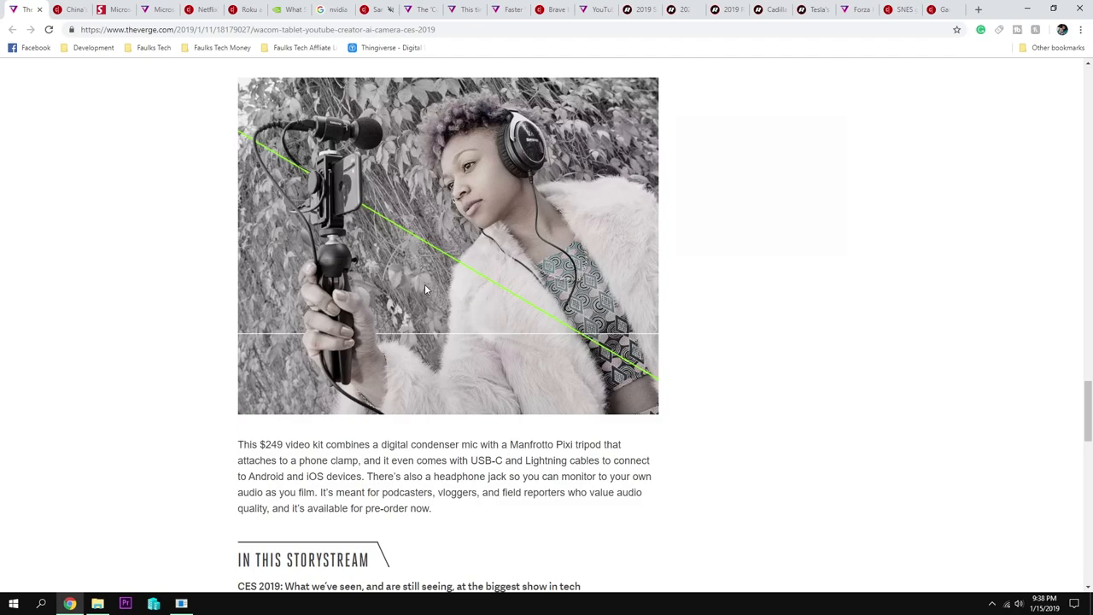
mouse_move(514, 375)
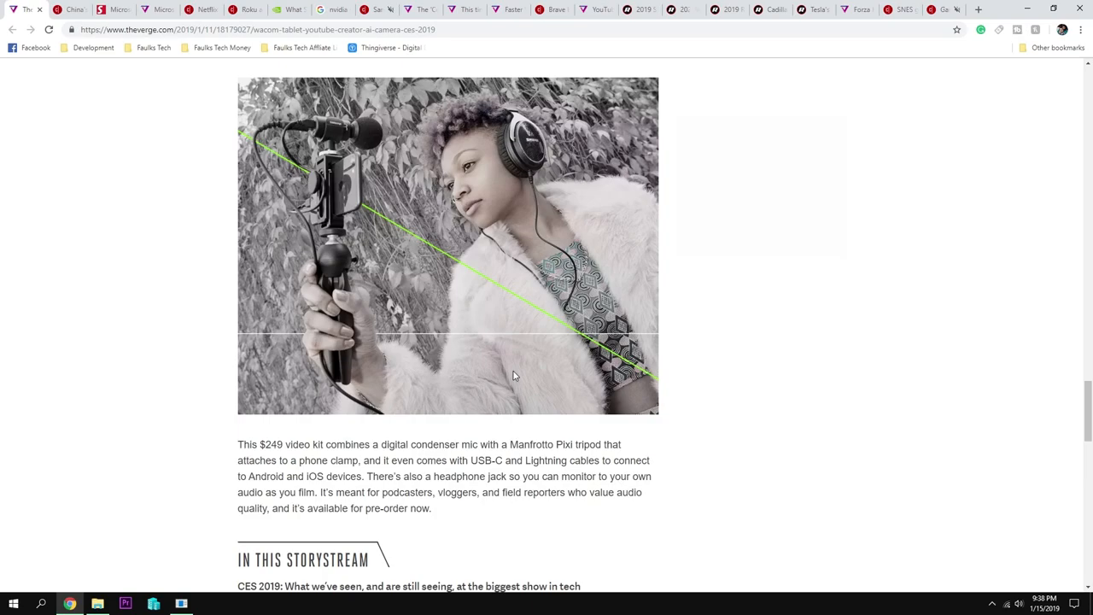
scroll(down, 3)
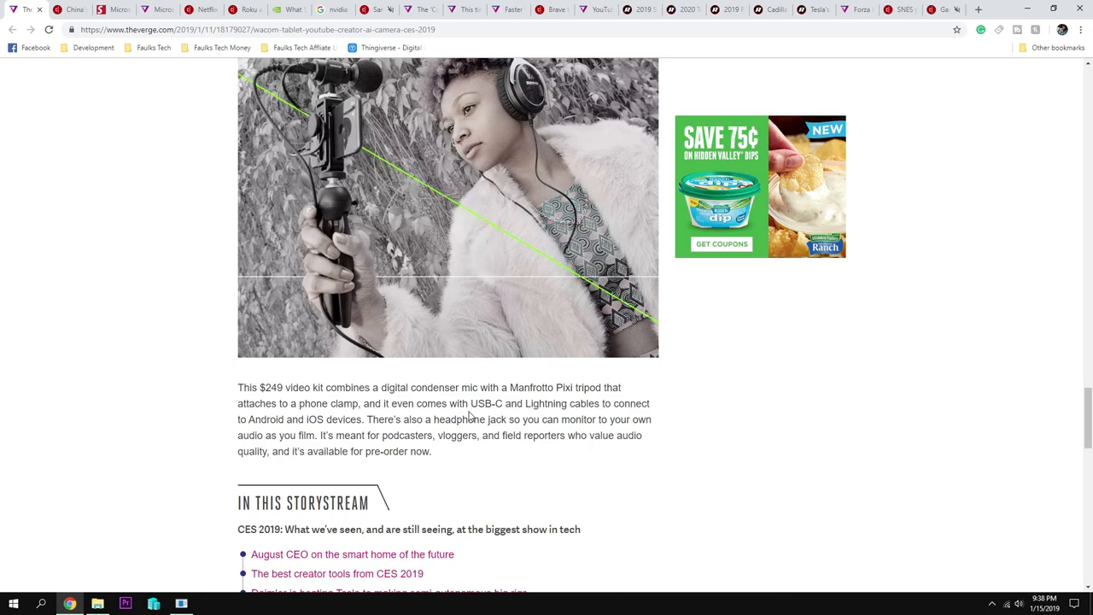
scroll(down, 3)
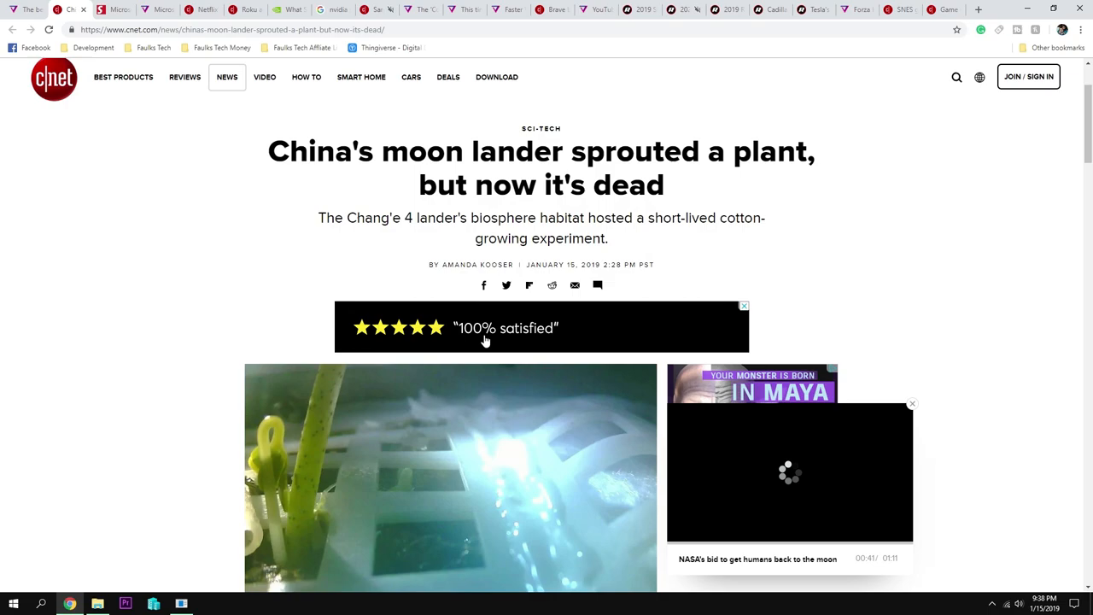
Scroll CNET's Chang'e 4 cotton seedling story past the Xinhua tweet images.
scroll(down, 3)
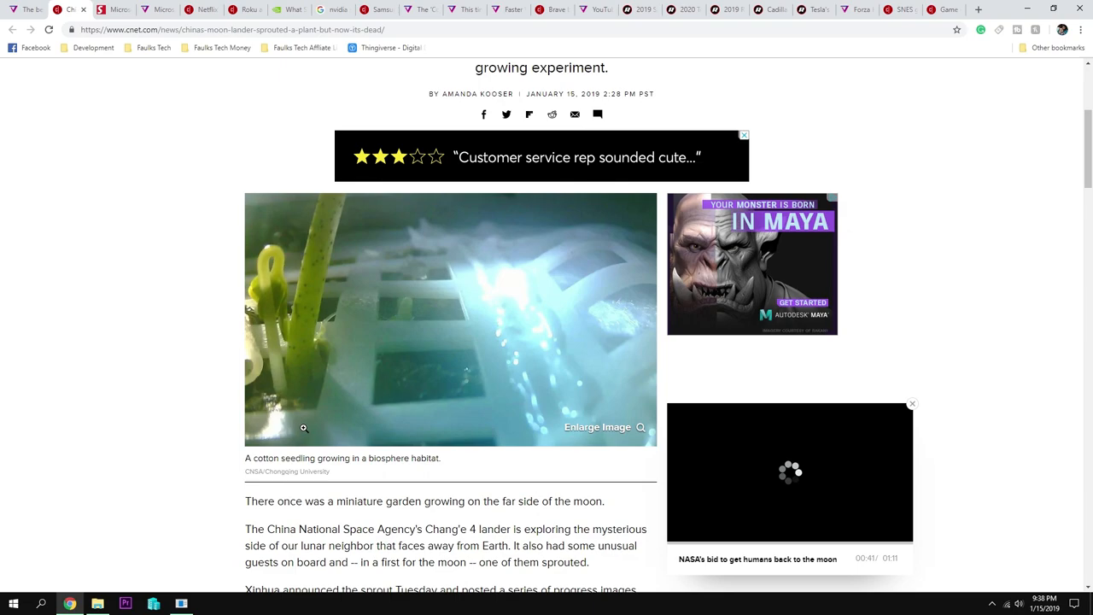
scroll(down, 3)
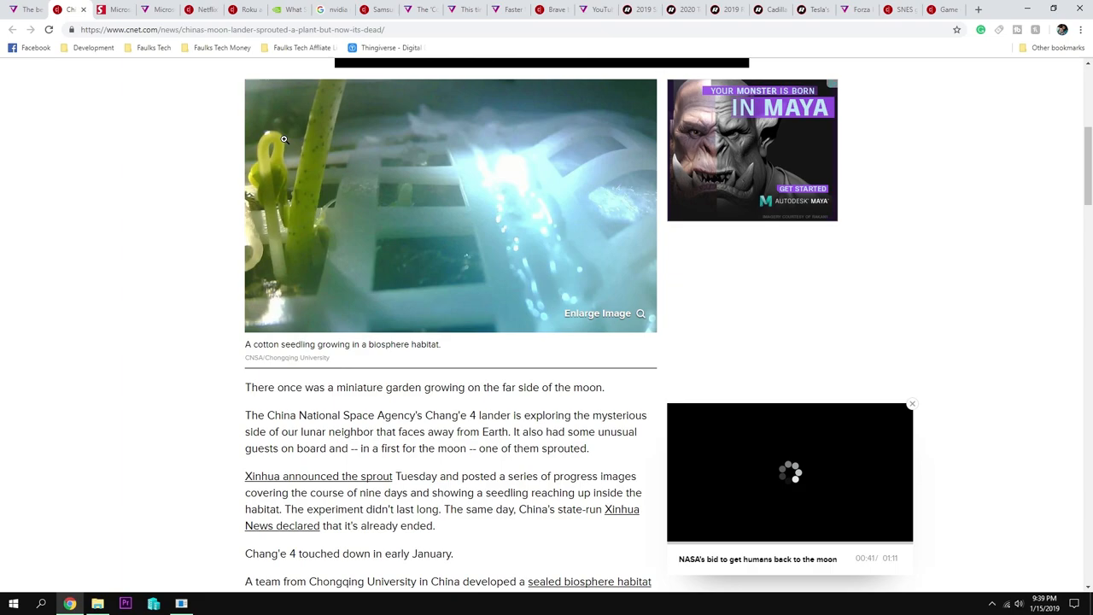
scroll(down, 3)
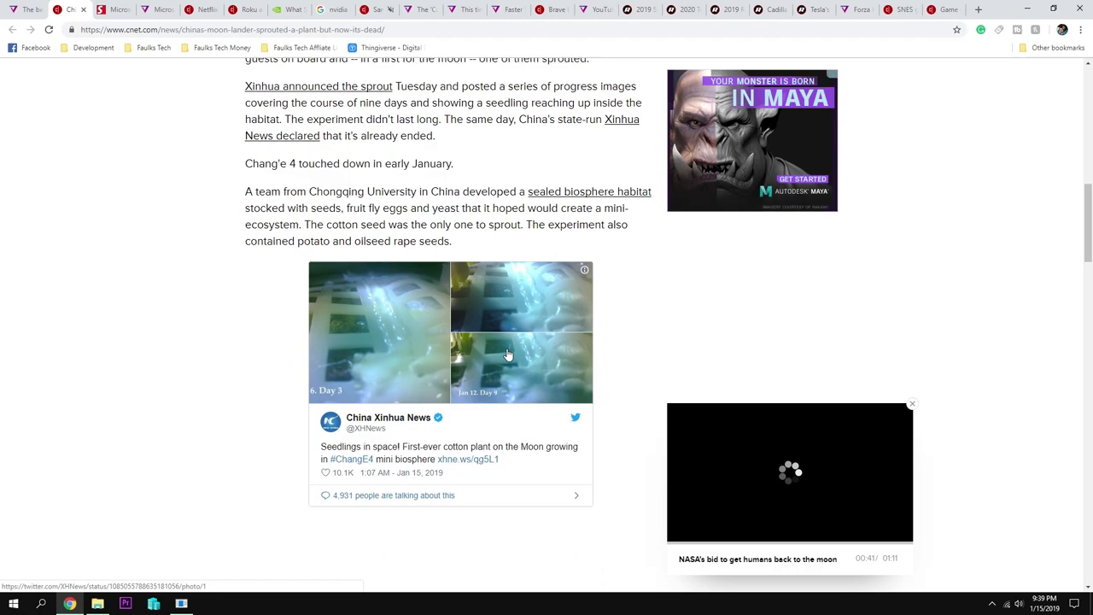
scroll(down, 3)
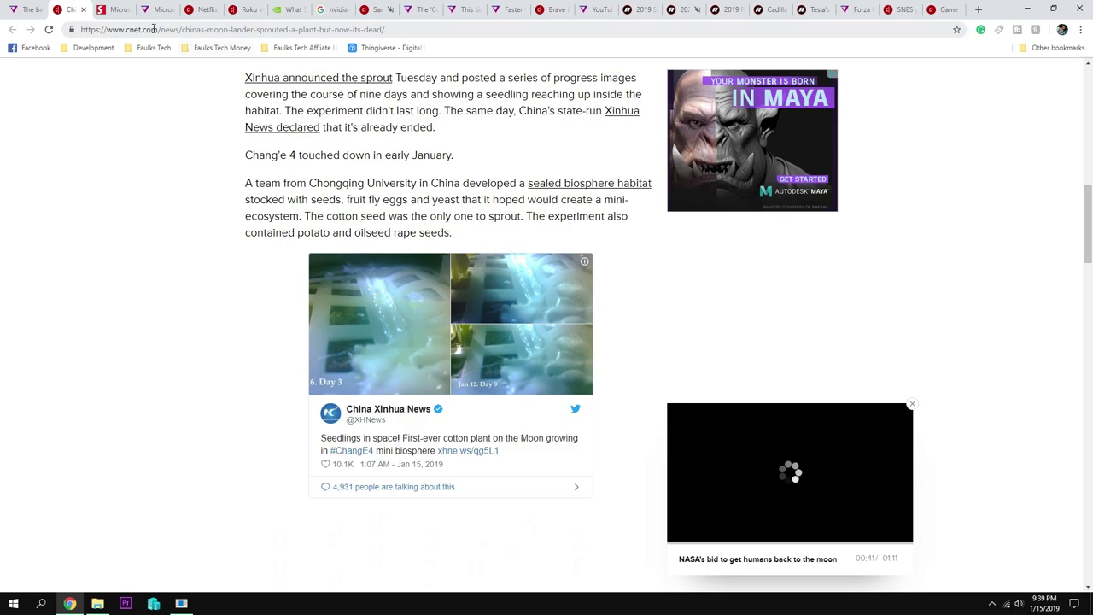
scroll(down, 3)
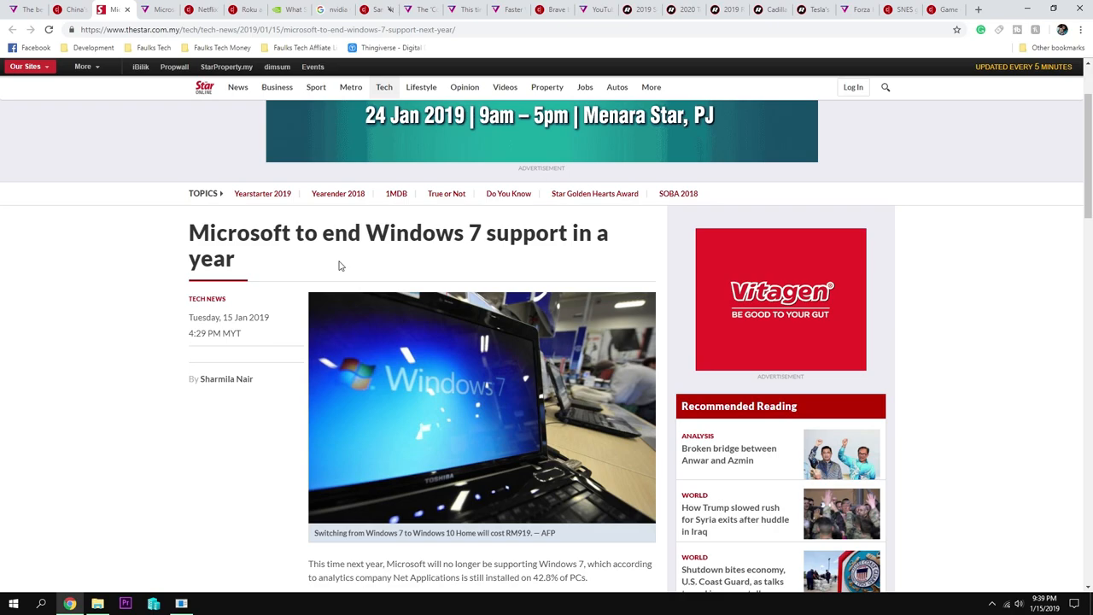
Scroll The Star's Windows 7 article to paragraphs on extended support ending January 2020.
scroll(down, 3)
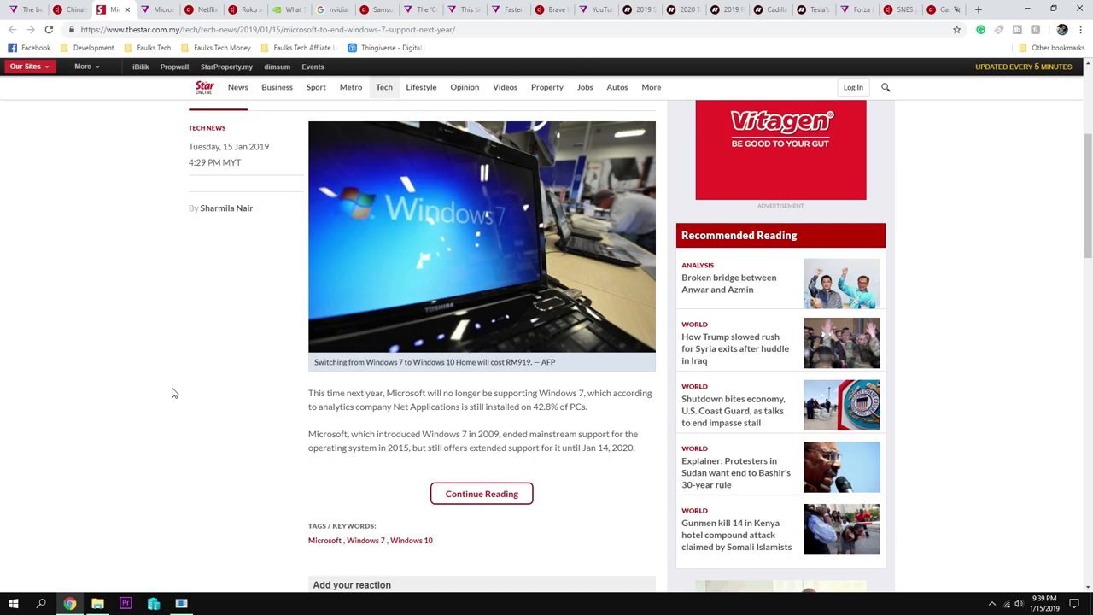
mouse_move(396, 418)
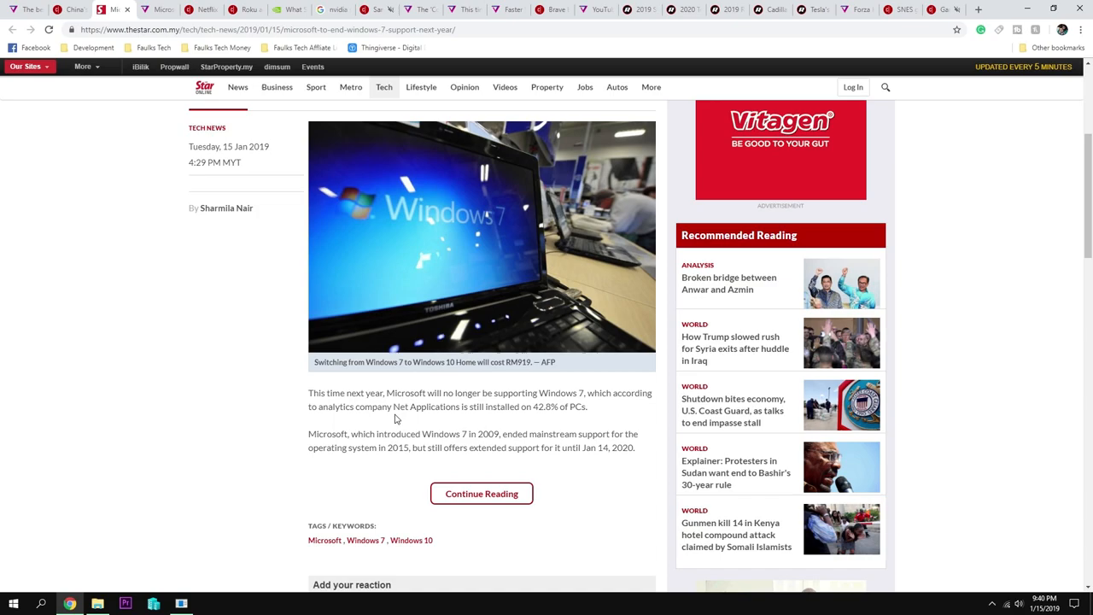
mouse_move(602, 431)
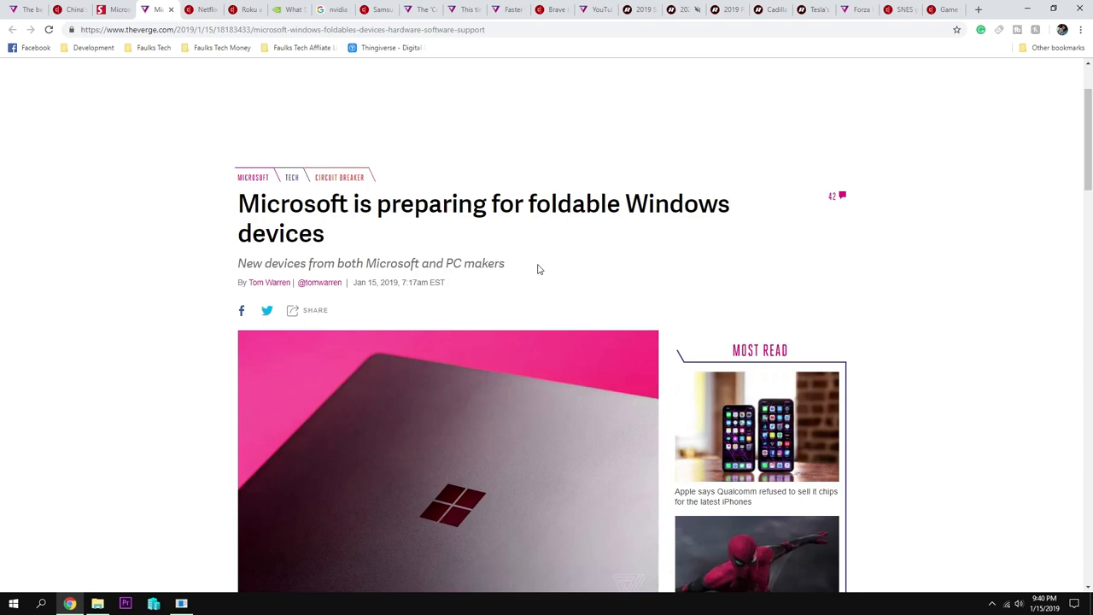
Scroll the foldable Windows devices article to Next Up in Tech and back.
scroll(down, 3)
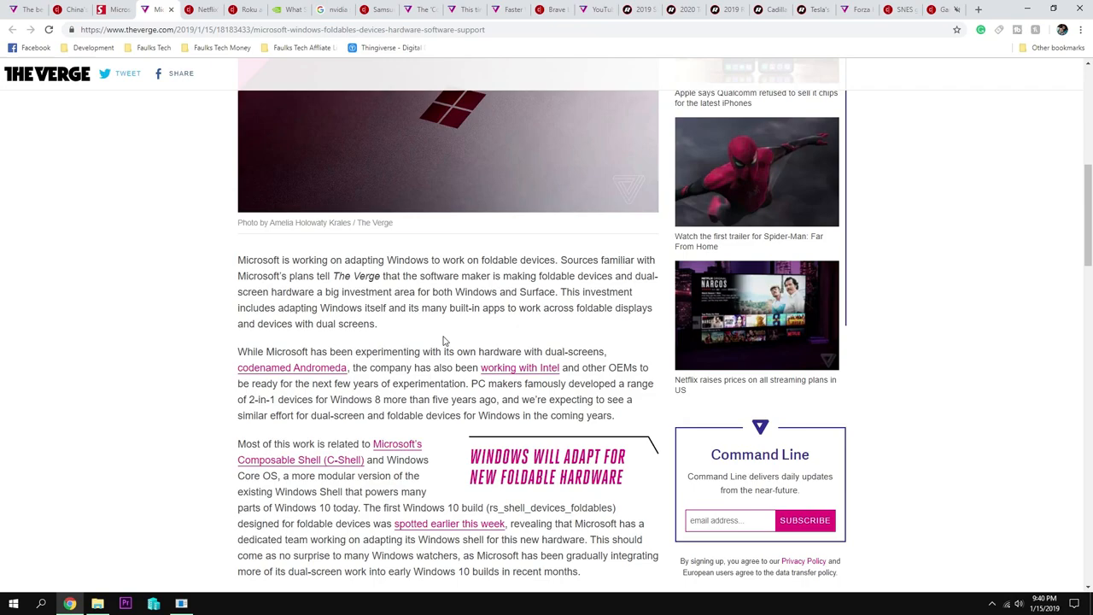
scroll(down, 3)
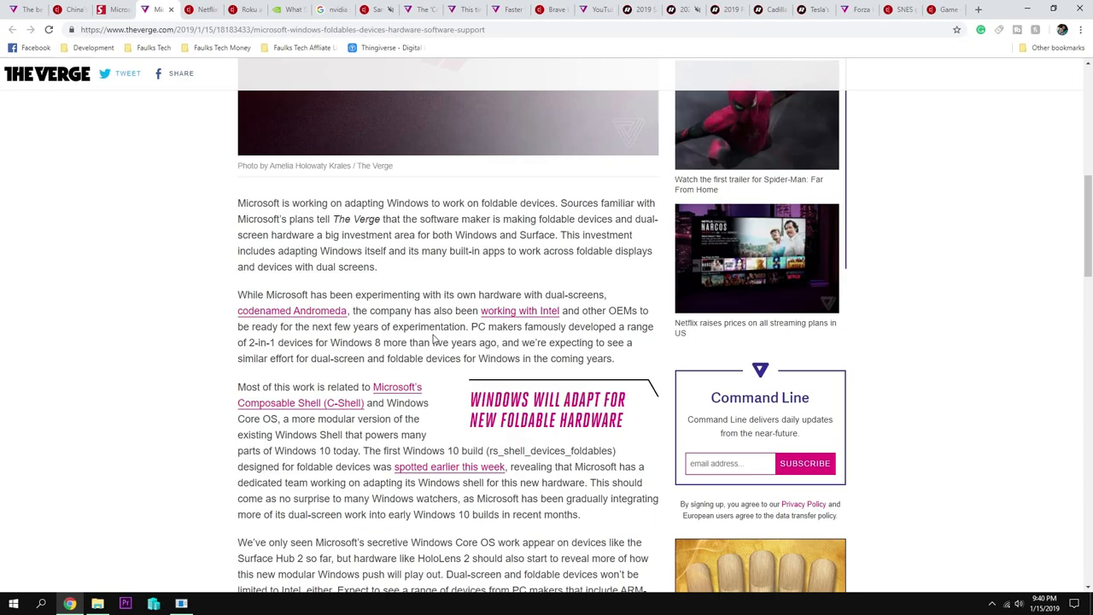
scroll(down, 3)
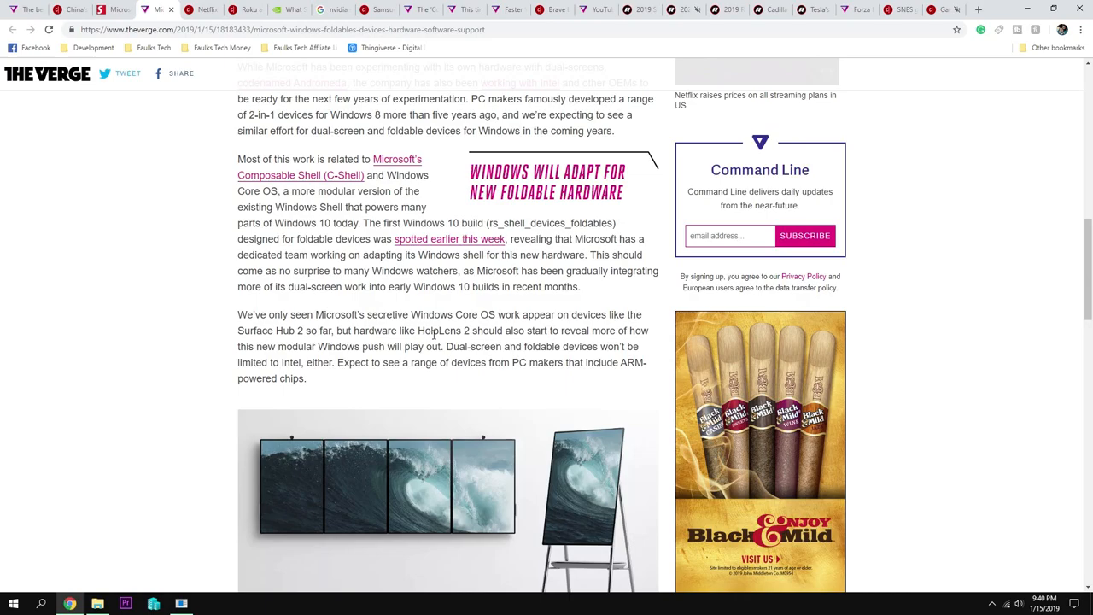
scroll(down, 3)
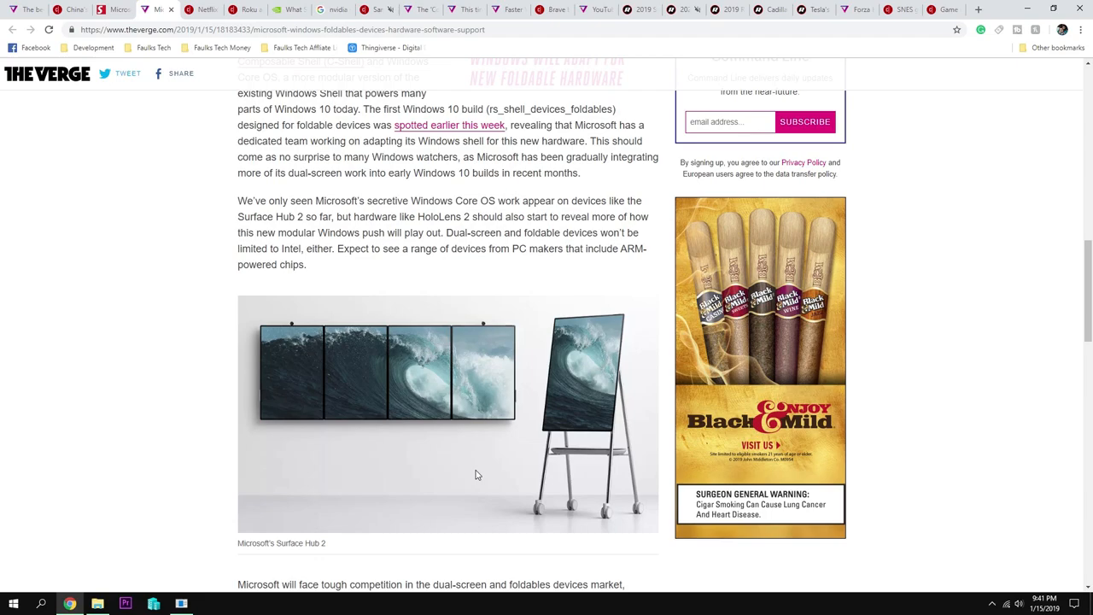
scroll(down, 3)
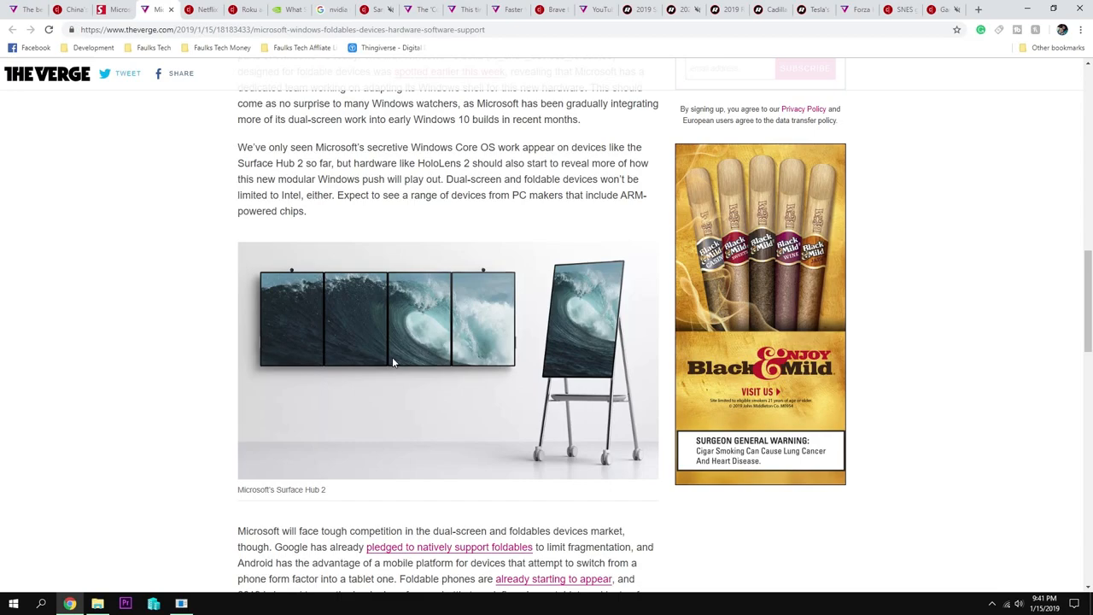
scroll(down, 3)
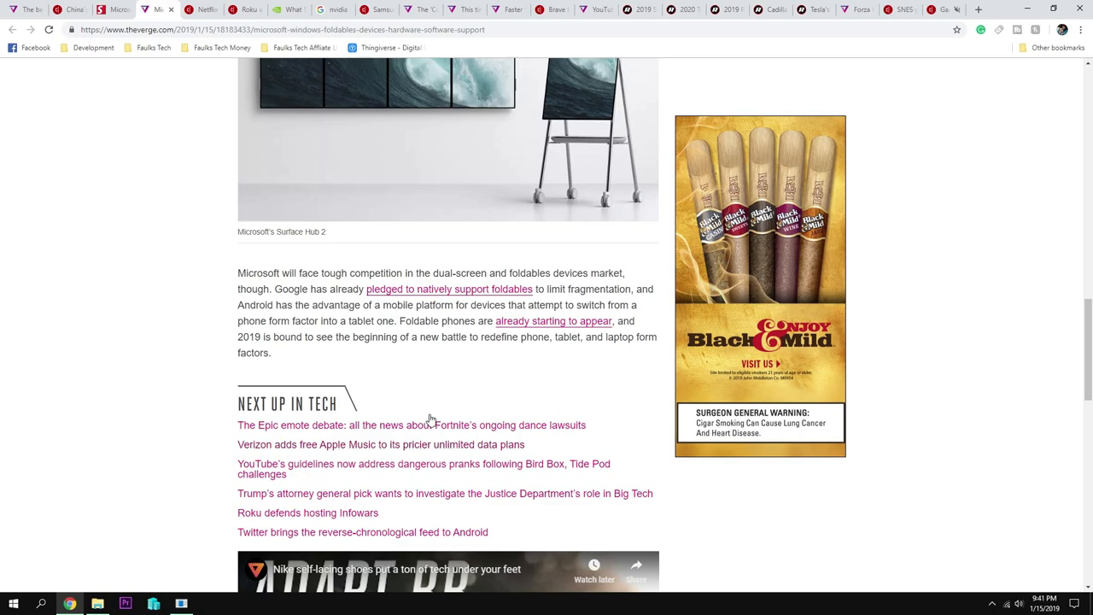
scroll(up, 3)
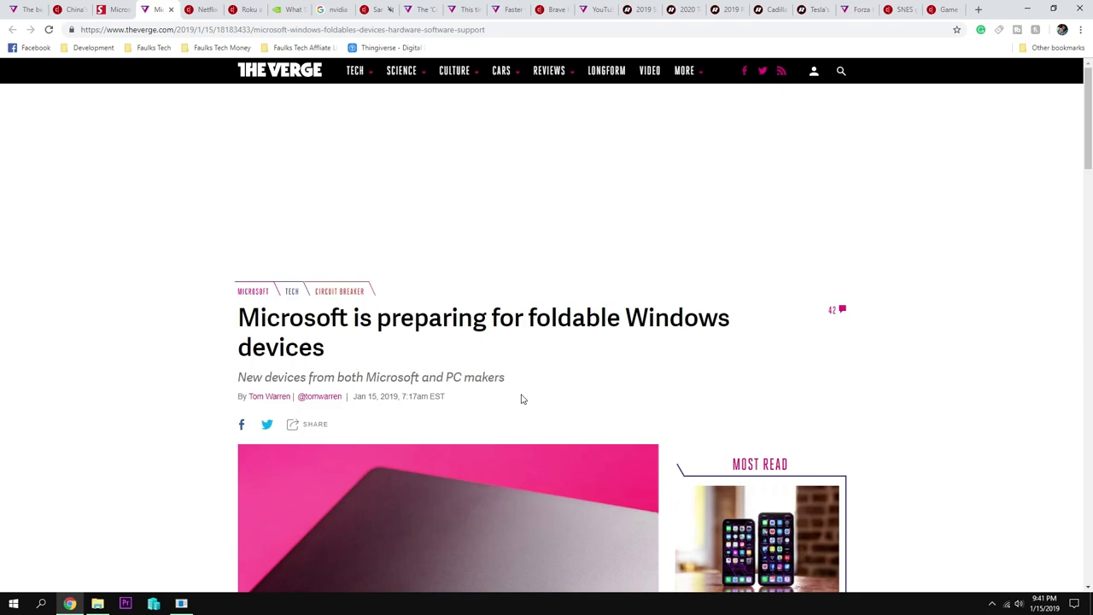
mouse_move(481, 371)
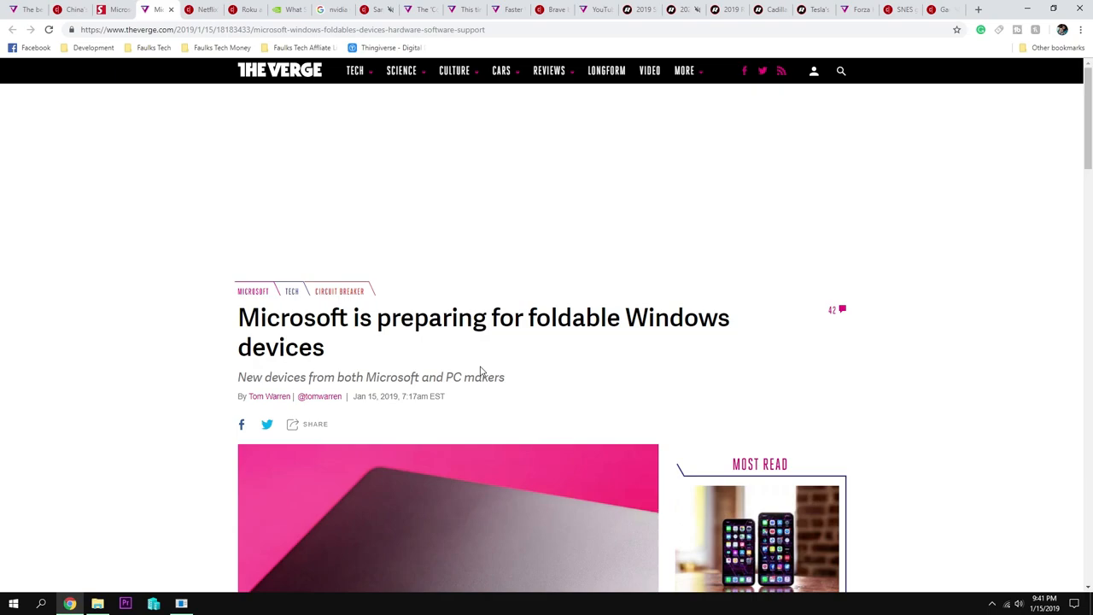
scroll(down, 3)
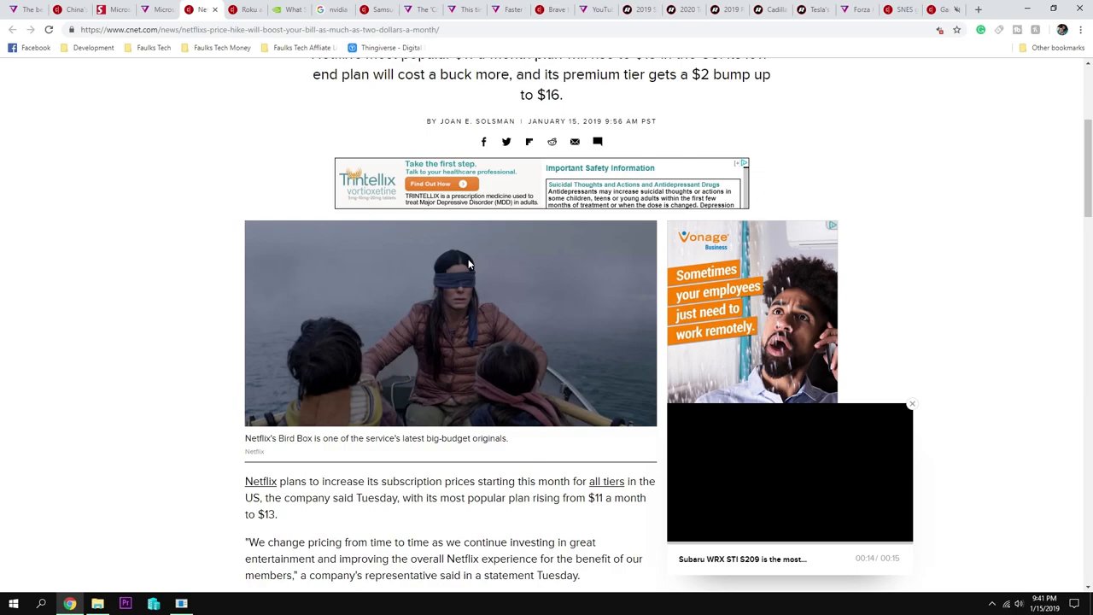
Review the Netflix price-hike headline and $16 plan figure, then switch tabs.
scroll(up, 3)
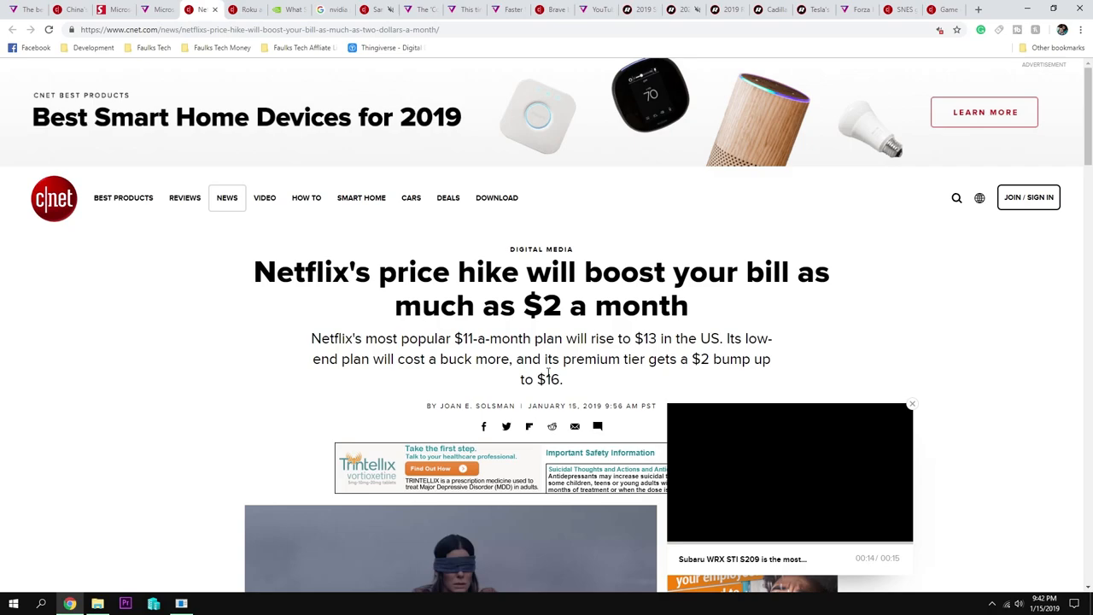
scroll(down, 3)
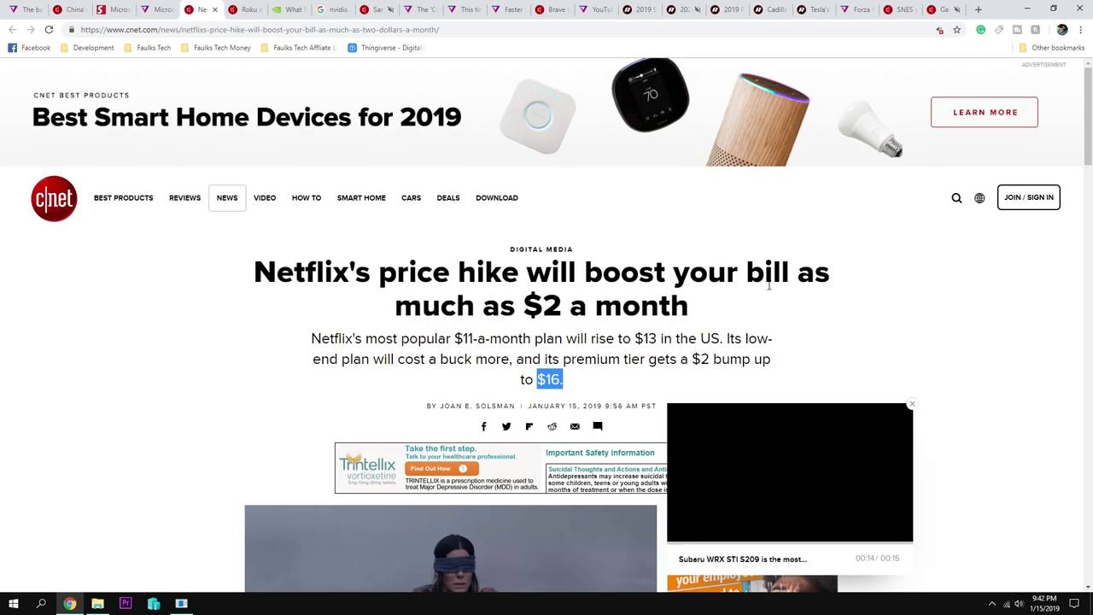
mouse_move(696, 391)
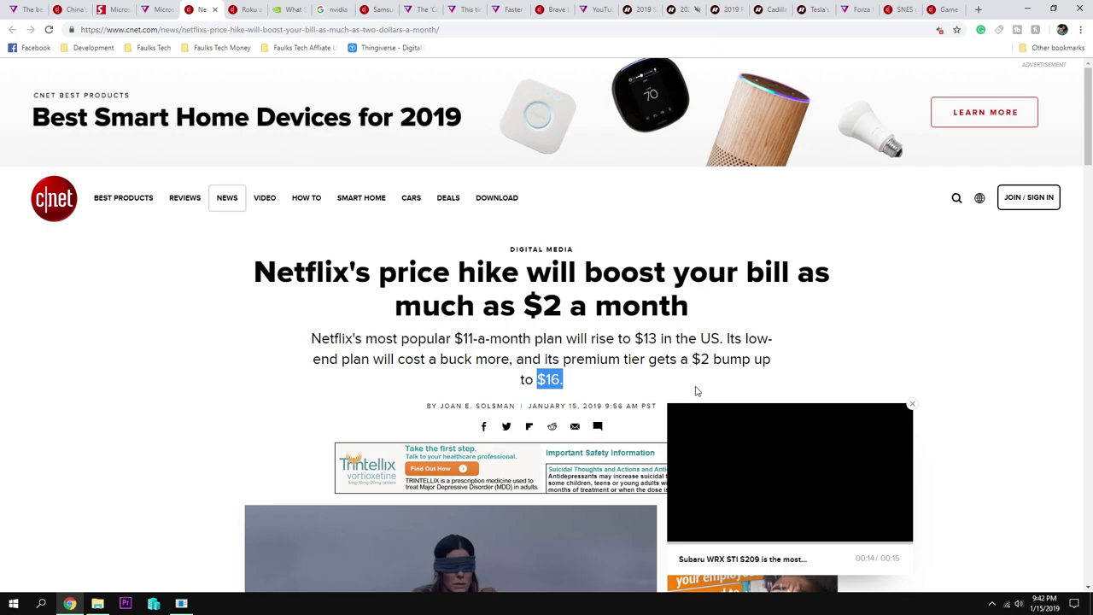
click(245, 8)
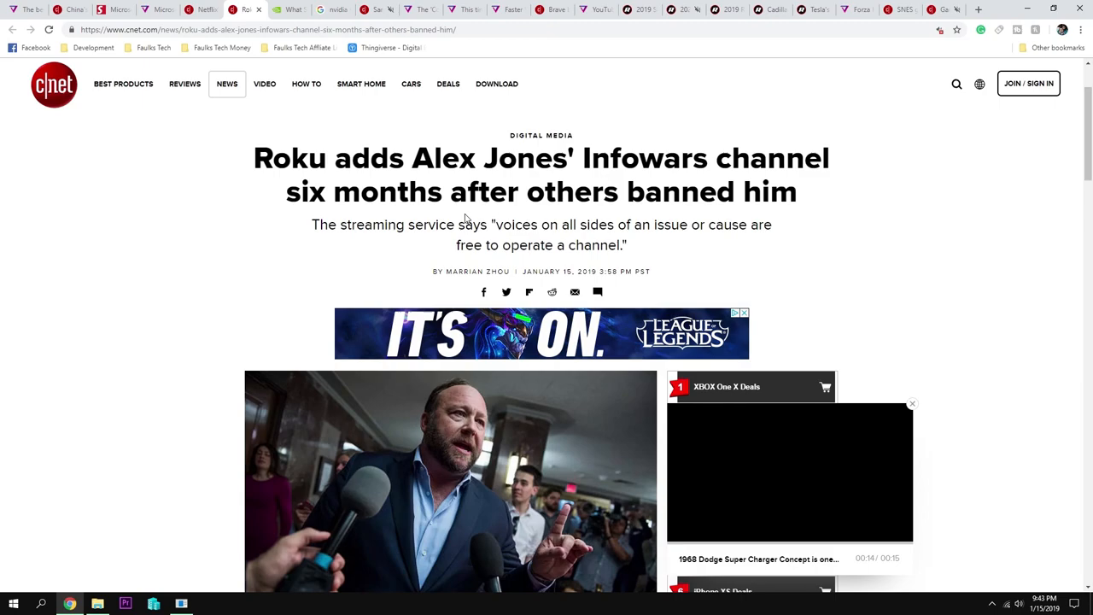
Scroll the Roku Infowars article through its opening paragraphs and embedded tweet.
scroll(down, 3)
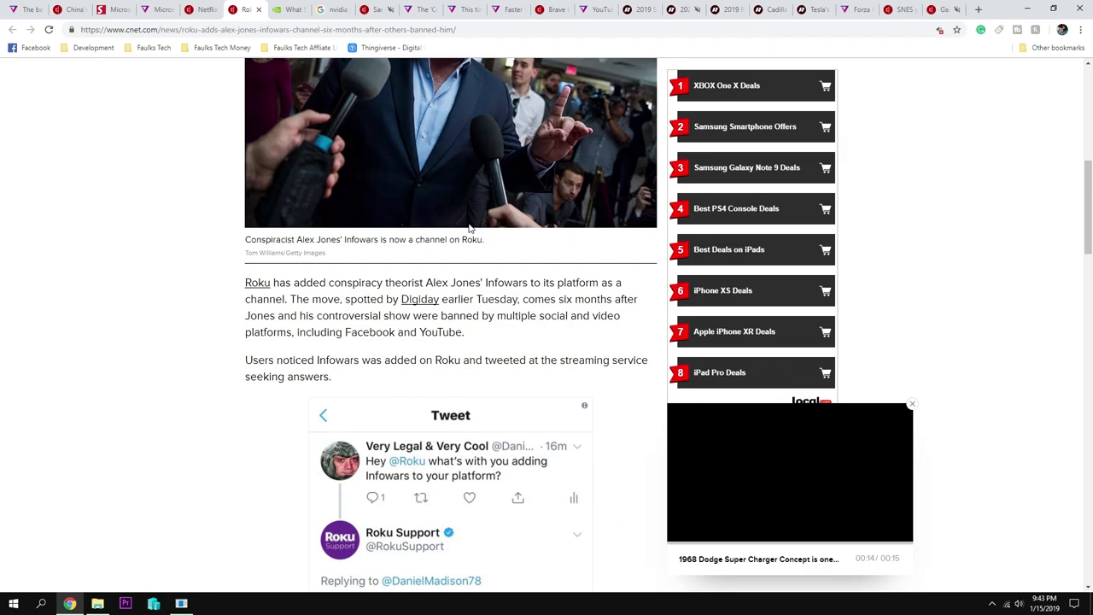
scroll(down, 3)
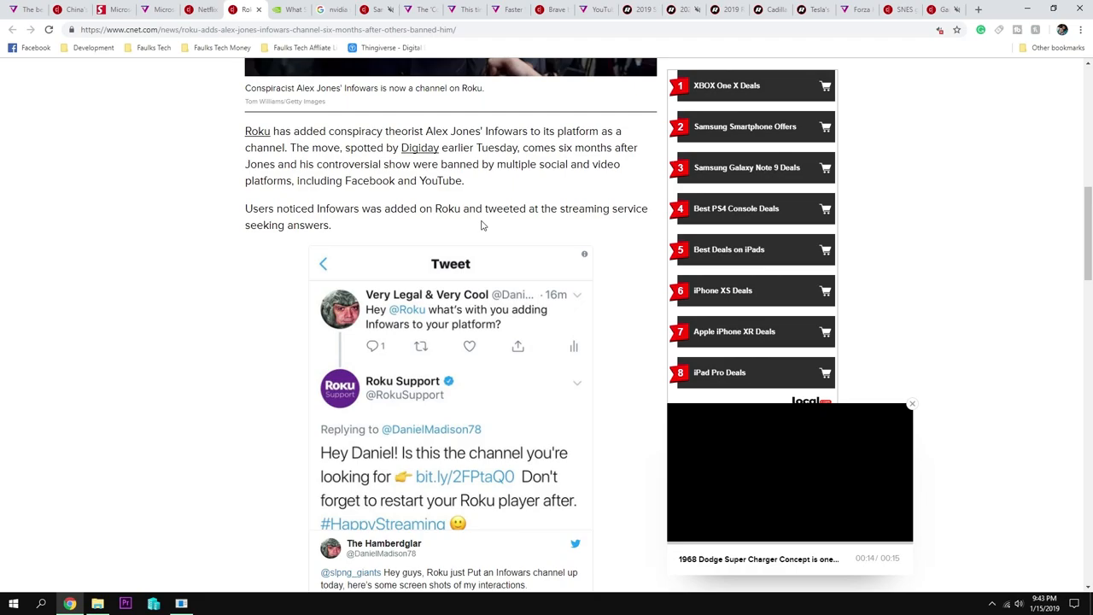
scroll(down, 3)
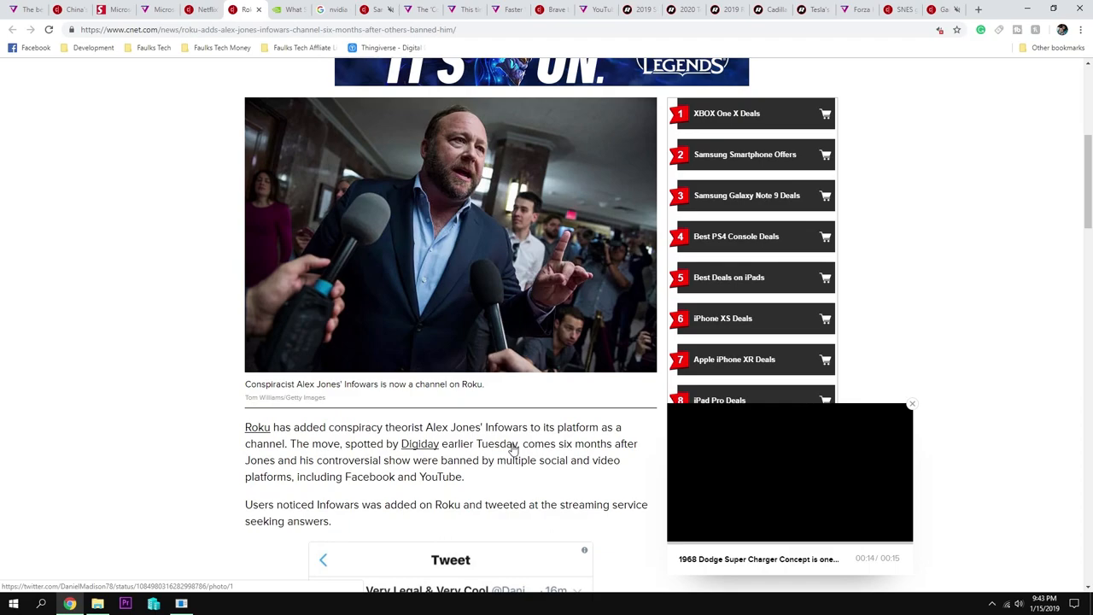
scroll(up, 3)
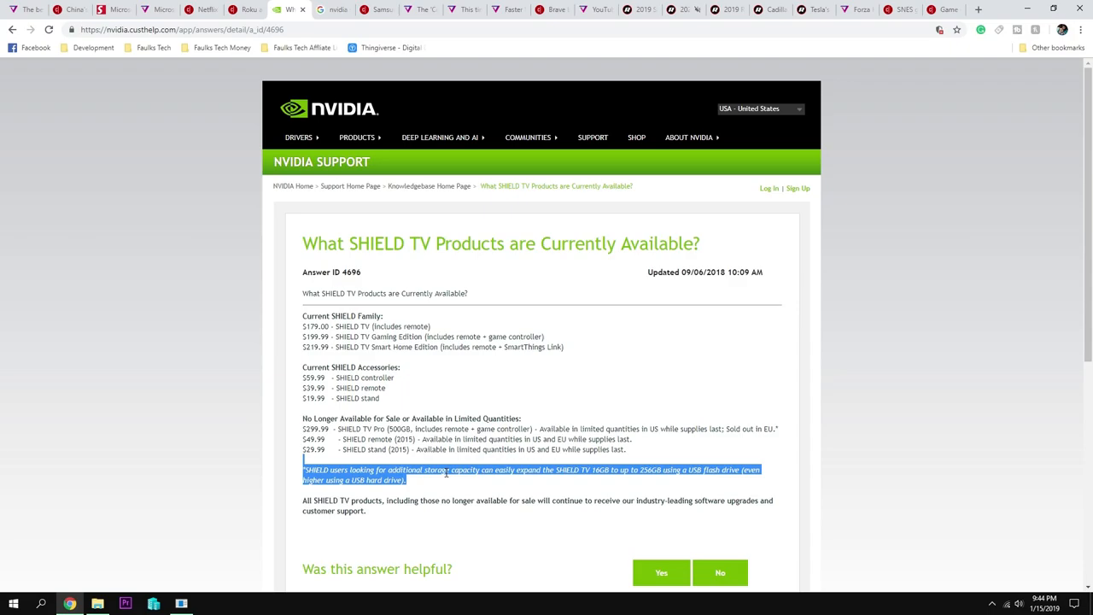
Highlight the storage expansion note on NVIDIA Support's SHIELD TV availability page.
click(380, 486)
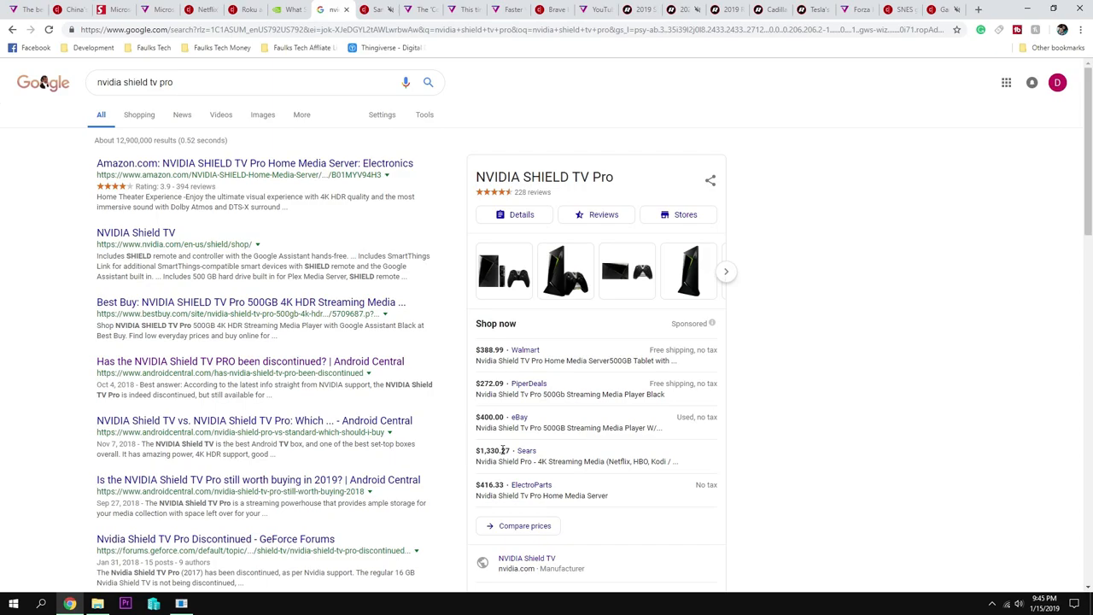
Highlight ElectroParts' $416.33 NVIDIA SHIELD TV Pro price in Google's shopping results.
double_click(489, 484)
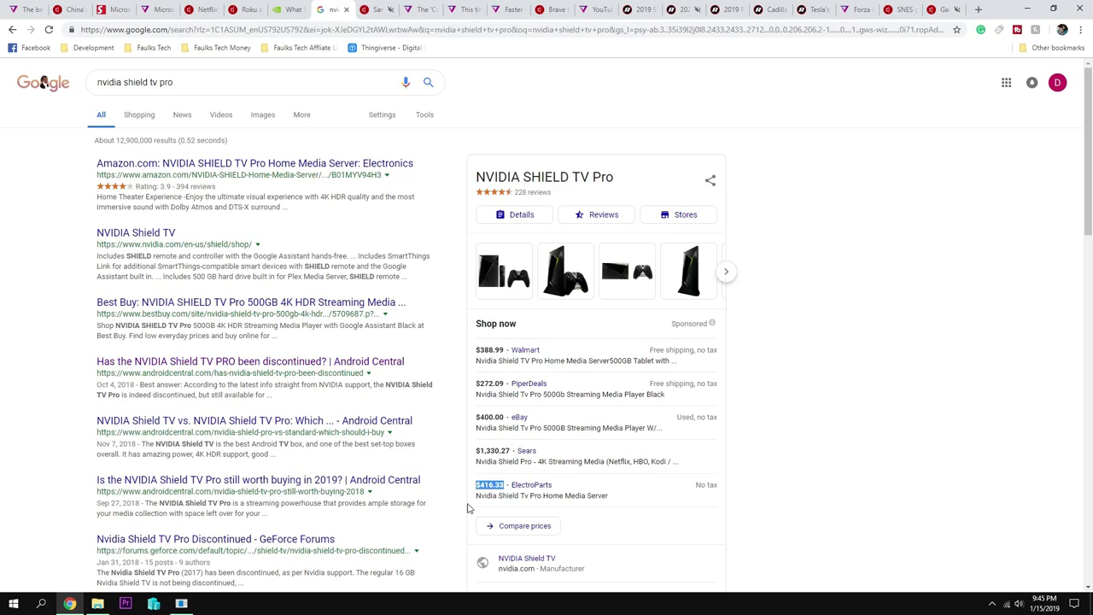
mouse_move(306, 133)
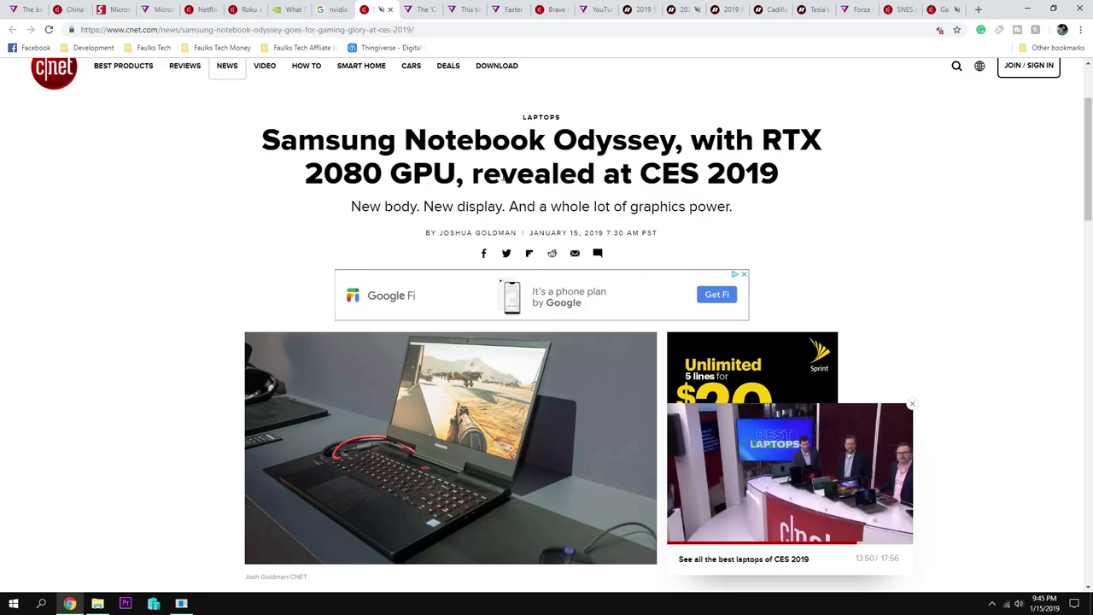
Read the opening paragraphs of CNET's Samsung Notebook Odyssey RTX 2080 article.
scroll(down, 3)
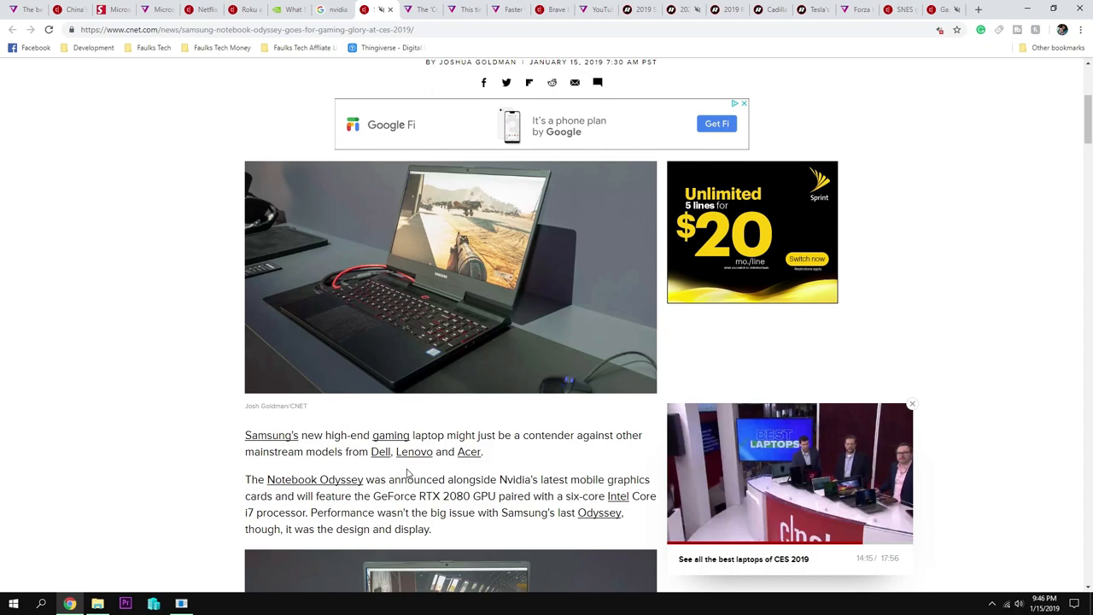
scroll(down, 3)
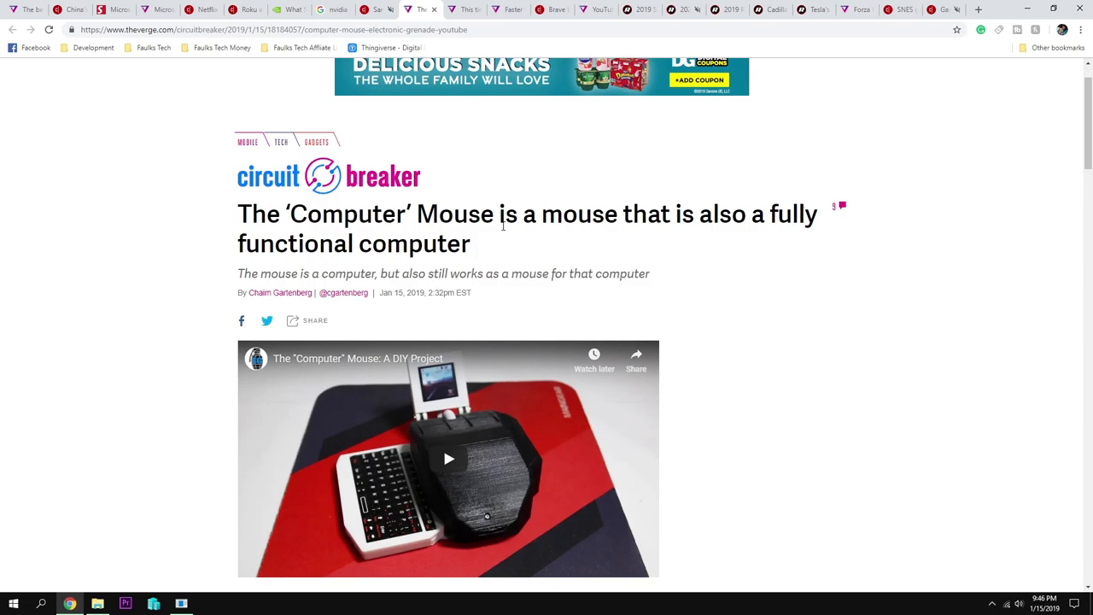
Read The Verge's 'Computer' Mouse article down to its Raspberry Pi description.
scroll(down, 3)
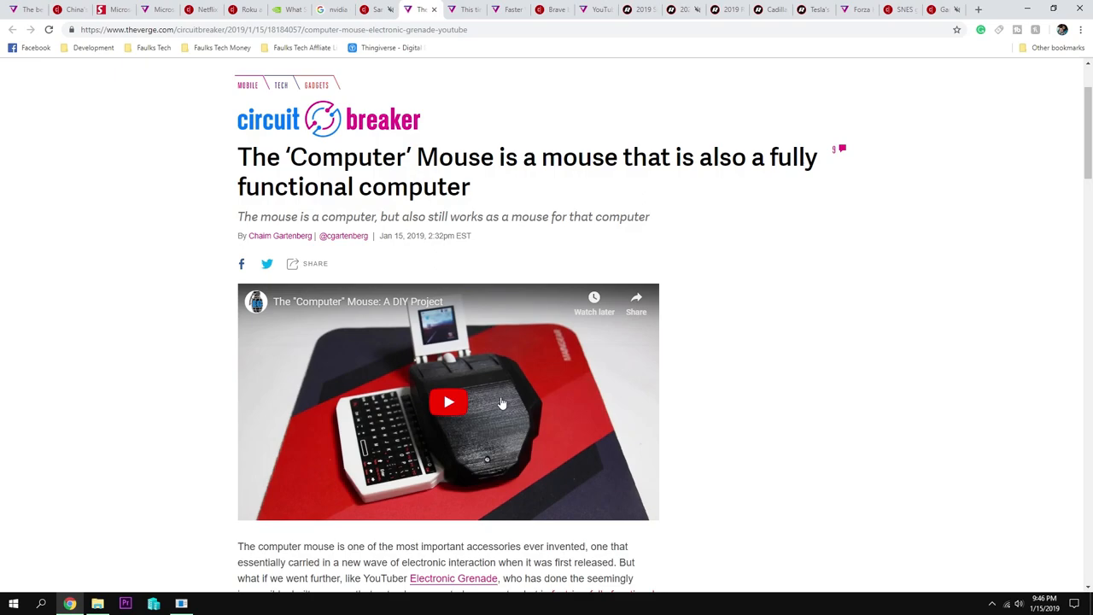
scroll(down, 3)
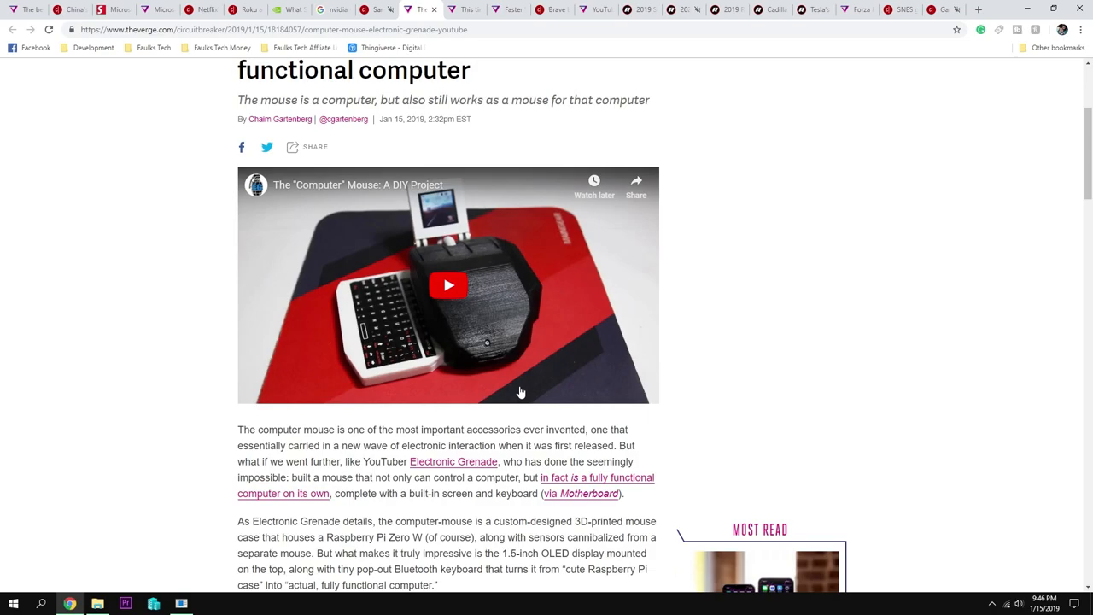
scroll(down, 3)
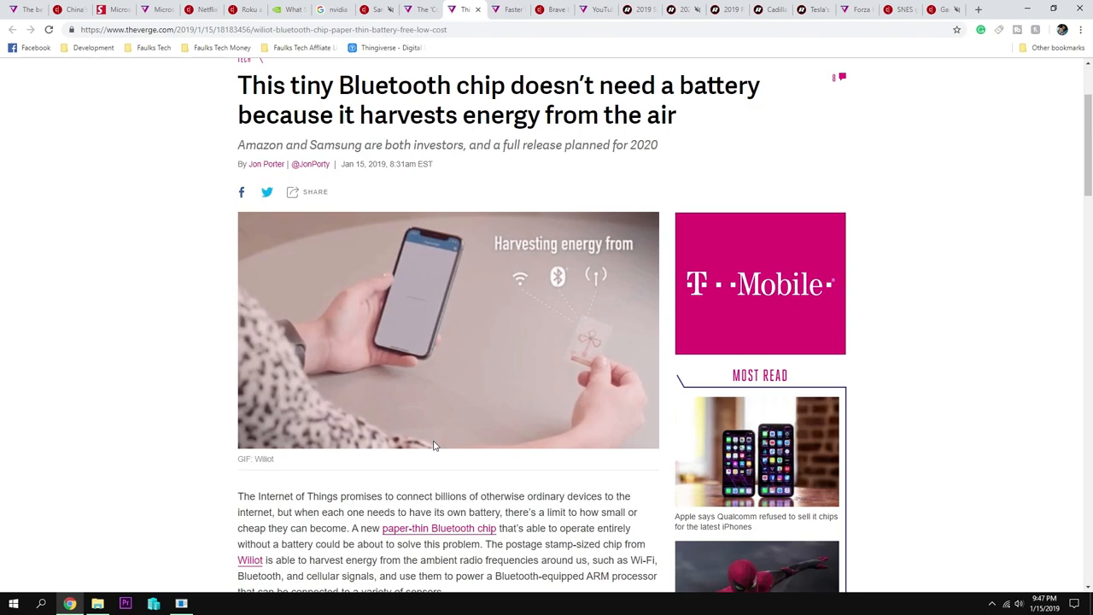
Read The Verge's battery-free Bluetooth chip article past its sensor use cases.
scroll(down, 3)
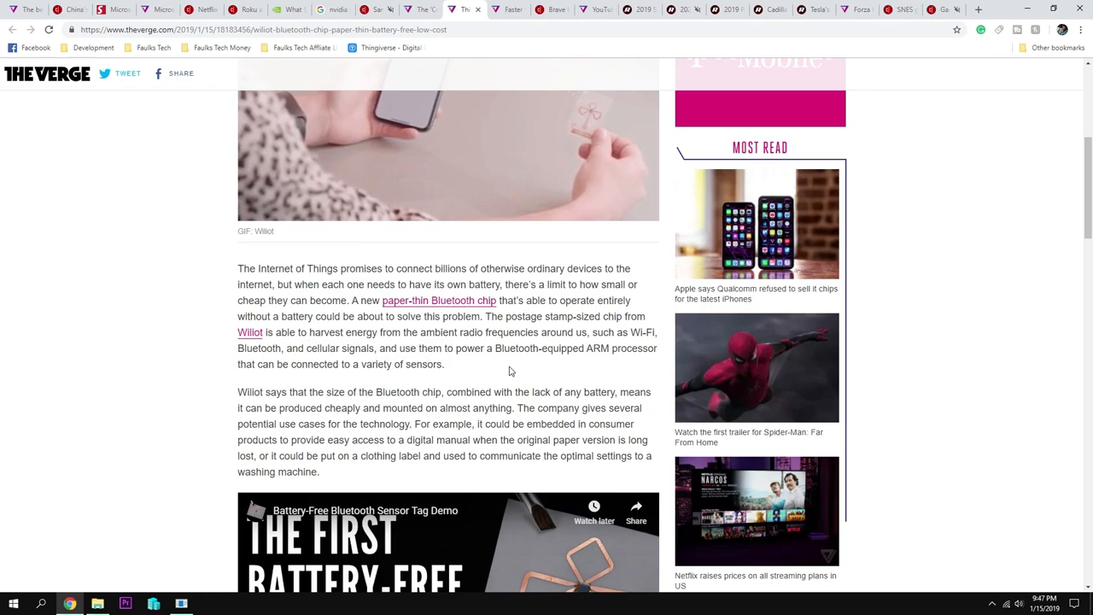
scroll(down, 3)
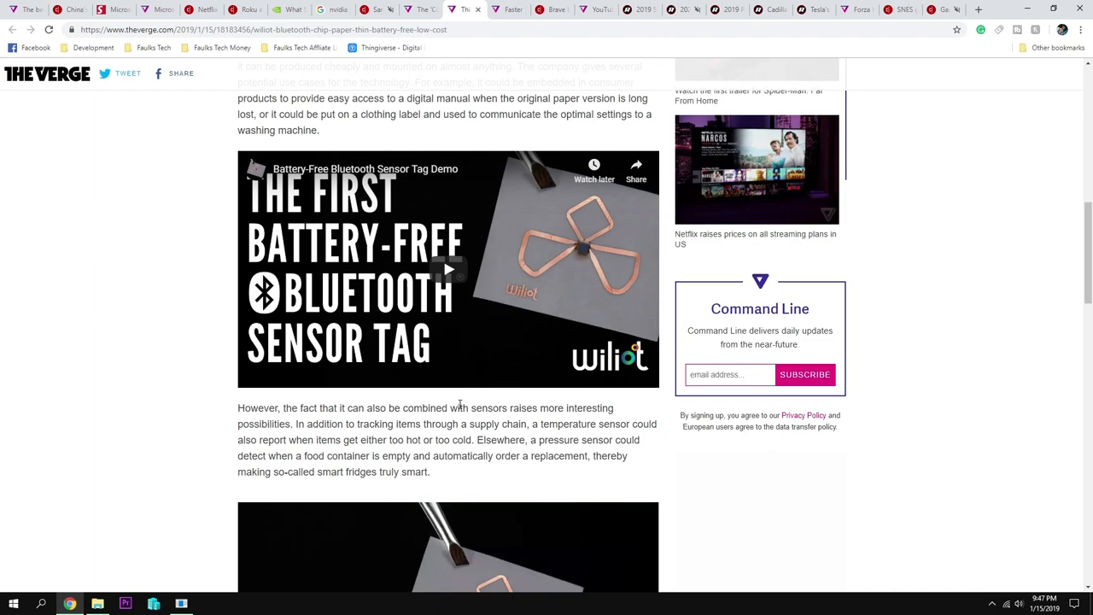
scroll(down, 3)
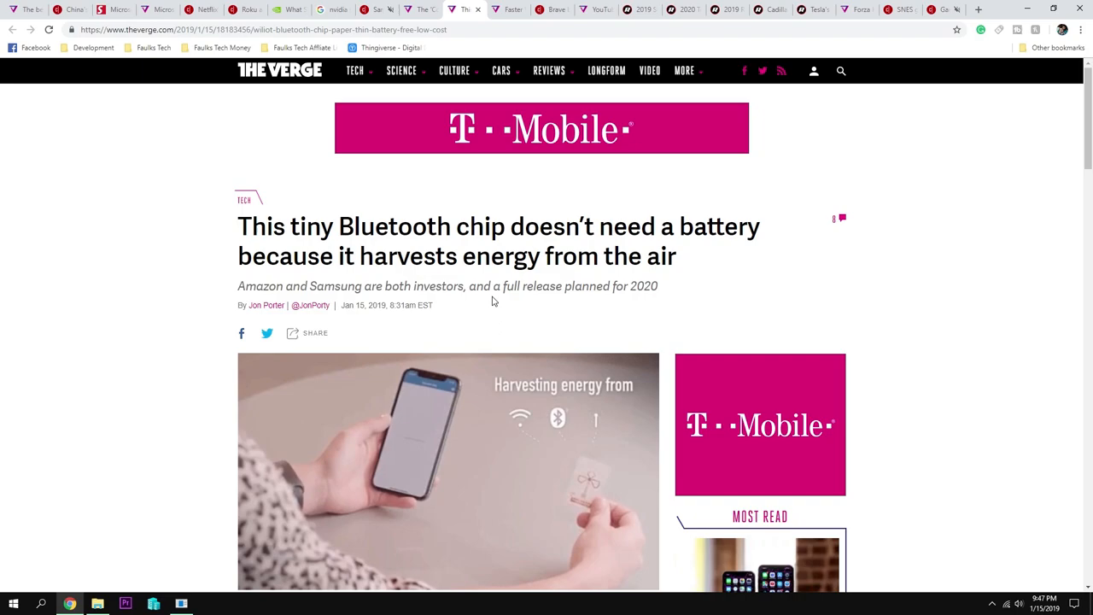
drag(502, 286, 656, 286)
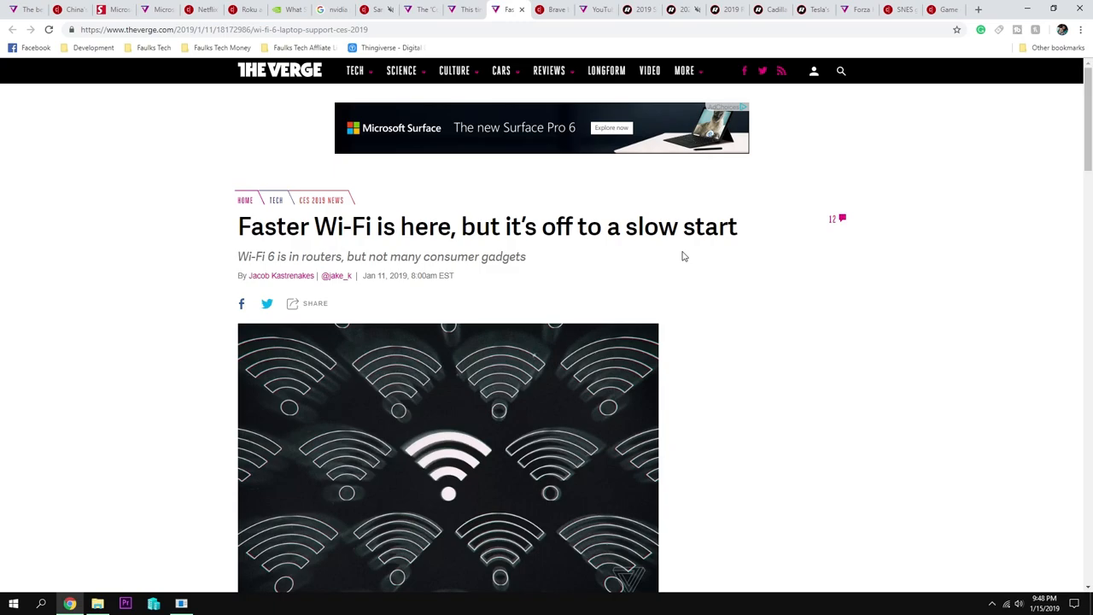
Read the opening paragraphs of The Verge's Wi-Fi 6 slow-start article.
scroll(down, 3)
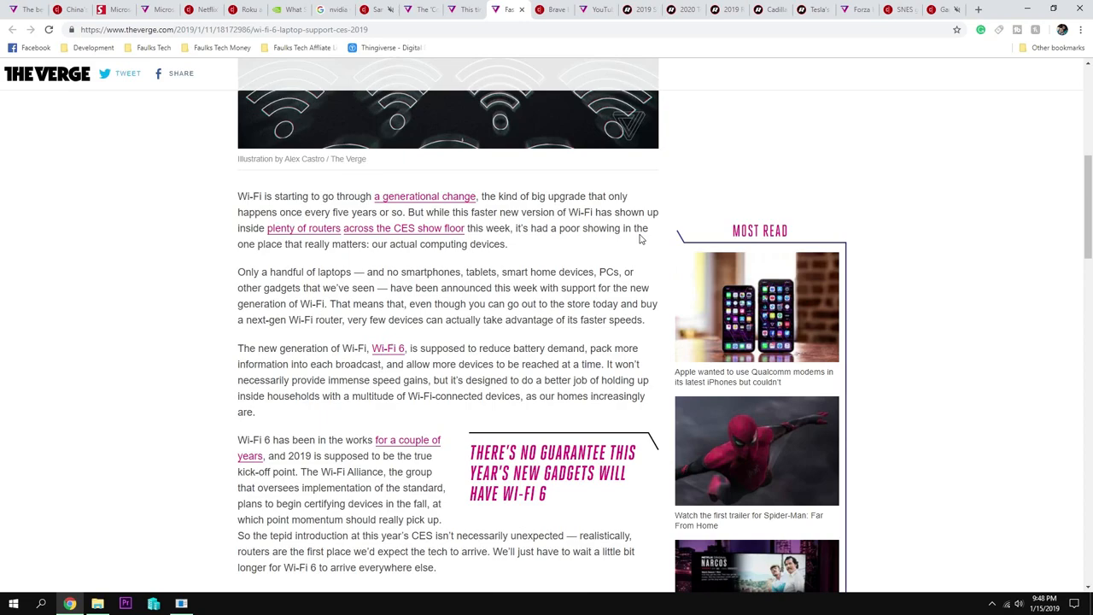
mouse_move(646, 246)
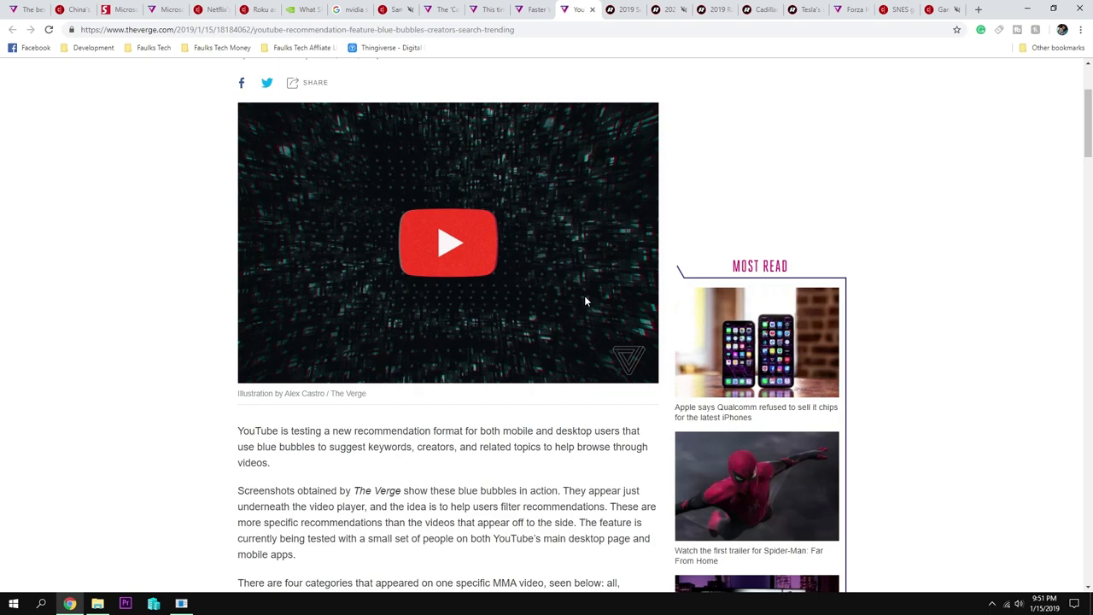
Read The Verge's YouTube bubbles article down to the bubble categories screenshot.
scroll(up, 3)
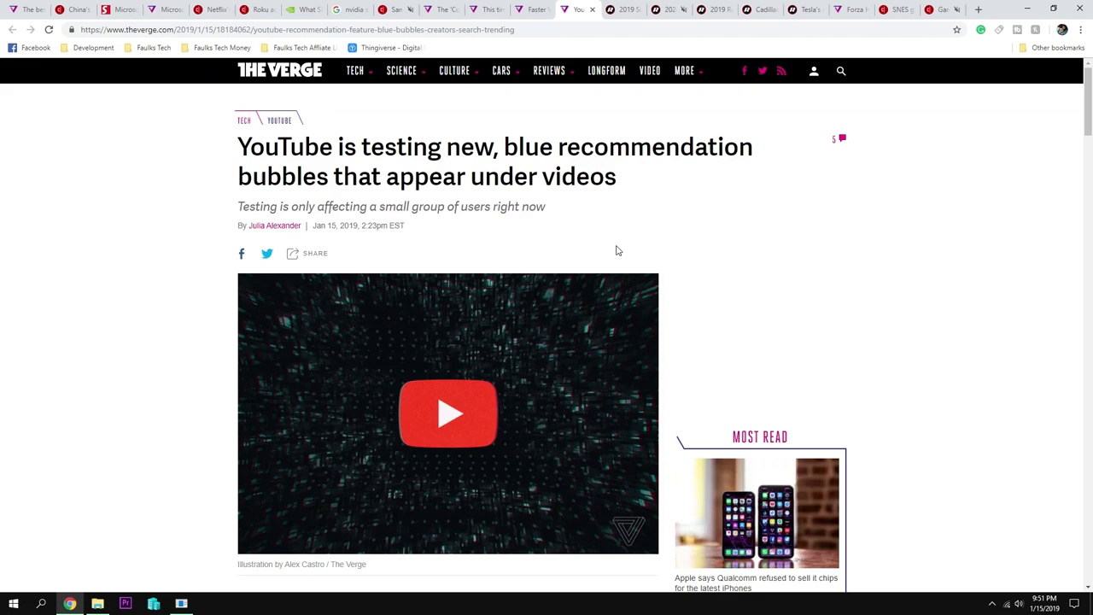
scroll(down, 3)
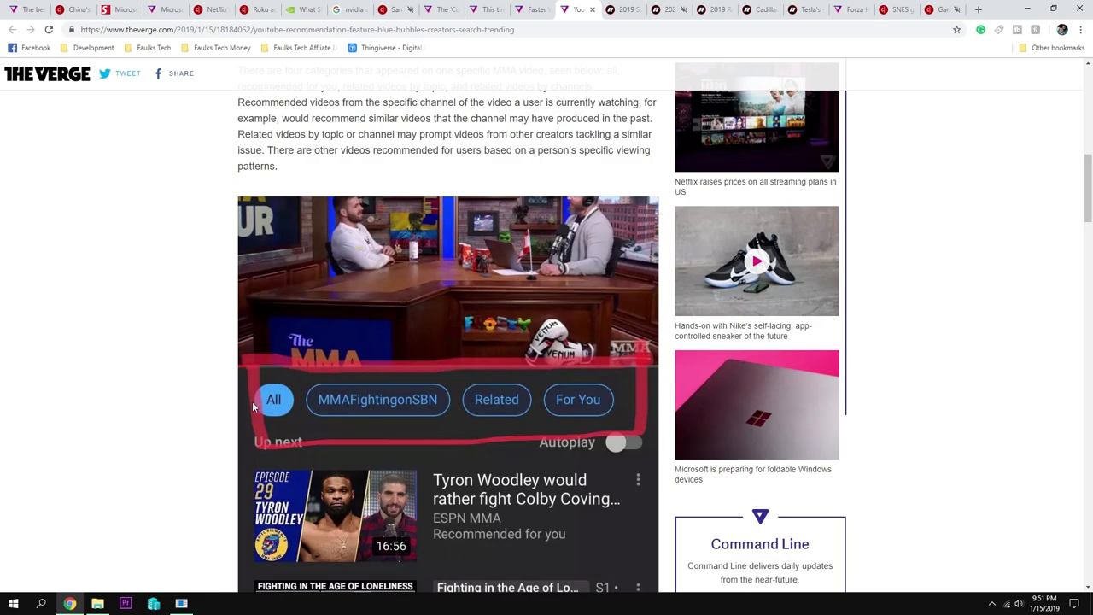
mouse_move(450, 305)
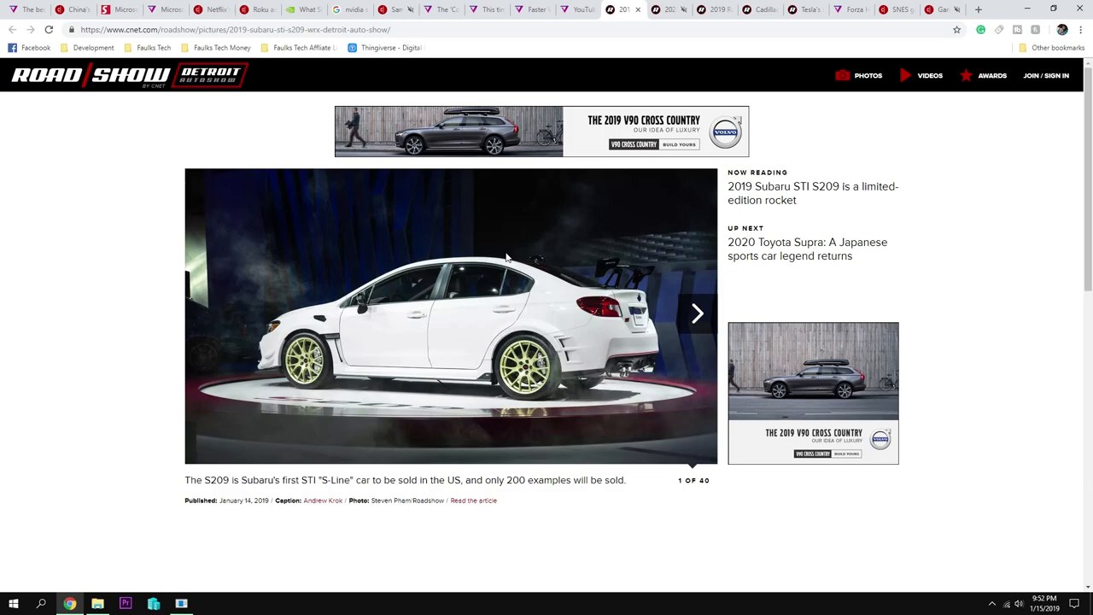
mouse_move(221, 355)
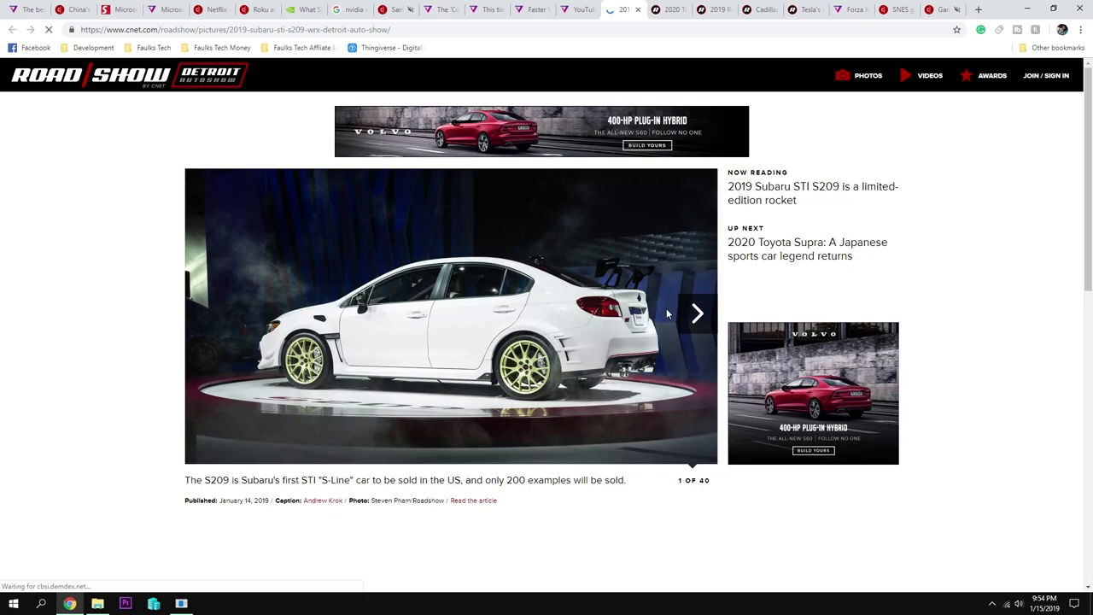
View the Subaru STI S209 gallery, then bring up the 2020 Toyota Supra article.
scroll(down, 3)
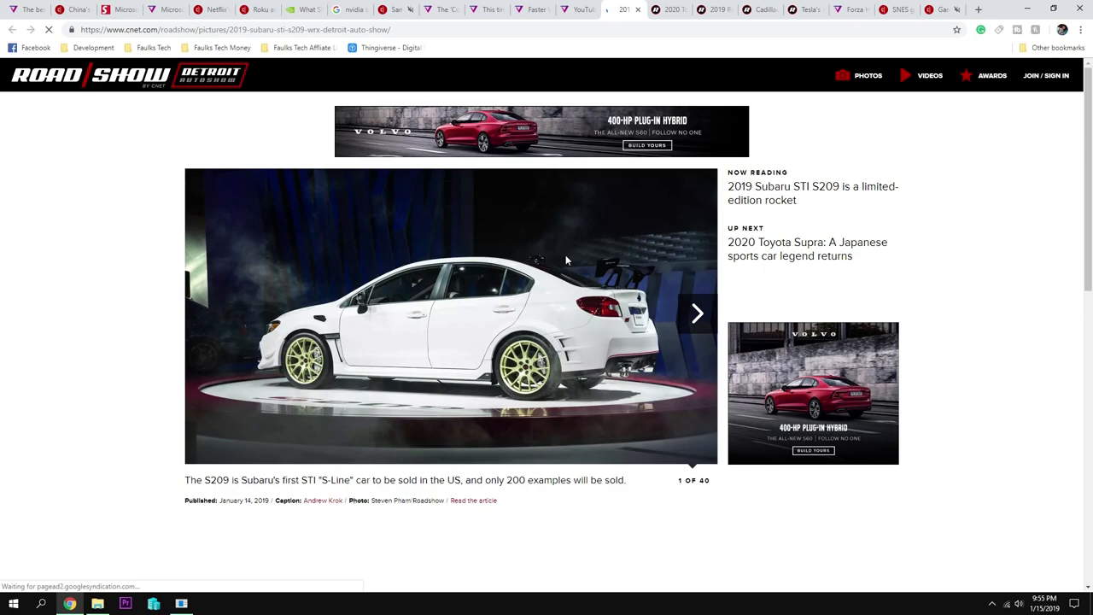
click(806, 249)
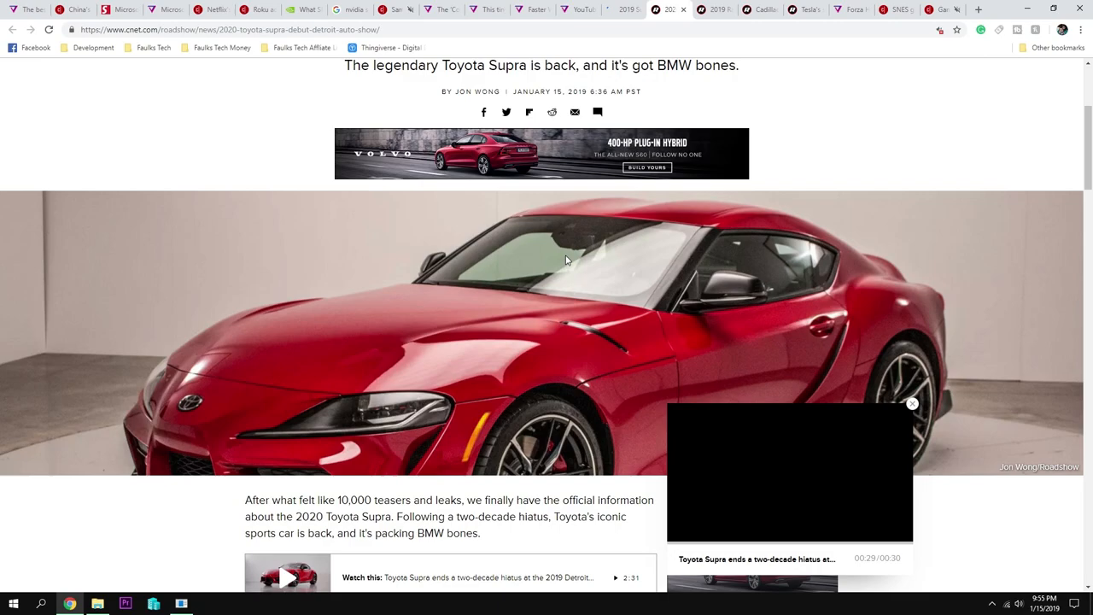
Read through the 2020 Toyota Supra article, scrolling back up to its headline.
scroll(down, 3)
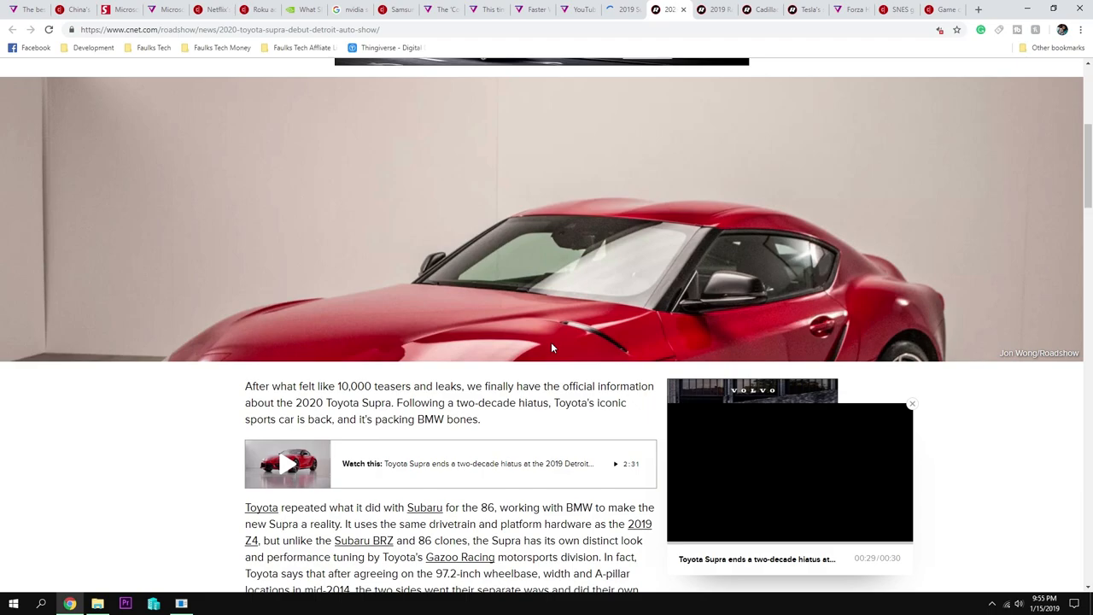
scroll(down, 3)
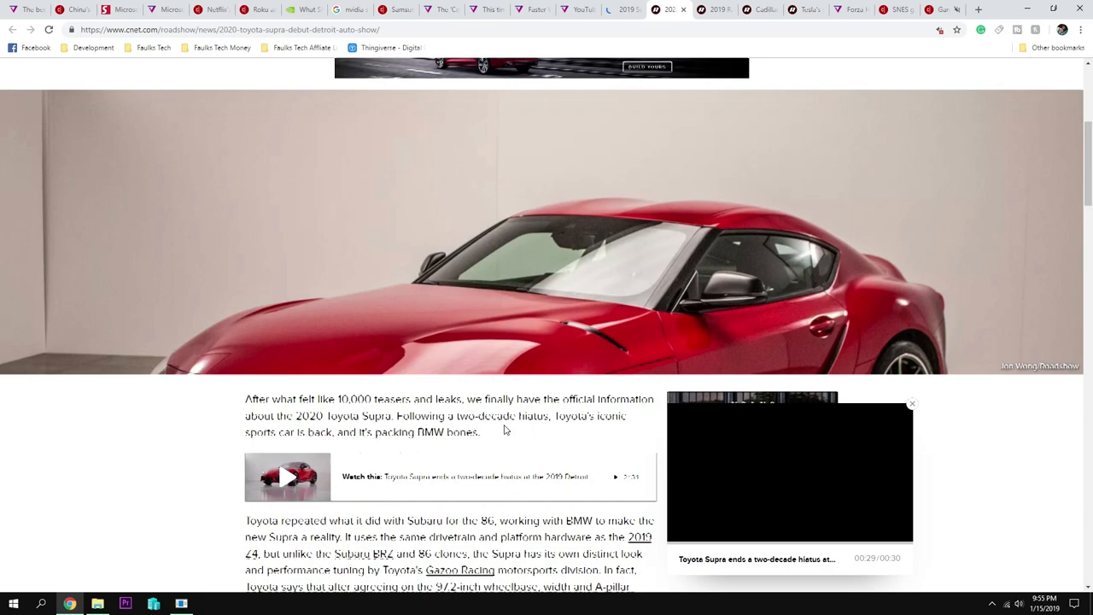
scroll(down, 3)
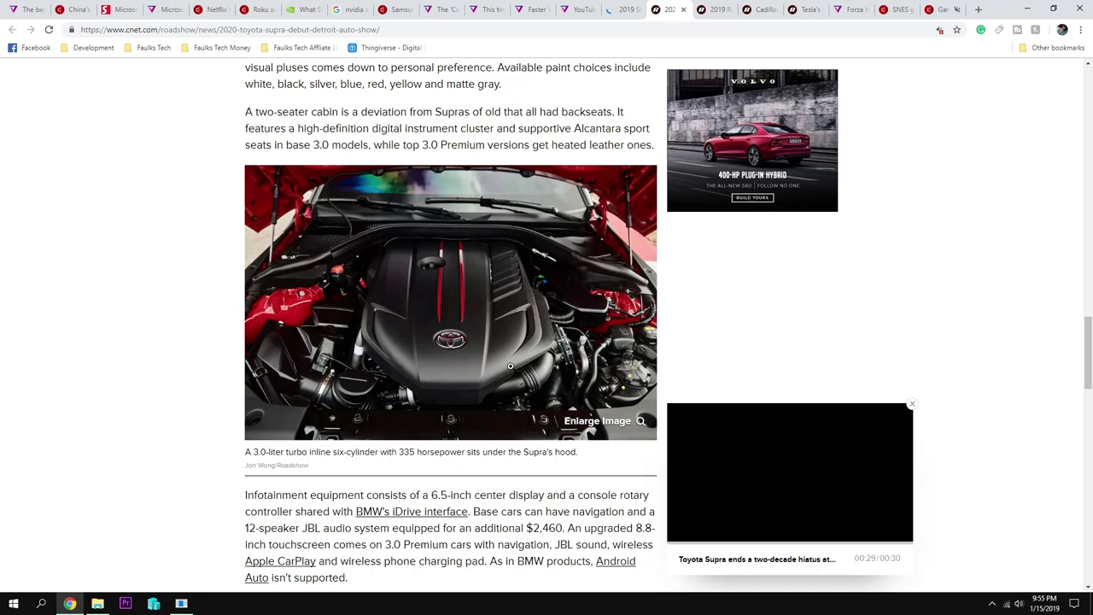
mouse_move(526, 357)
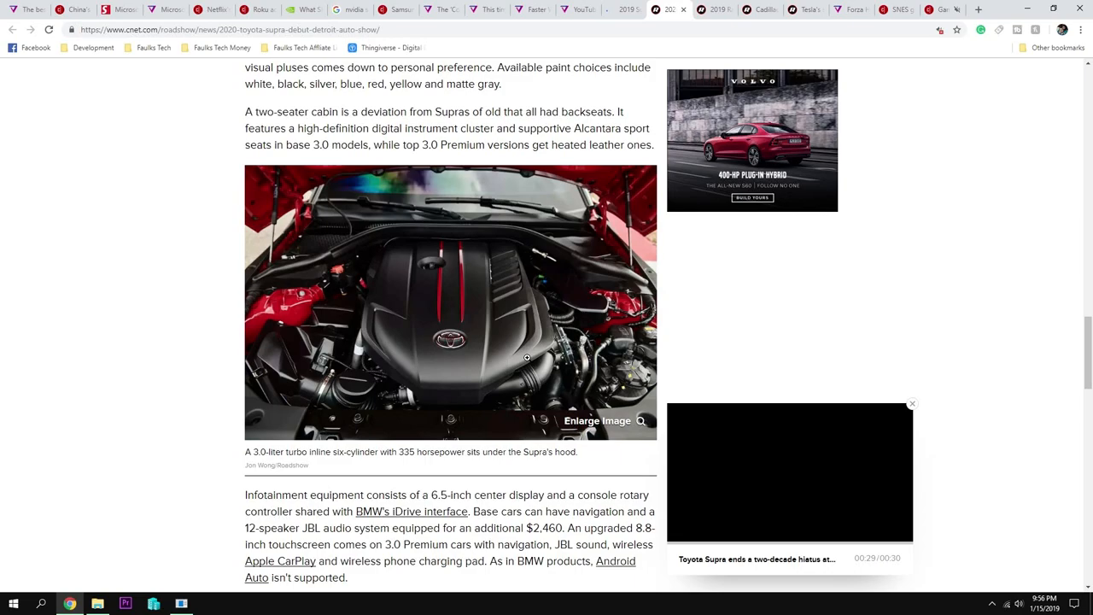
scroll(up, 3)
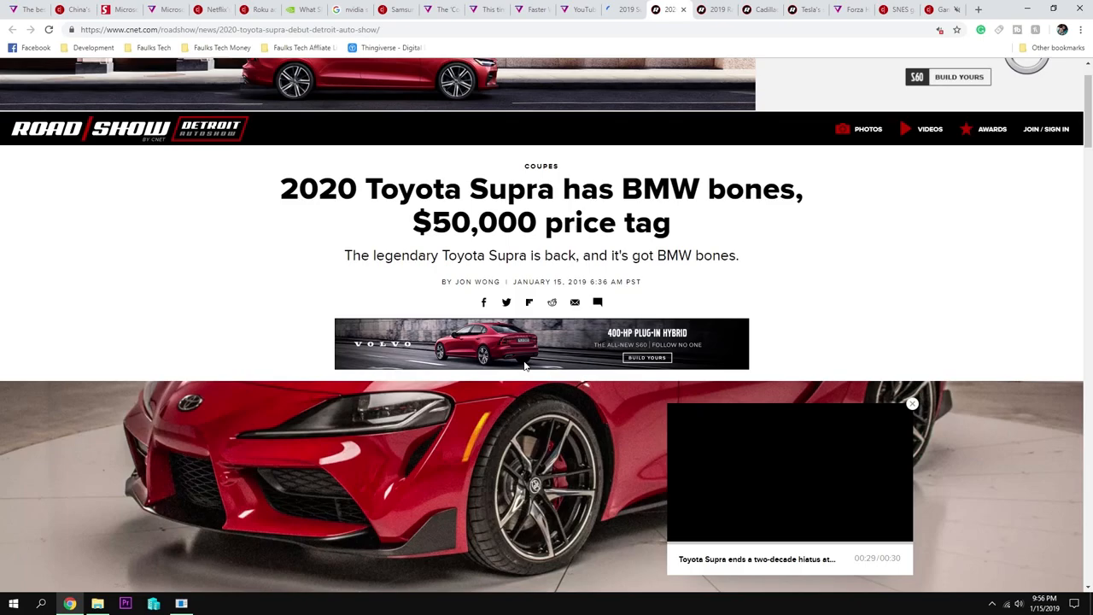
scroll(down, 3)
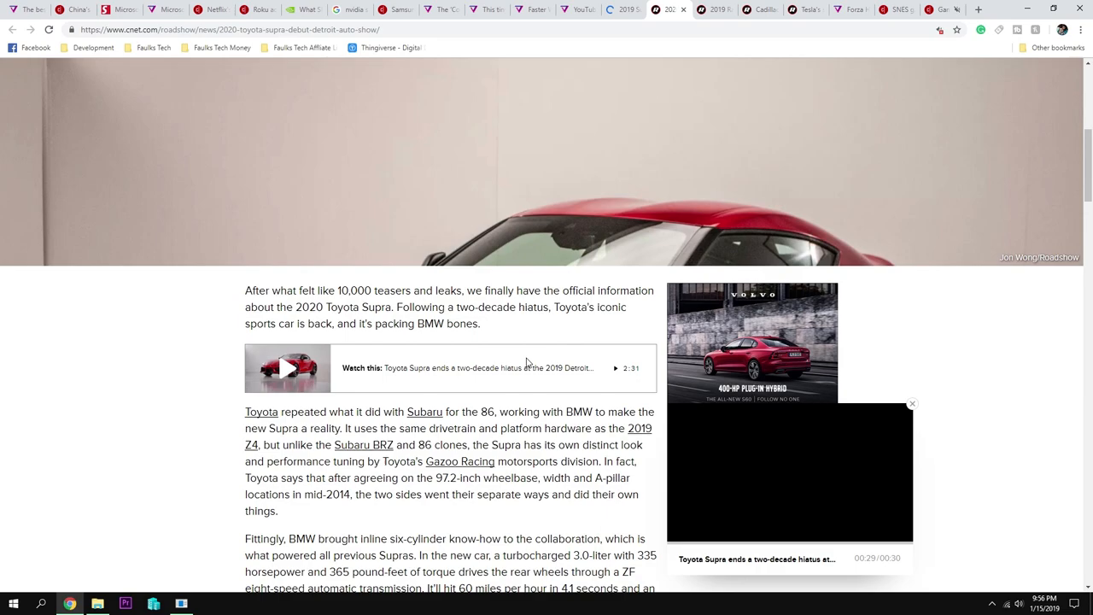
scroll(up, 3)
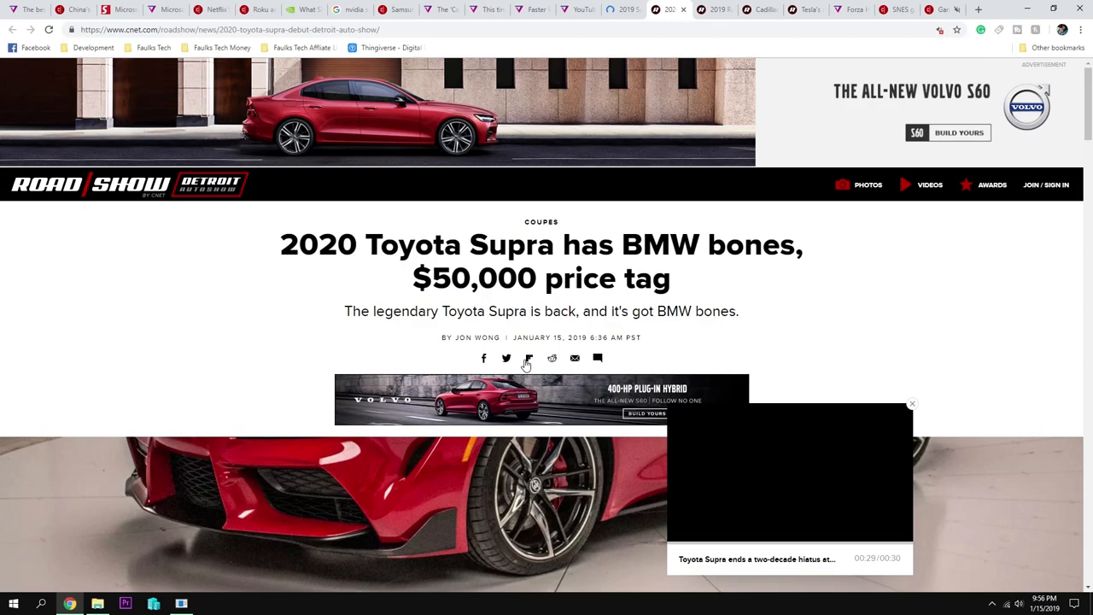
scroll(down, 3)
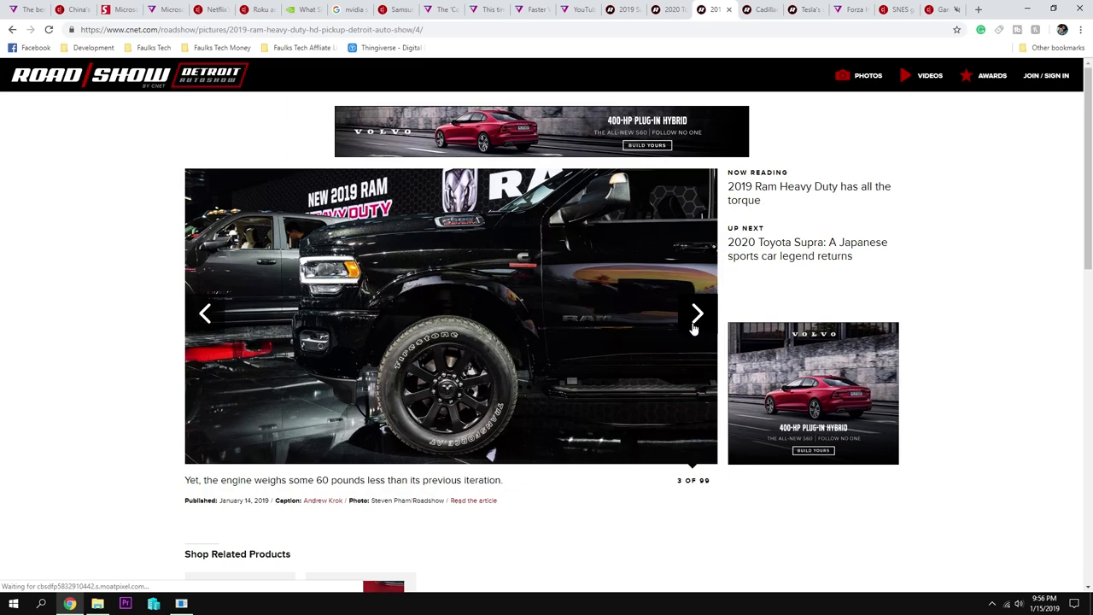
Advance four photos through the 2019 Ram Heavy Duty gallery toward the interior shots.
click(697, 314)
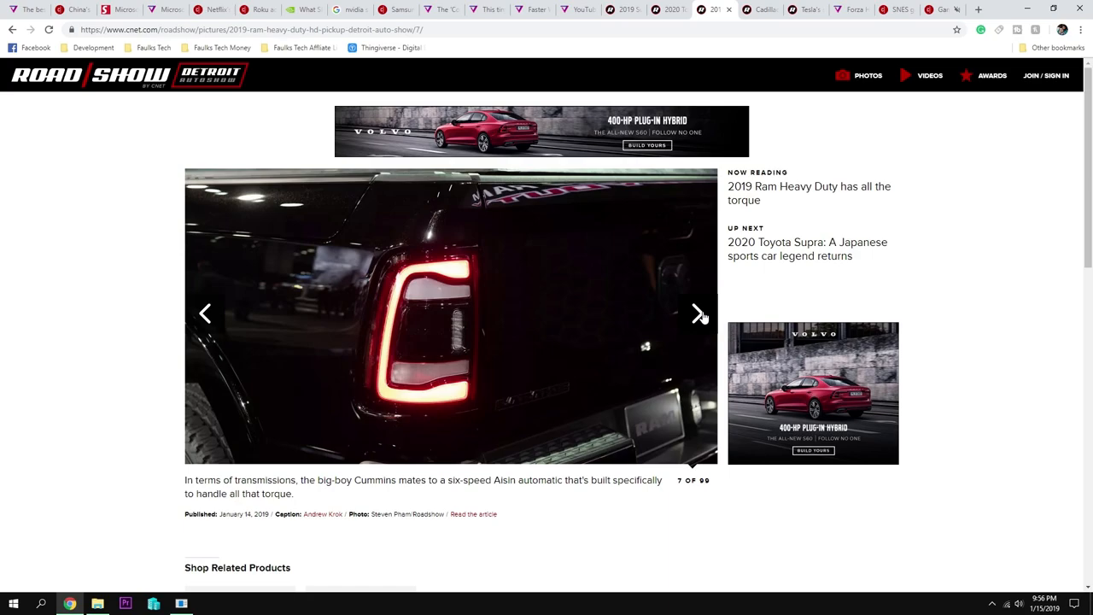
click(698, 314)
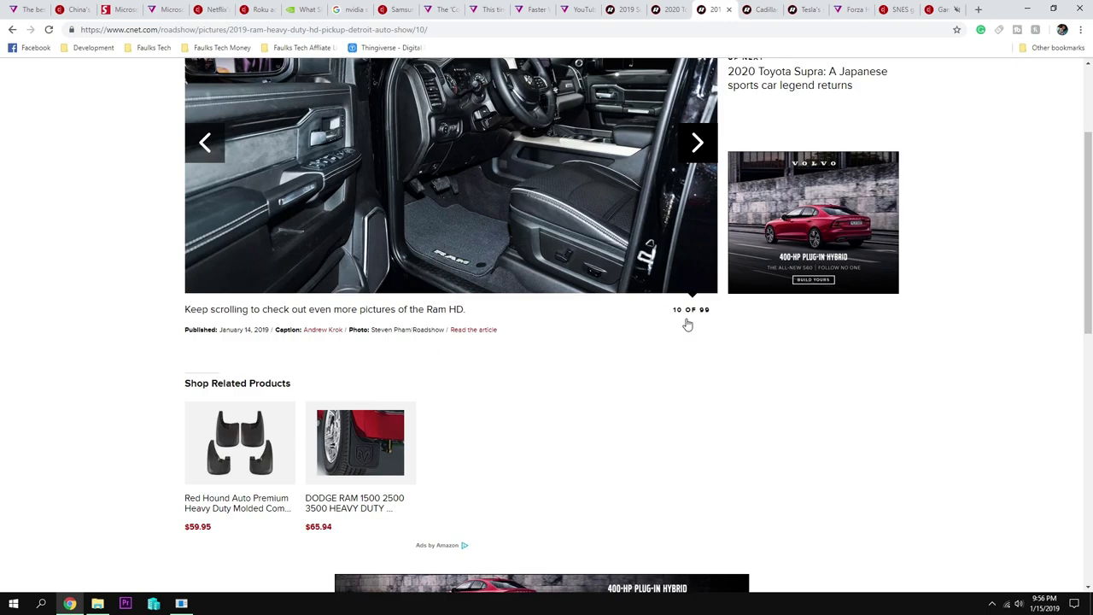
click(697, 142)
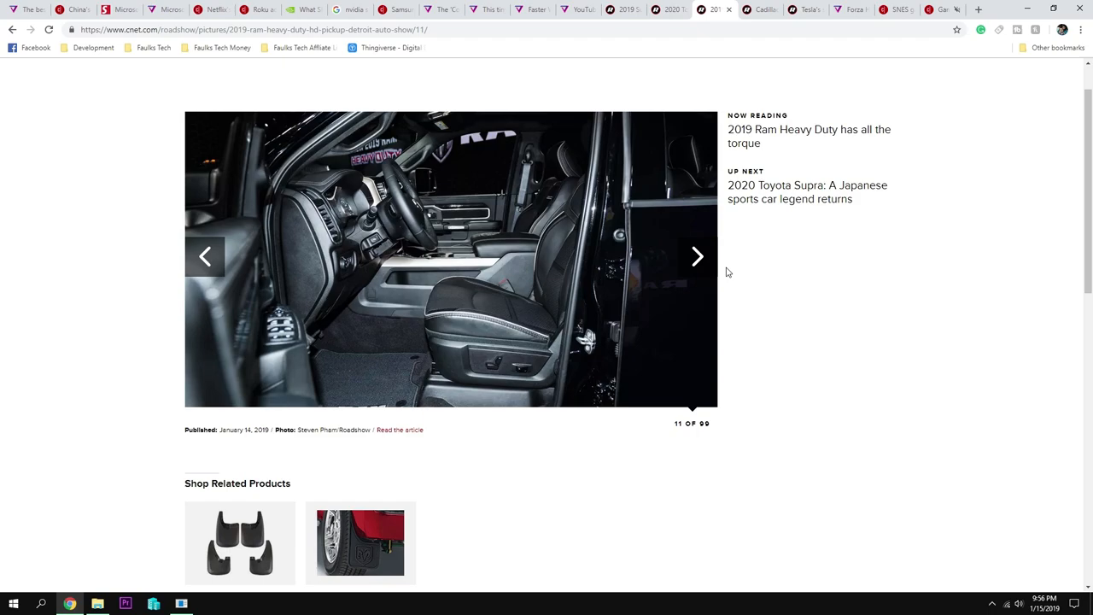
click(697, 256)
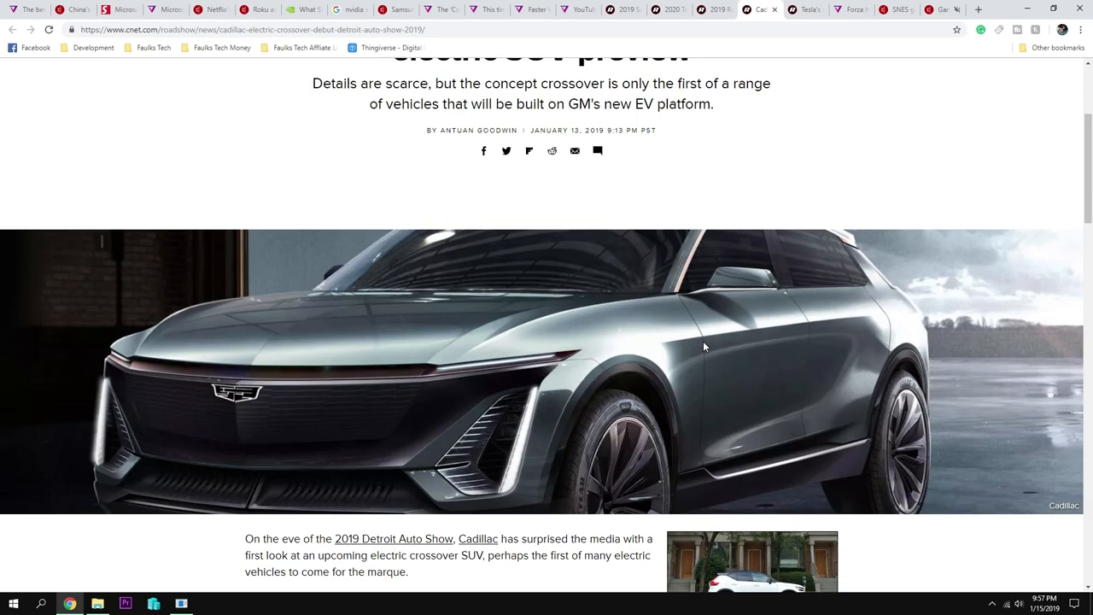
Read the Roadshow Cadillac electric SUV article down to its BEV3 platform paragraphs.
scroll(up, 3)
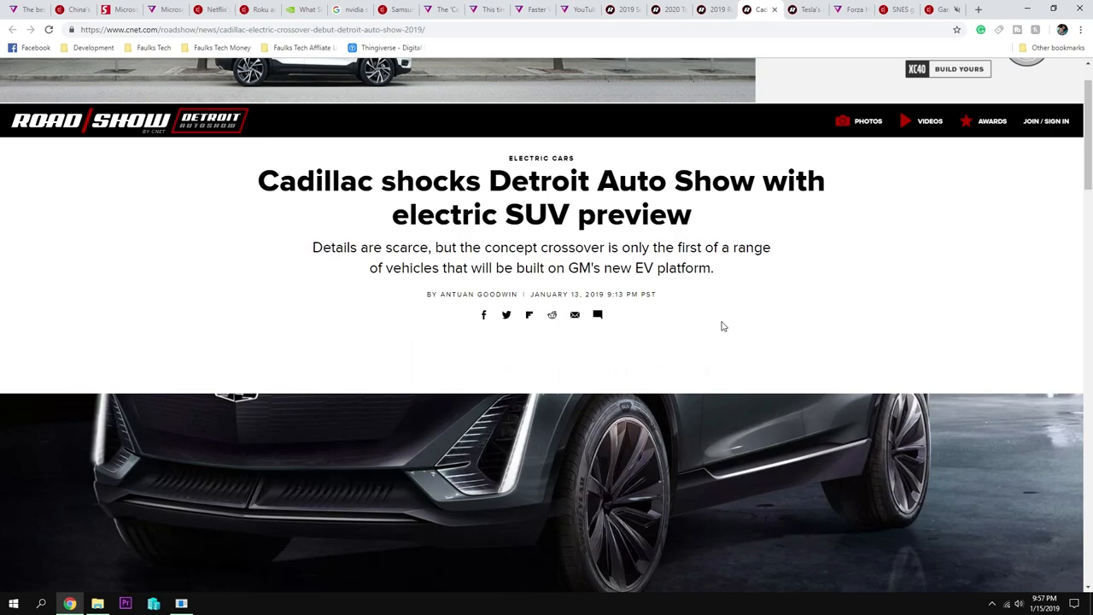
scroll(down, 3)
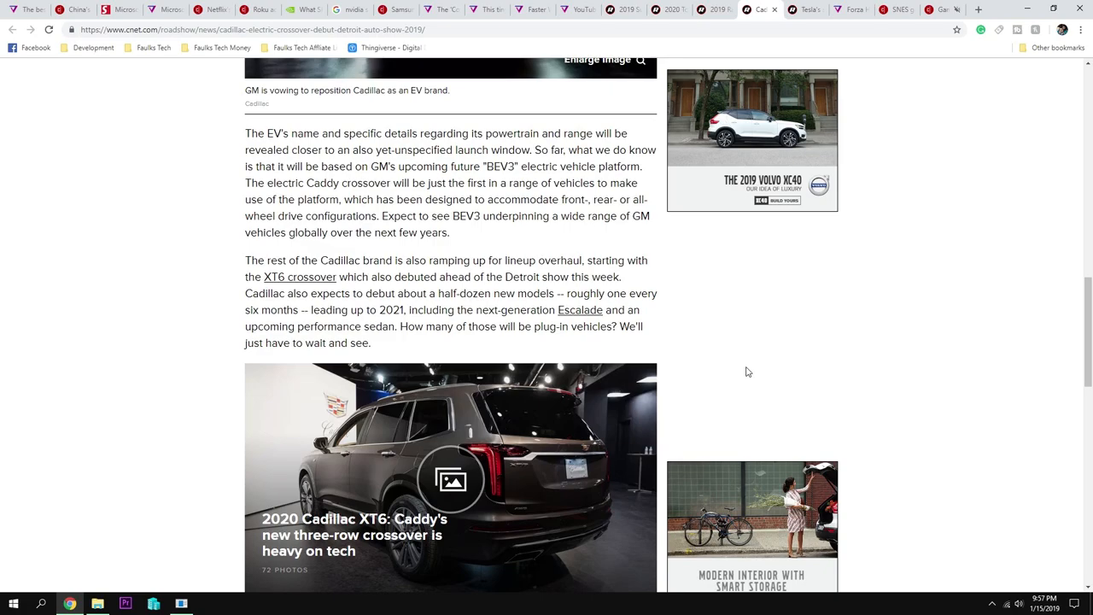
scroll(up, 3)
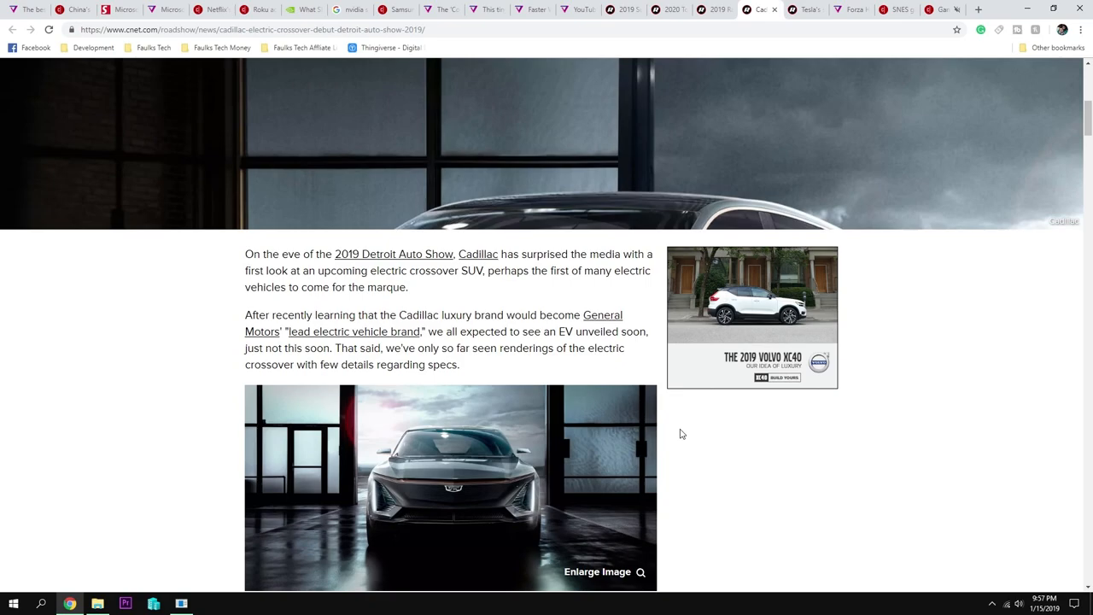
scroll(down, 3)
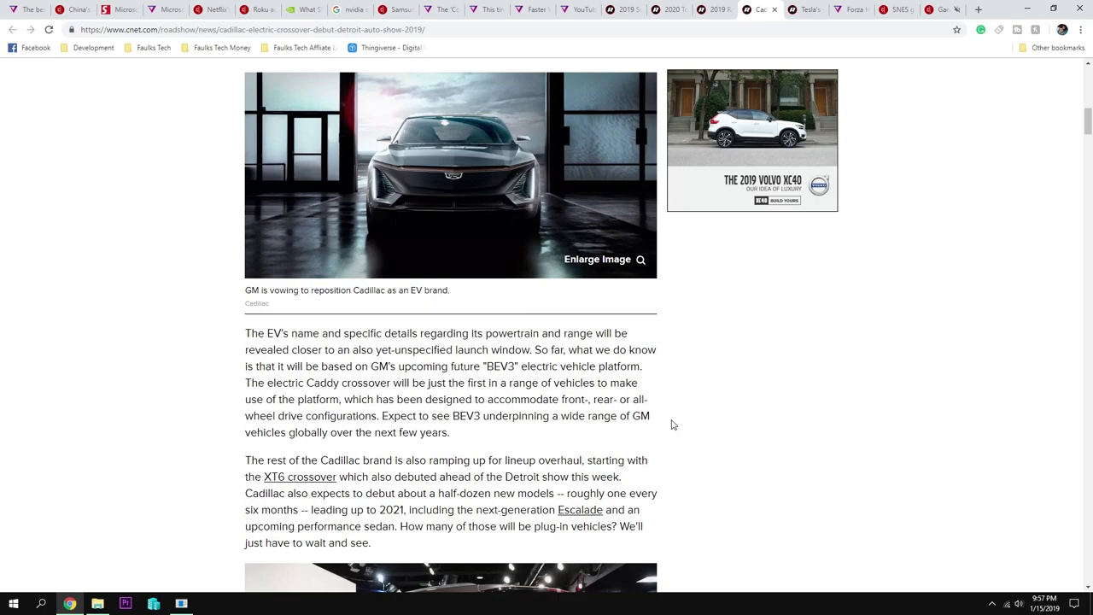
scroll(down, 3)
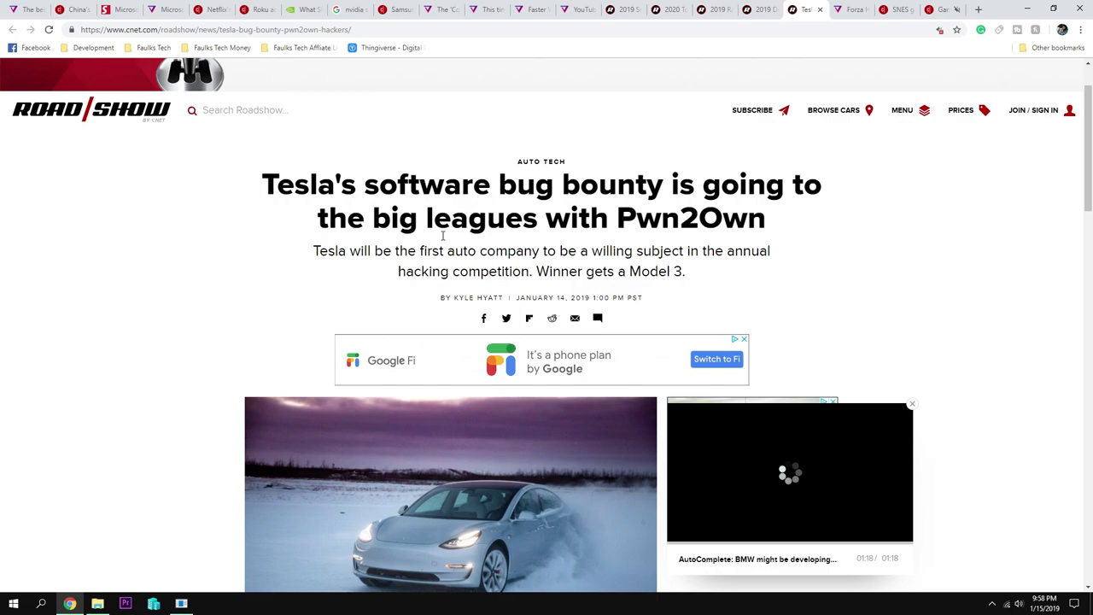
mouse_move(370, 237)
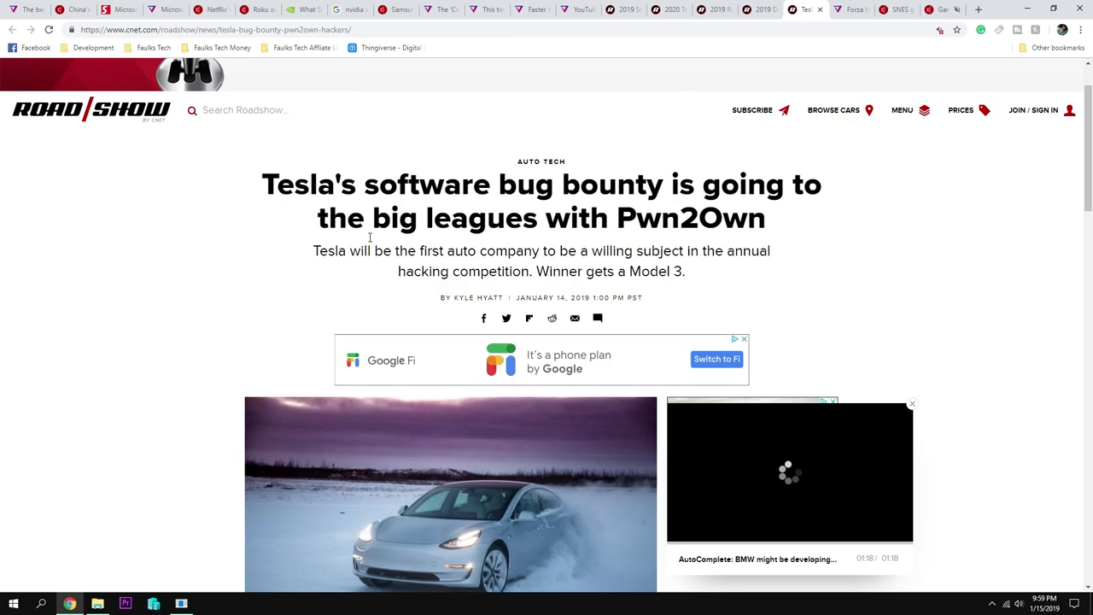
Read the Tesla Pwn2Own article past the lead photo to its CanSecWest sponsorship paragraphs.
scroll(down, 3)
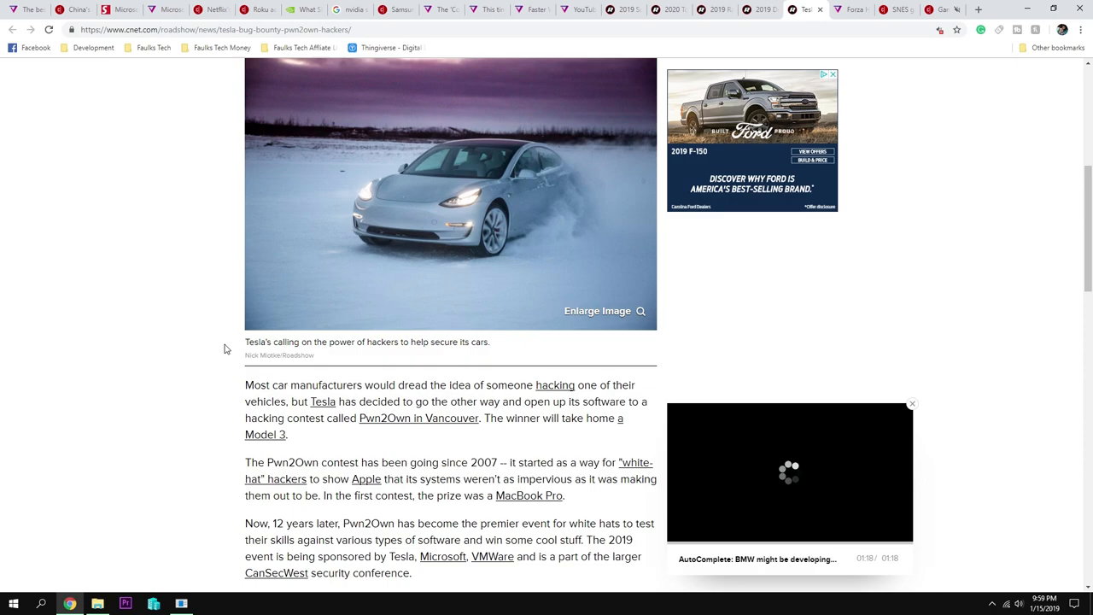
mouse_move(235, 346)
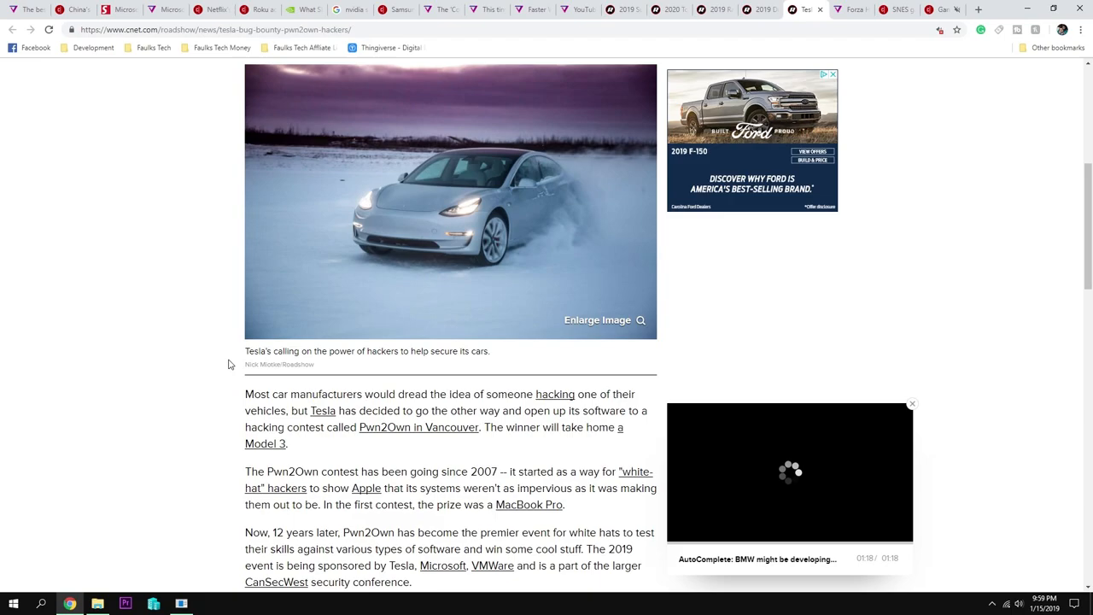
scroll(down, 3)
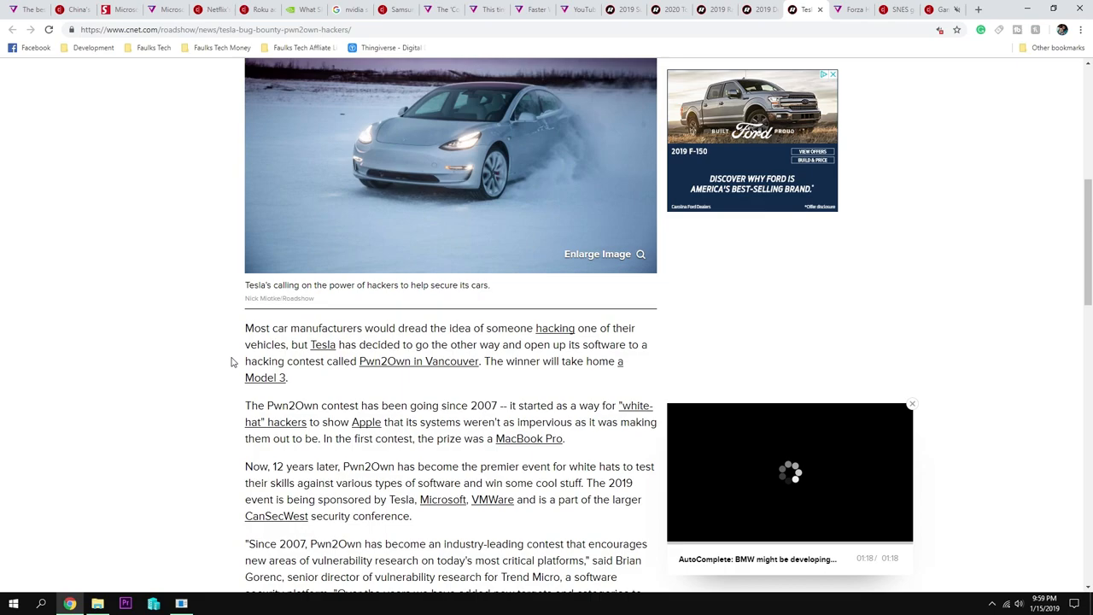
mouse_move(206, 373)
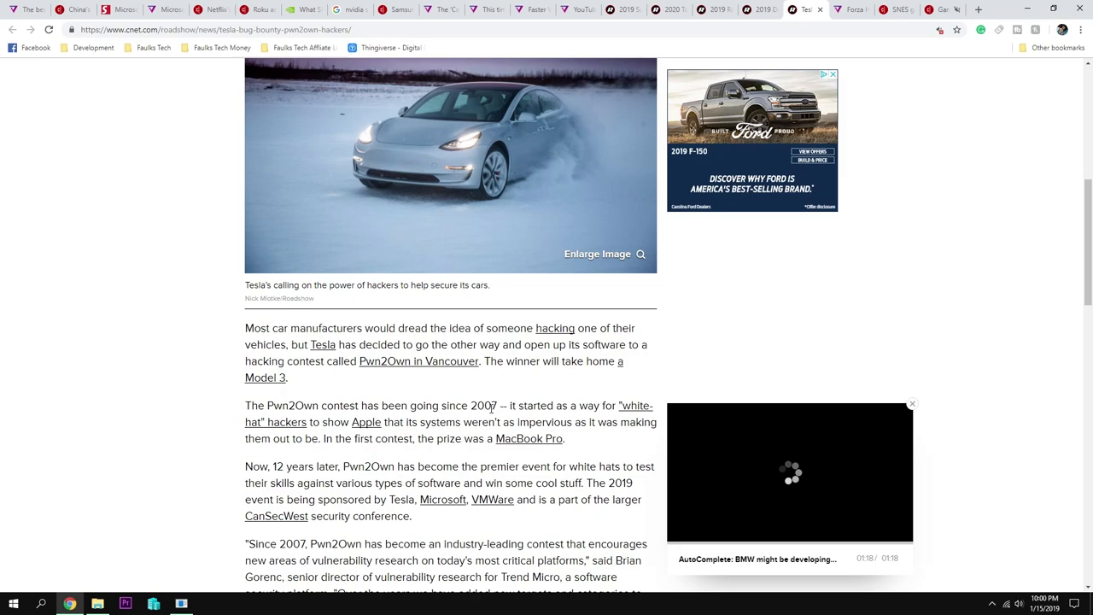
scroll(up, 3)
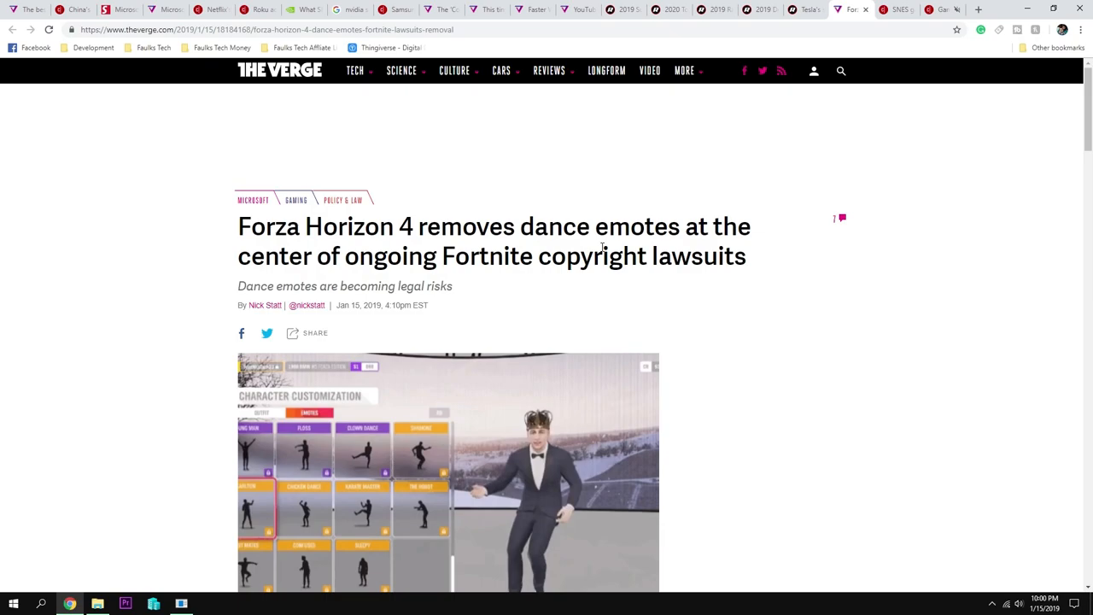
Read The Verge's Forza Horizon 4 emotes article through its Fortnite lawsuit paragraphs.
scroll(down, 3)
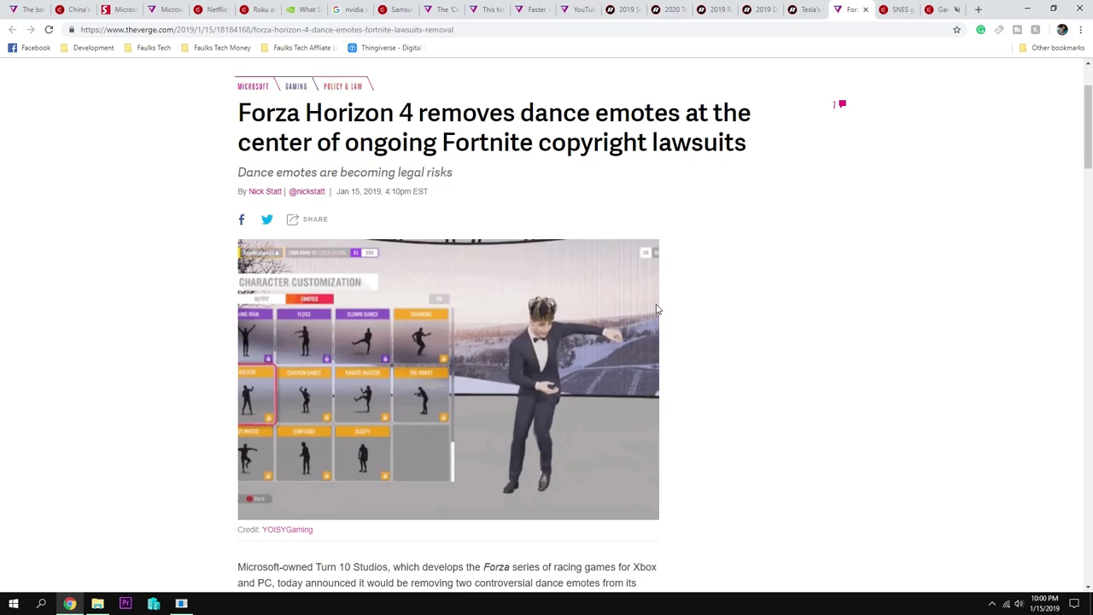
scroll(down, 3)
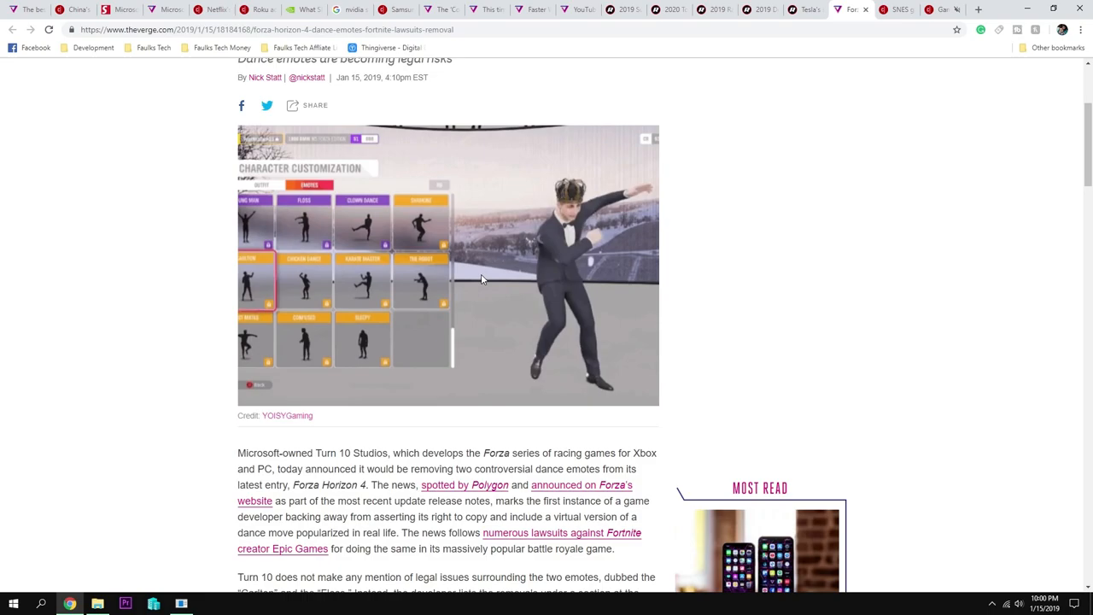
scroll(up, 3)
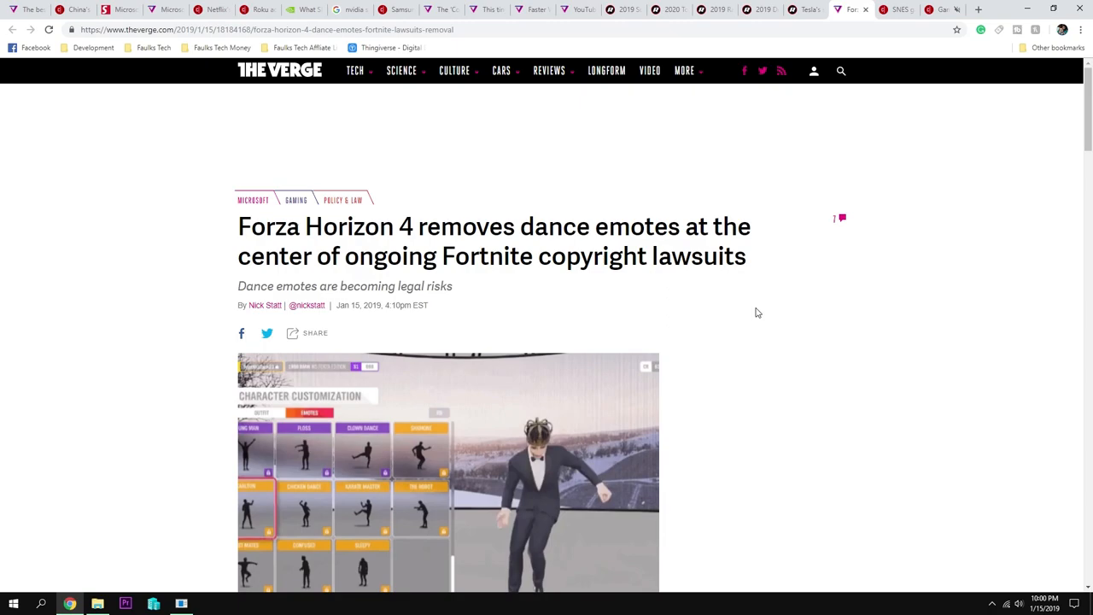
mouse_move(704, 290)
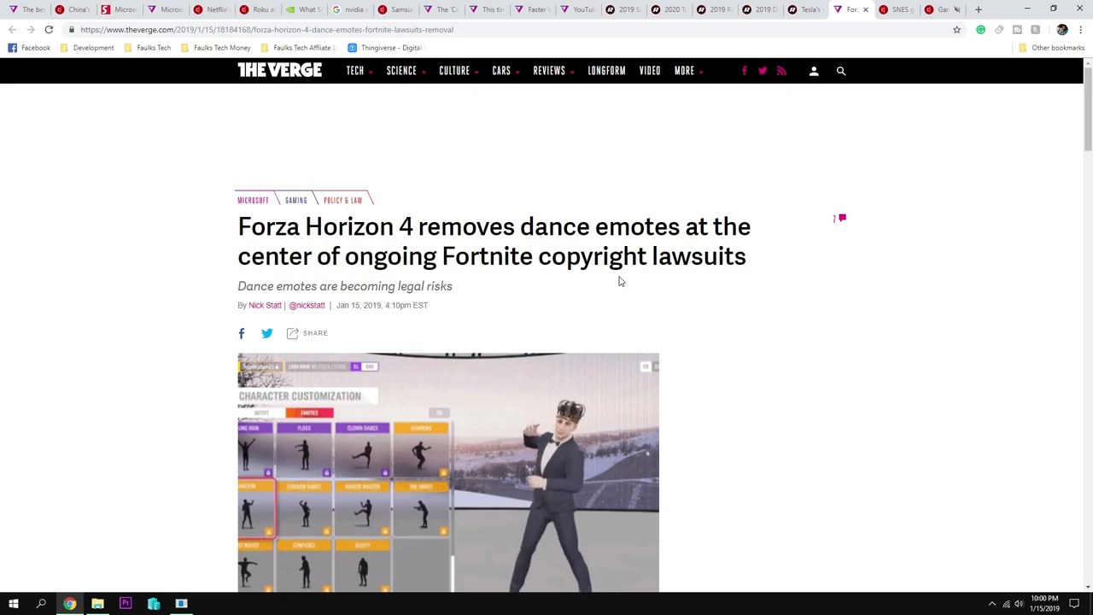
scroll(down, 3)
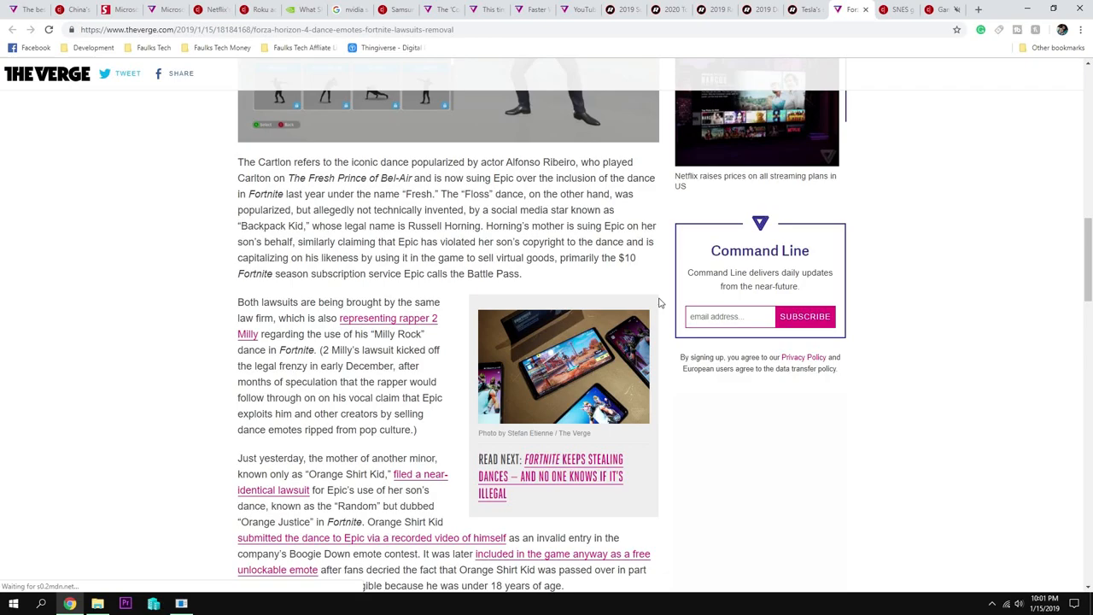
click(888, 10)
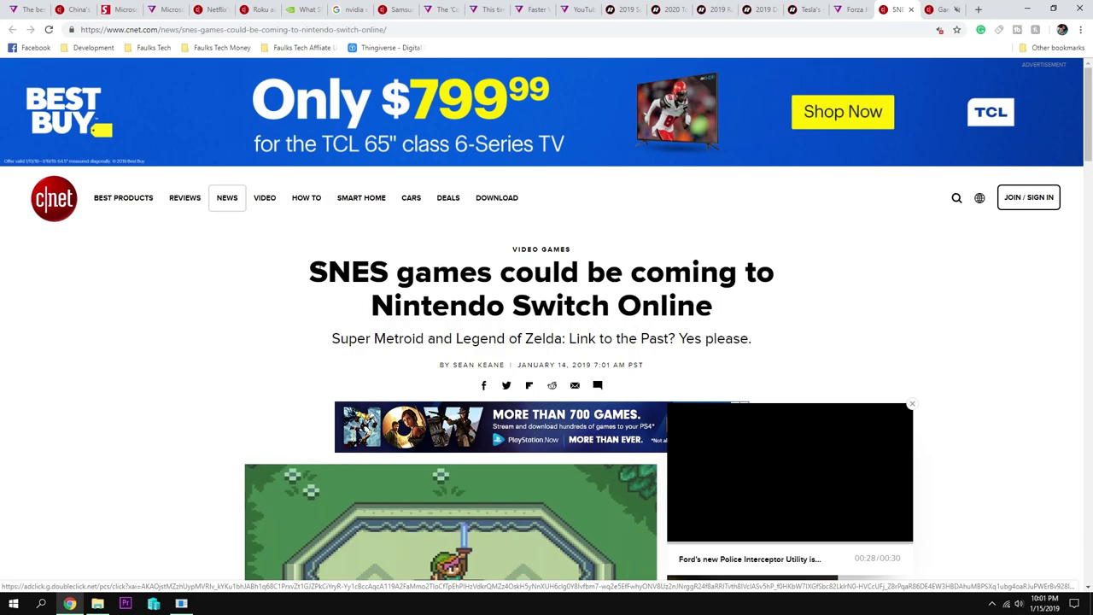
Scroll the SNES Switch Online article past the Zelda screenshot into its opening paragraphs.
scroll(down, 3)
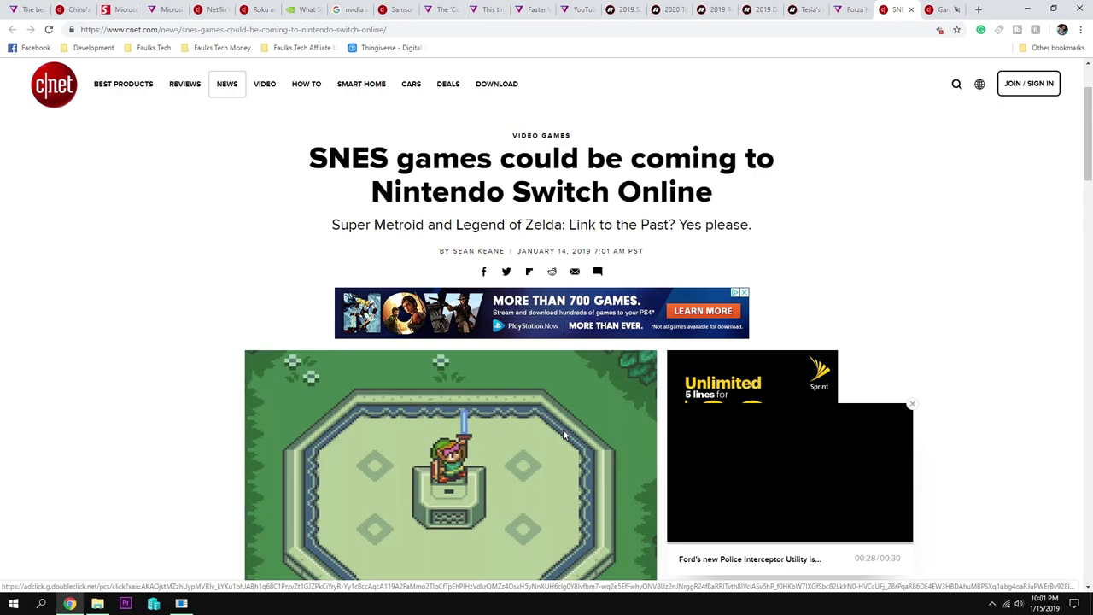
scroll(down, 3)
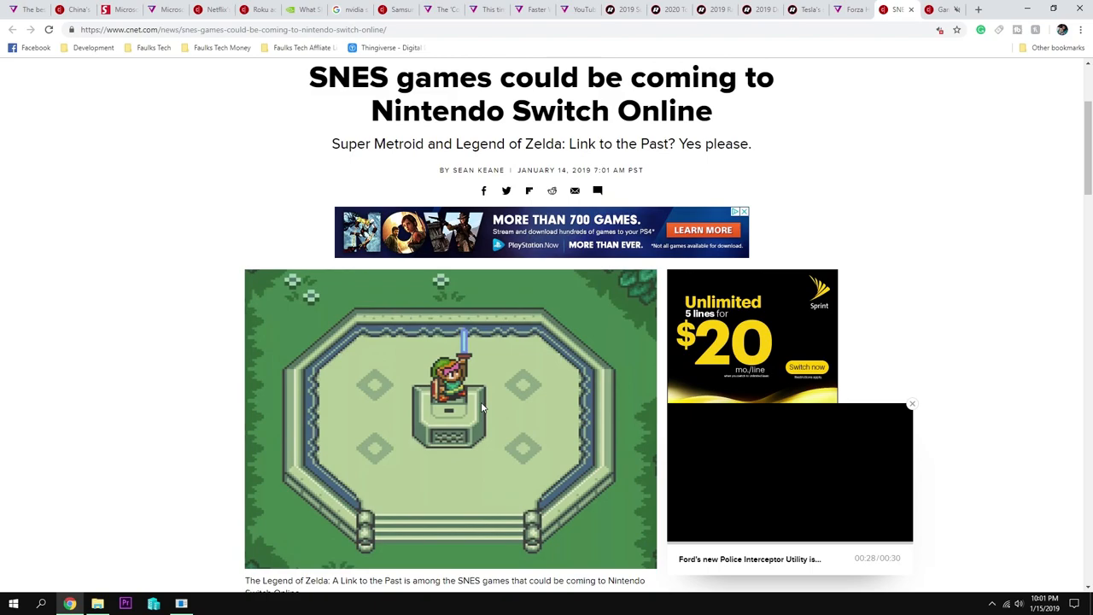
scroll(down, 3)
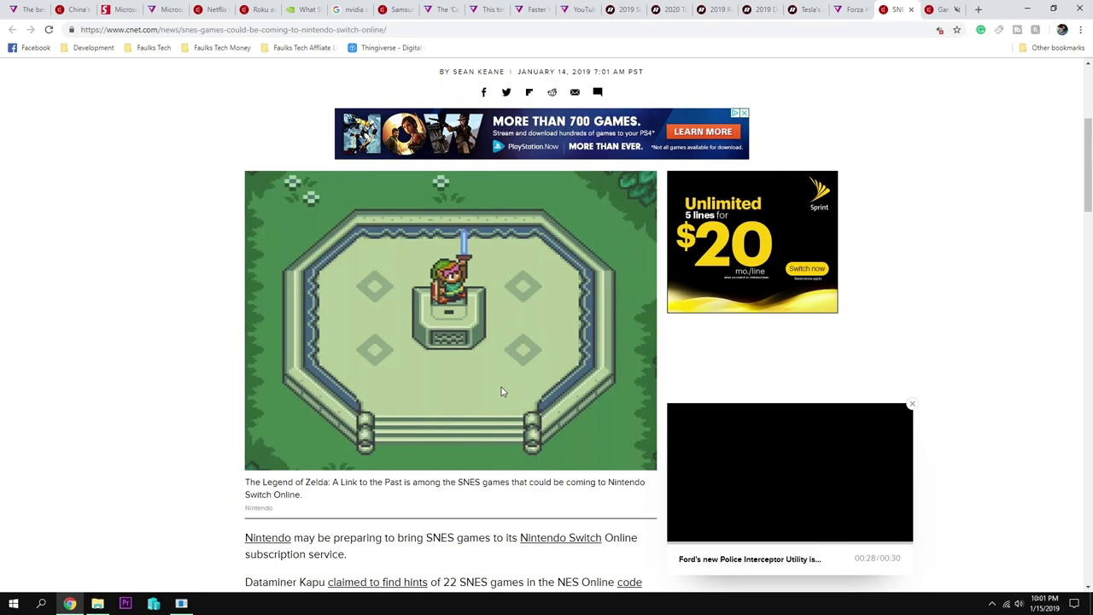
scroll(down, 3)
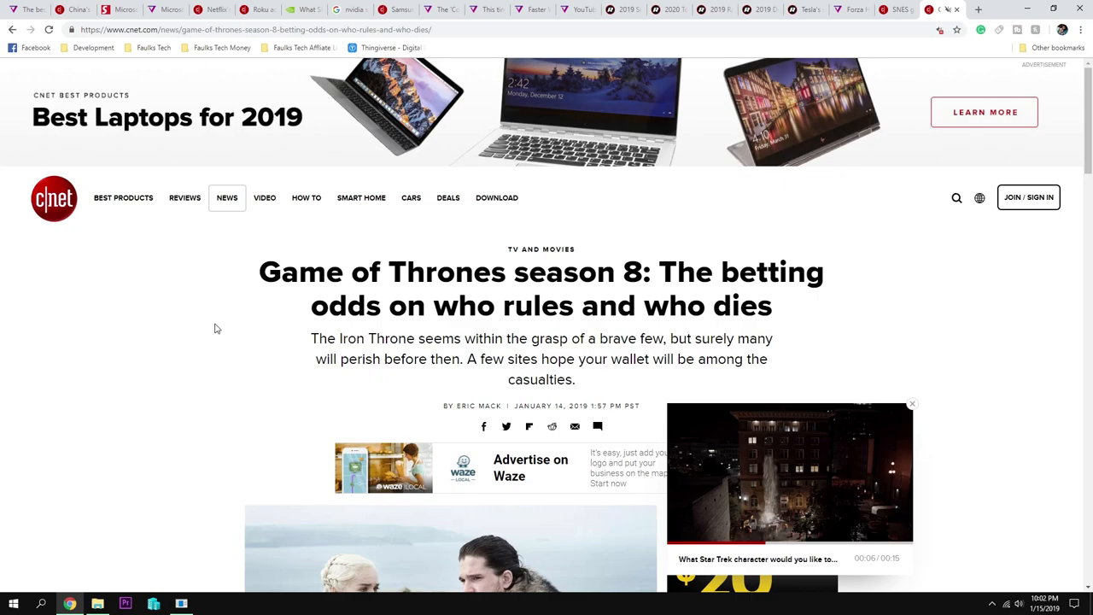
Scroll to BoyleSports' Bran Stark odds and MyBookie's rankings in the Game of Thrones article.
scroll(down, 3)
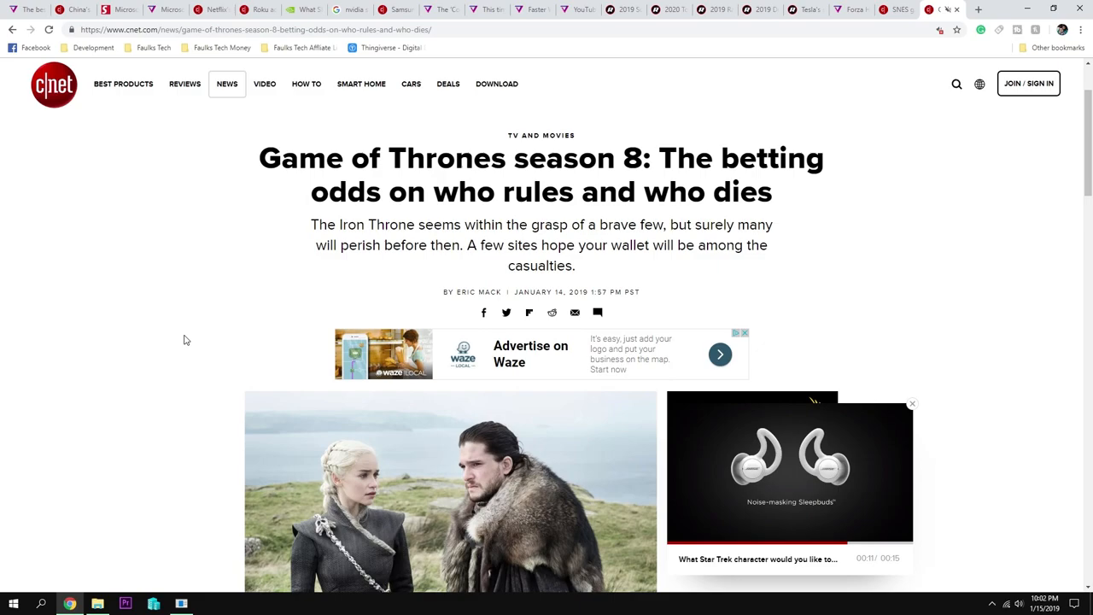
scroll(down, 3)
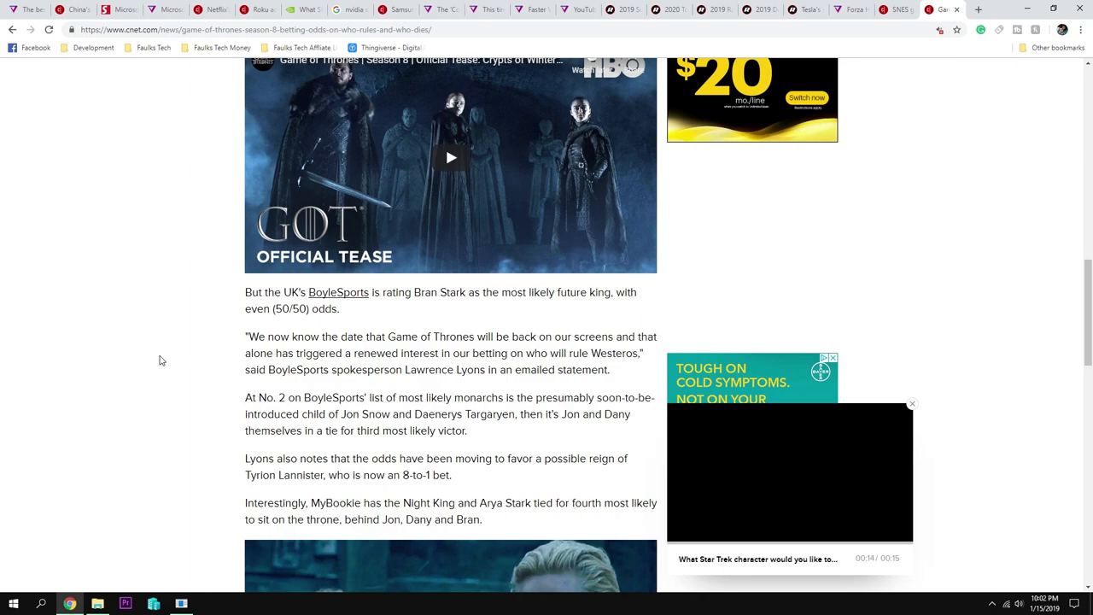